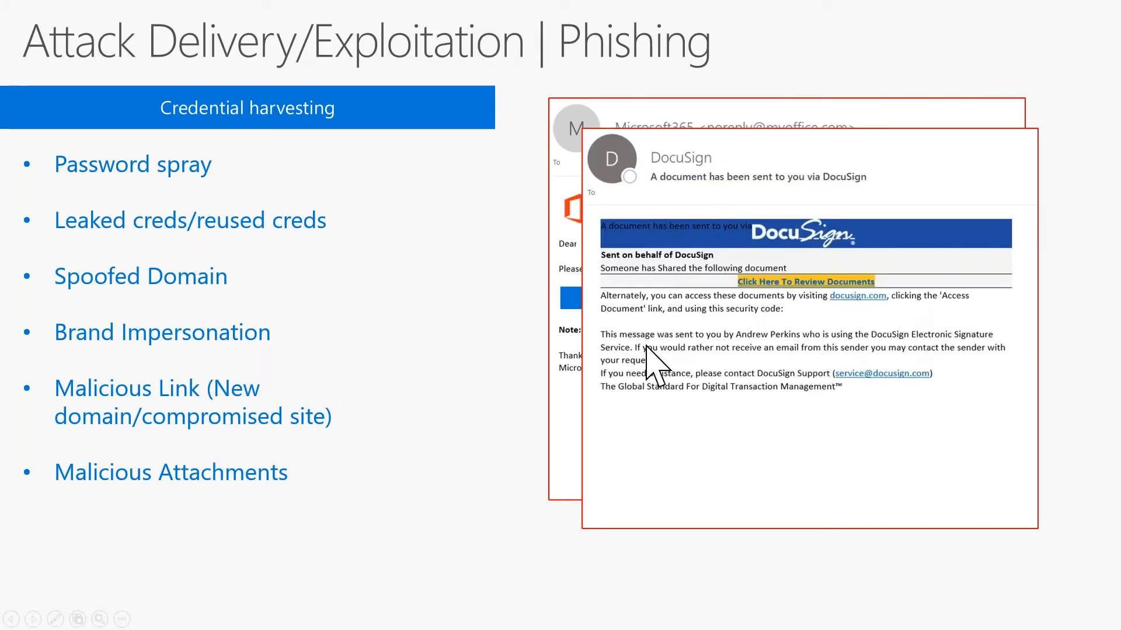
mouse_move(704, 400)
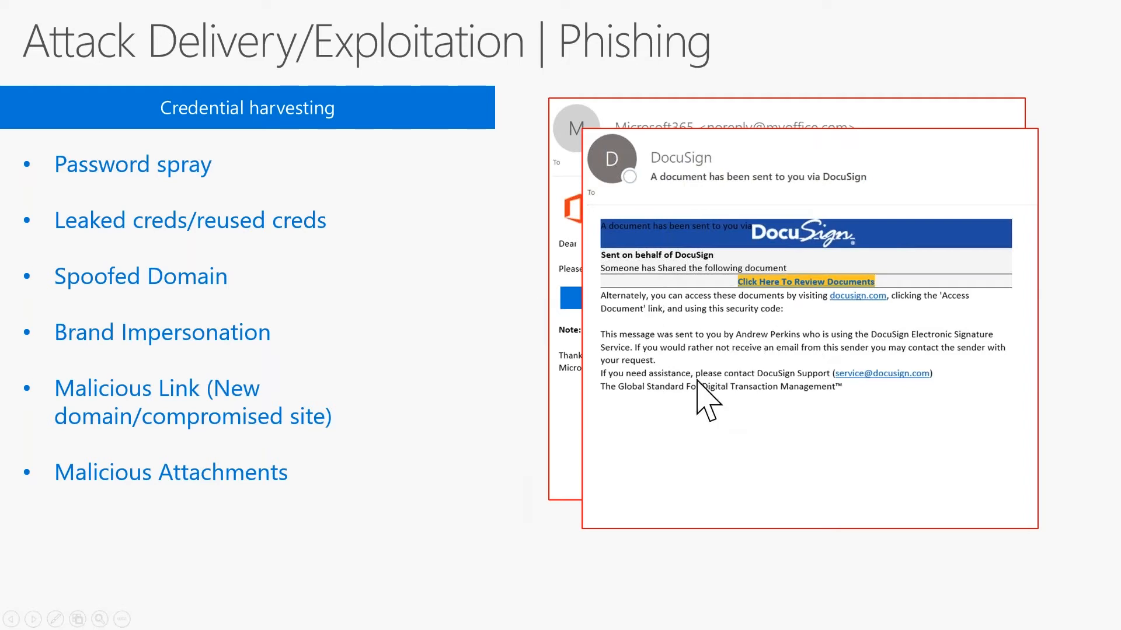
mouse_move(762, 354)
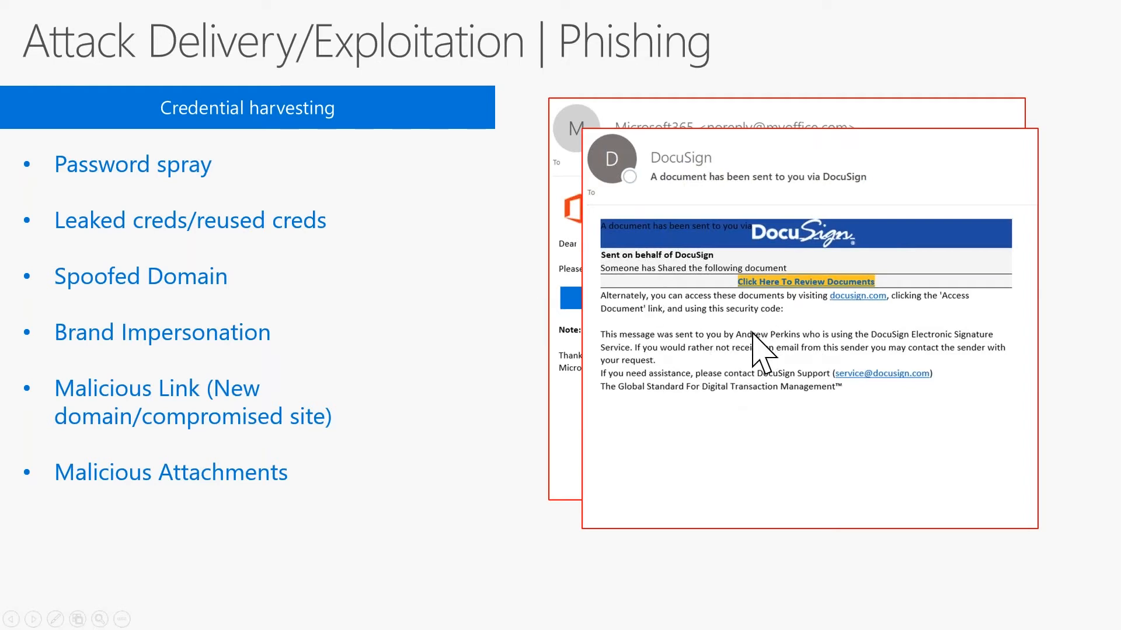
mouse_move(726, 361)
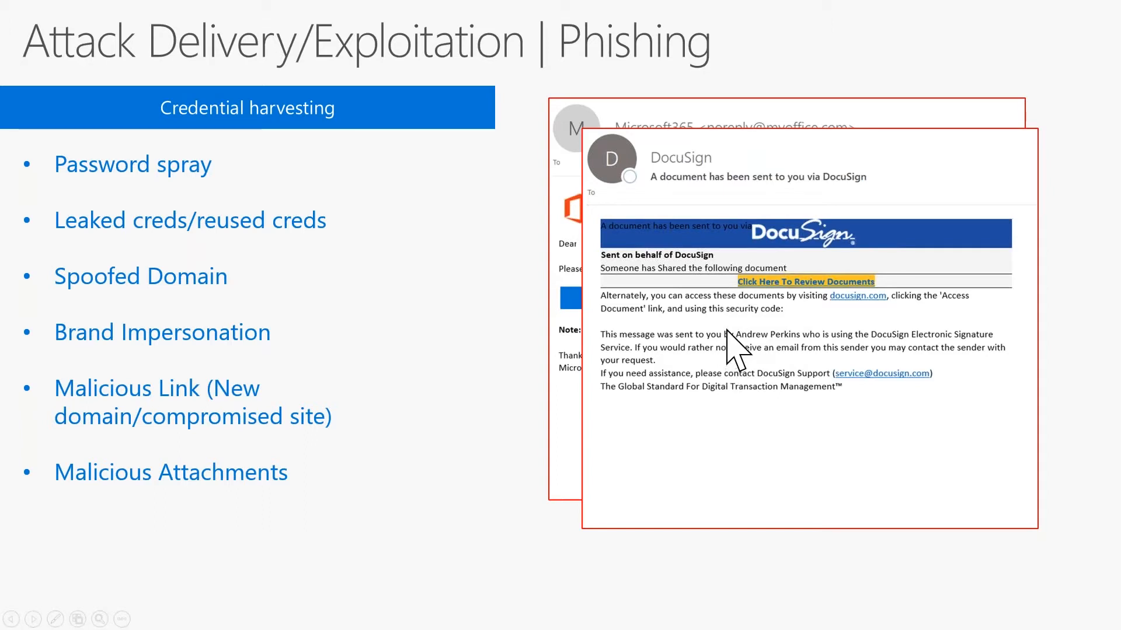
Advance the slide animation to show the fake Dropbox sign-in page example
click(804, 280)
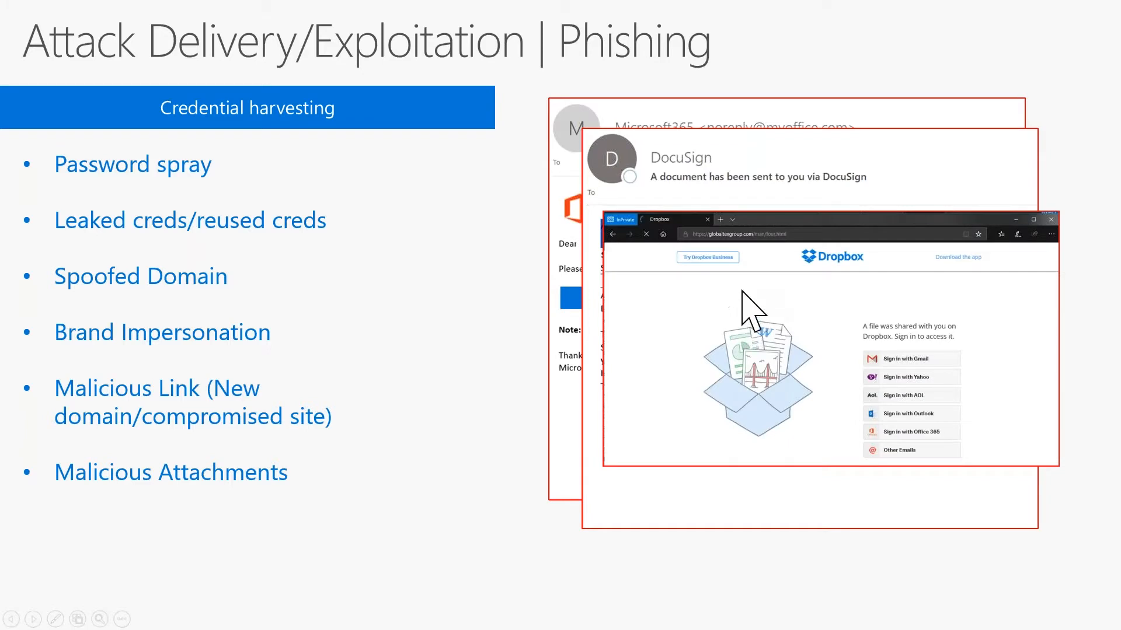
mouse_move(754, 318)
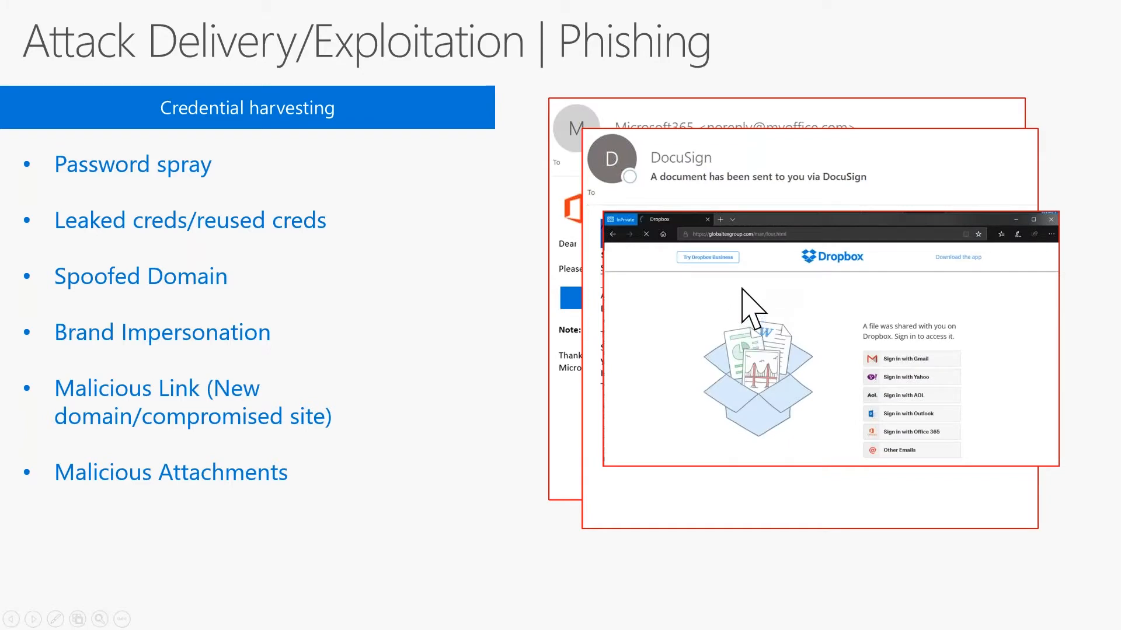
mouse_move(807, 336)
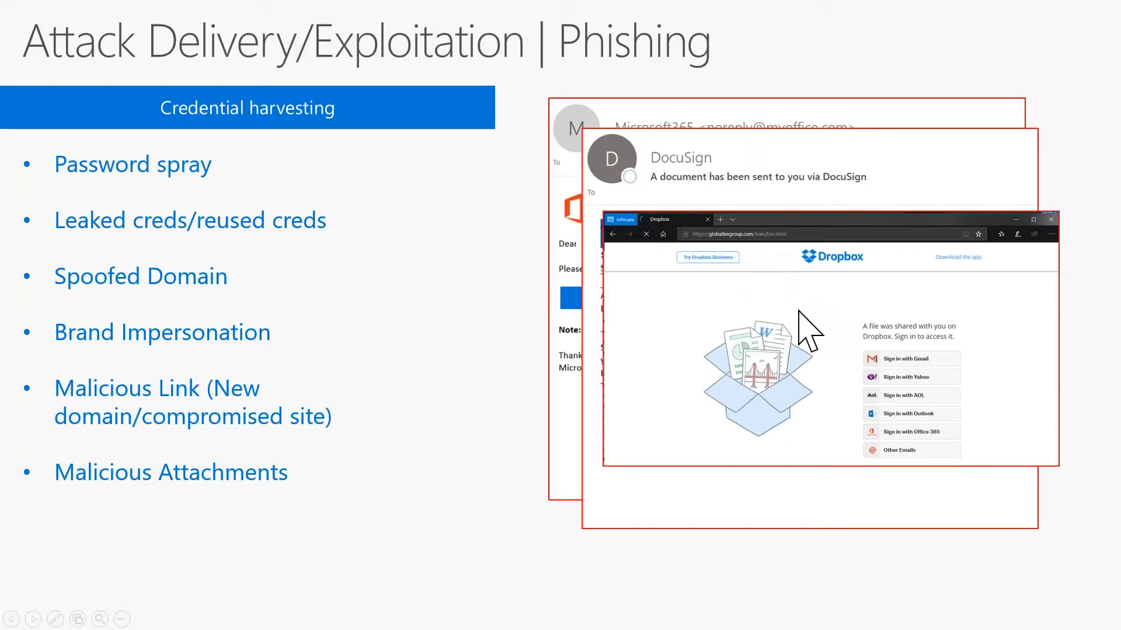
mouse_move(822, 357)
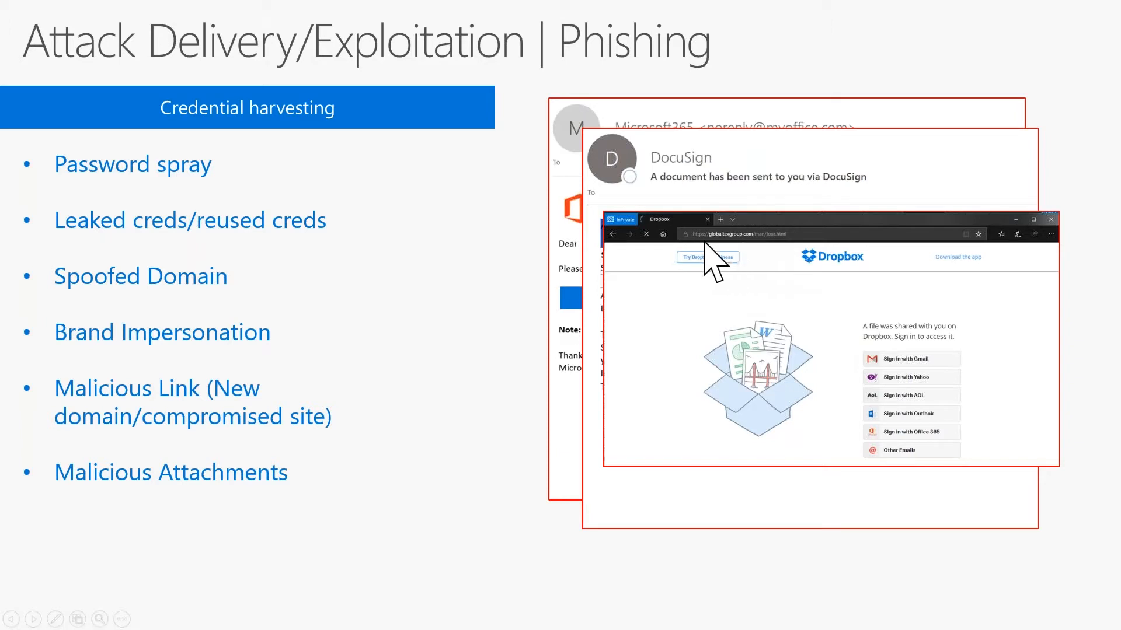
mouse_move(708, 264)
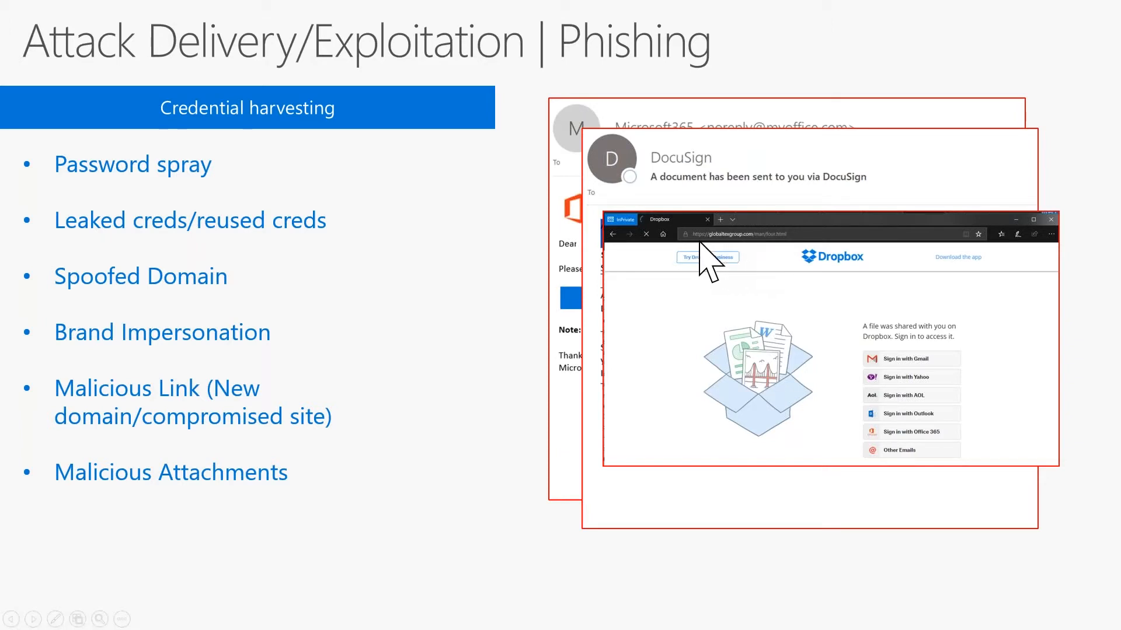
mouse_move(707, 264)
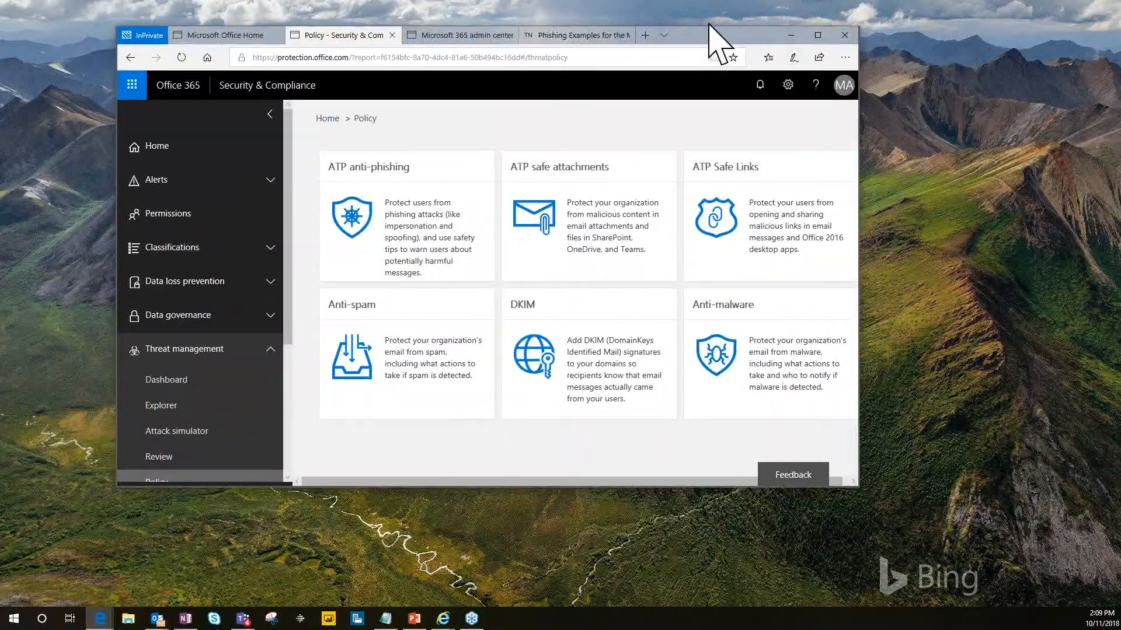
mouse_move(722, 79)
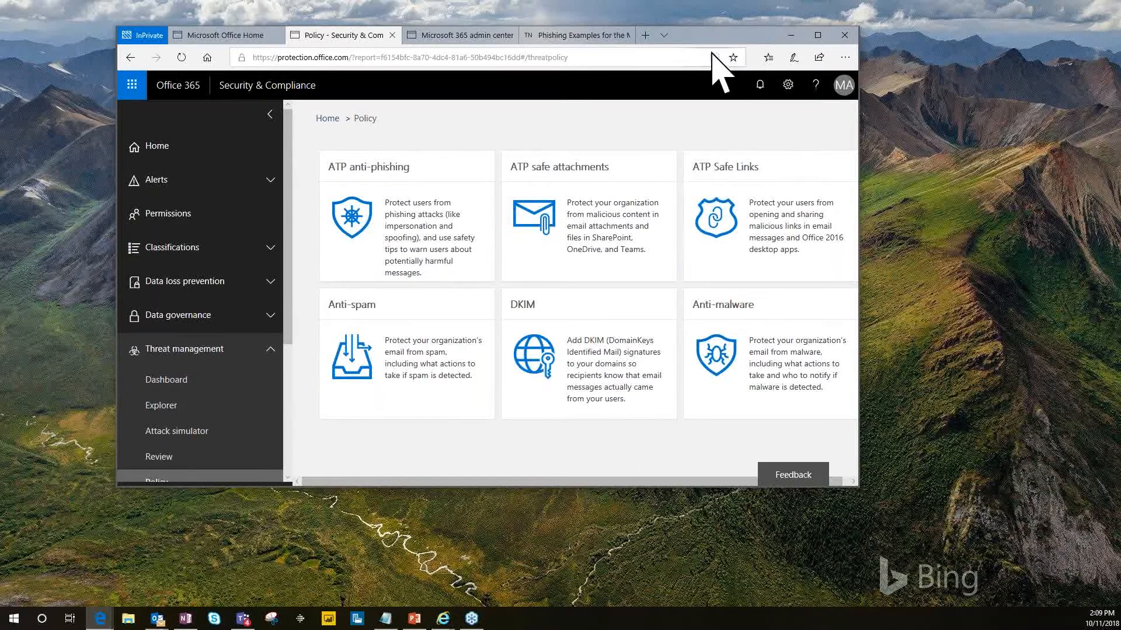
mouse_move(725, 54)
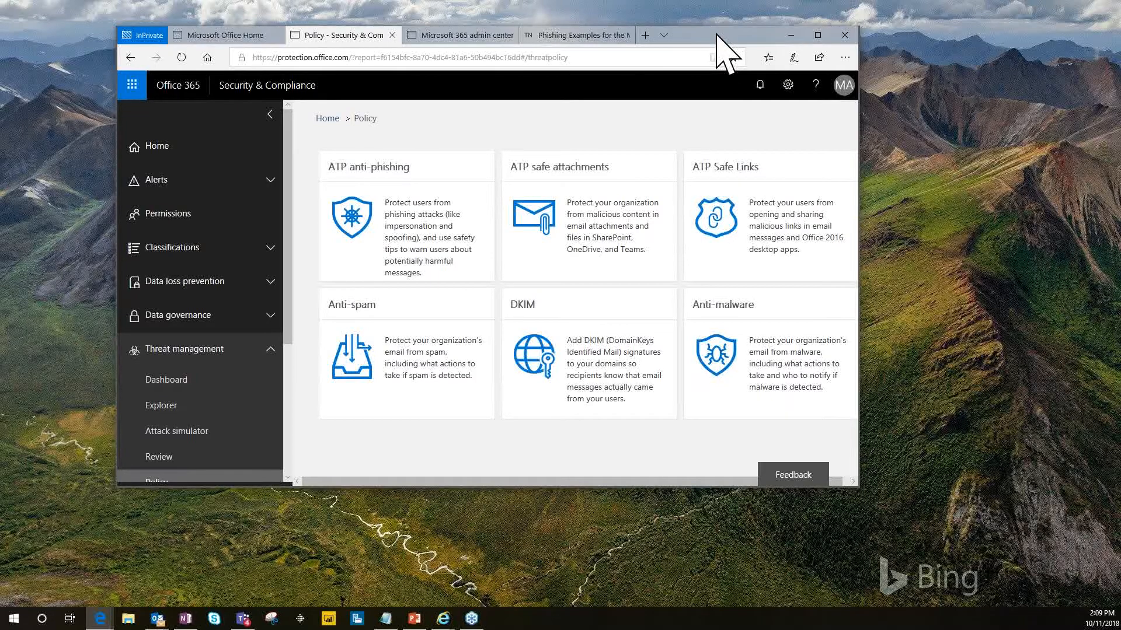
mouse_move(443, 132)
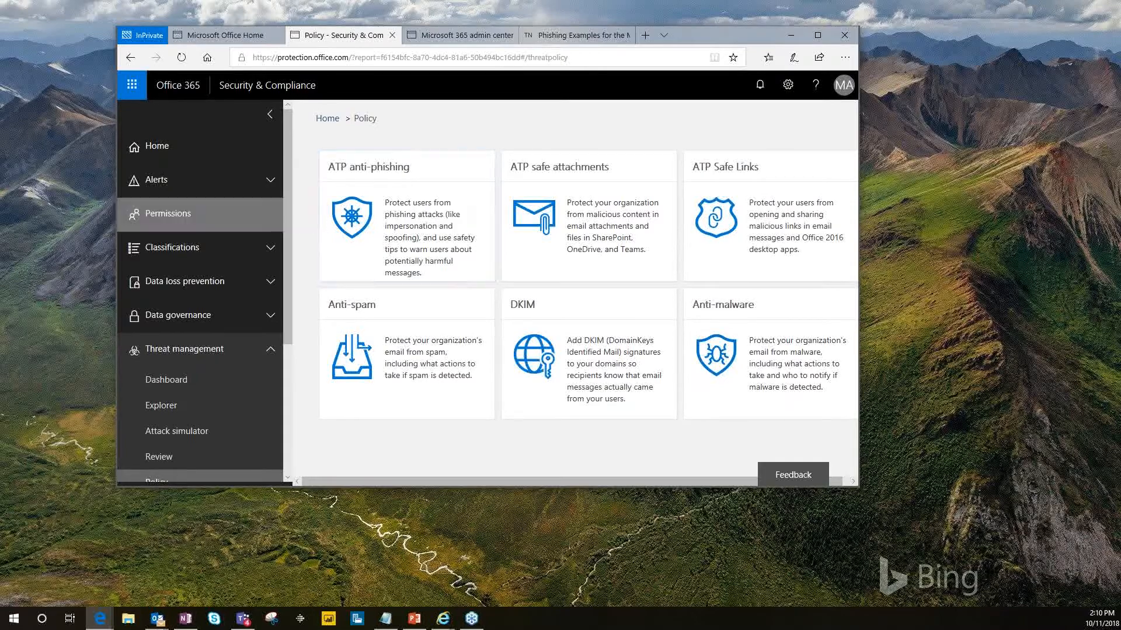
mouse_move(726, 61)
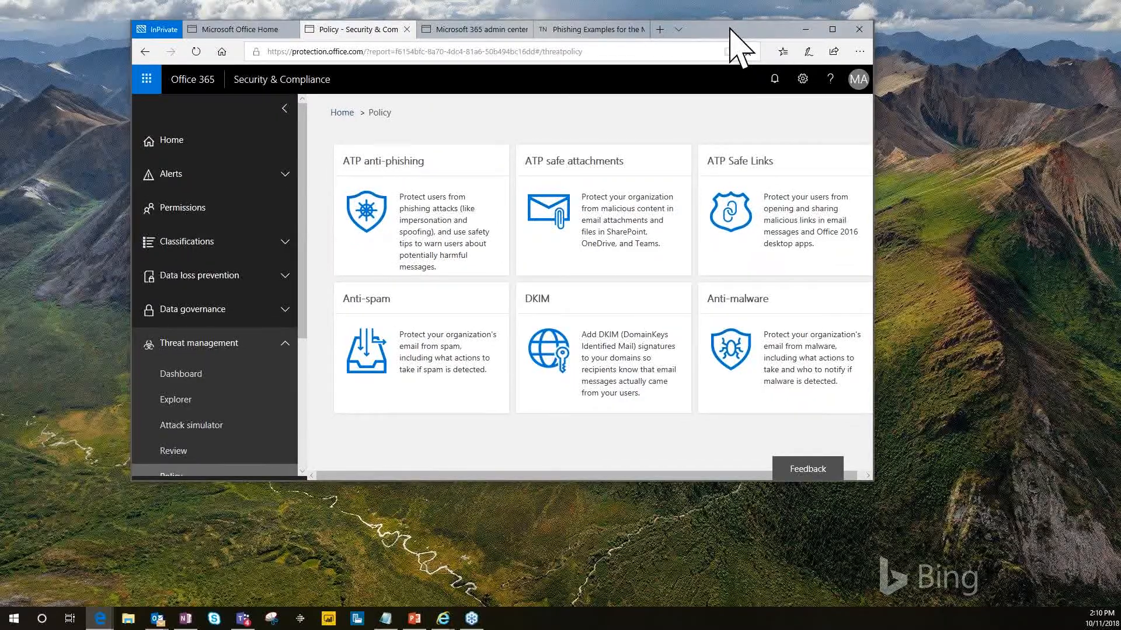
mouse_move(364, 275)
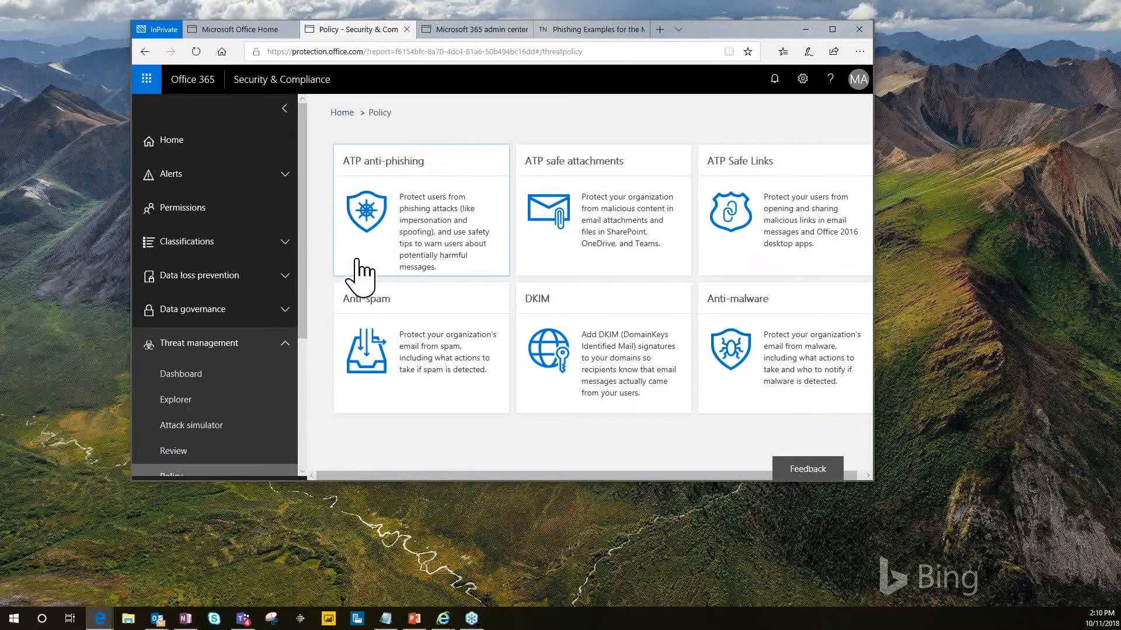
mouse_move(192, 85)
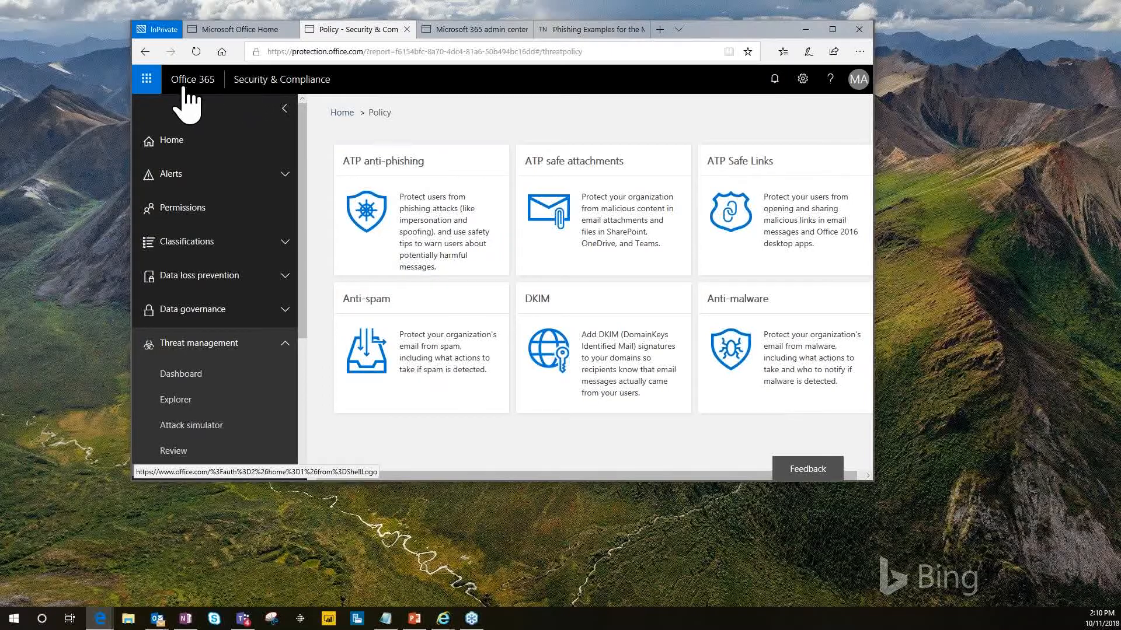
mouse_move(275, 100)
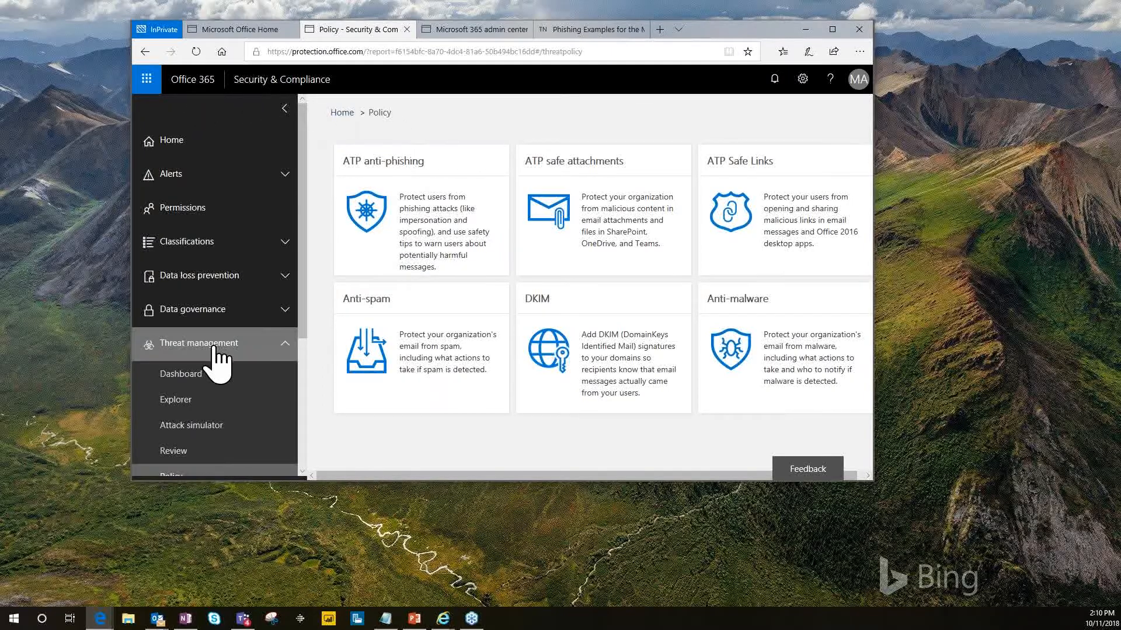
Scroll down the Threat management Policy page toward the ATP anti-phishing card
scroll(down, 3)
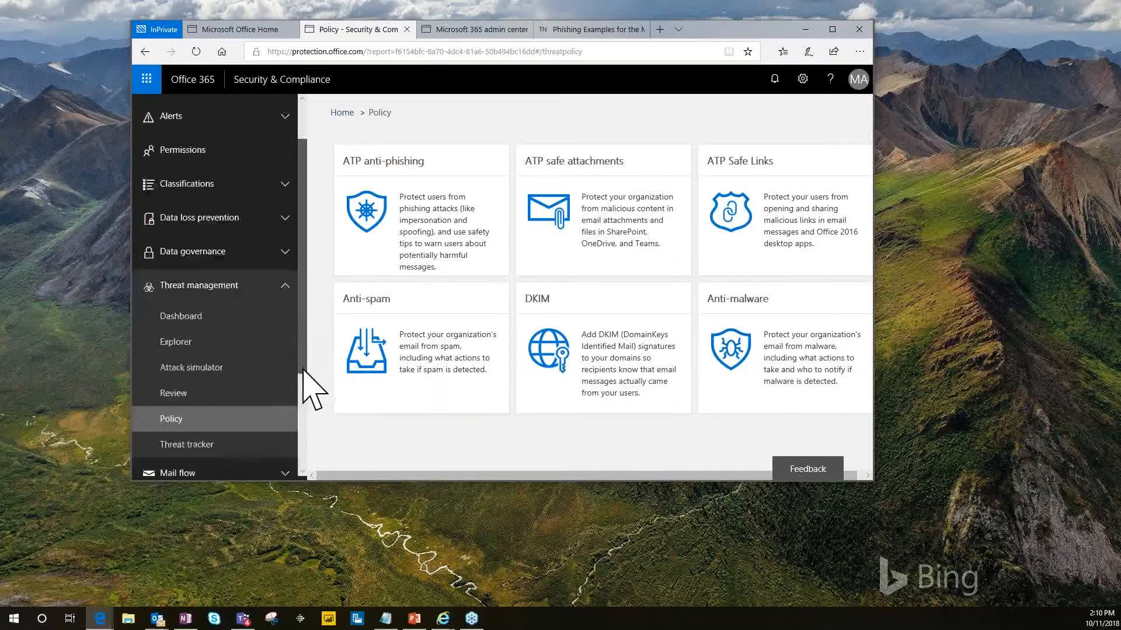
mouse_move(433, 218)
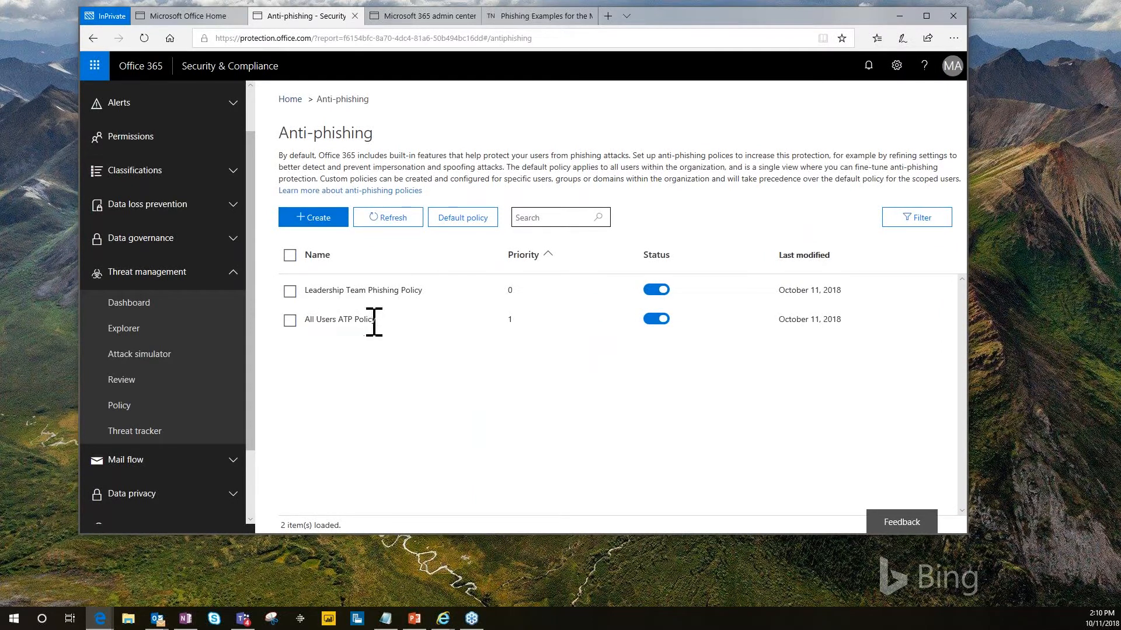
mouse_move(527, 343)
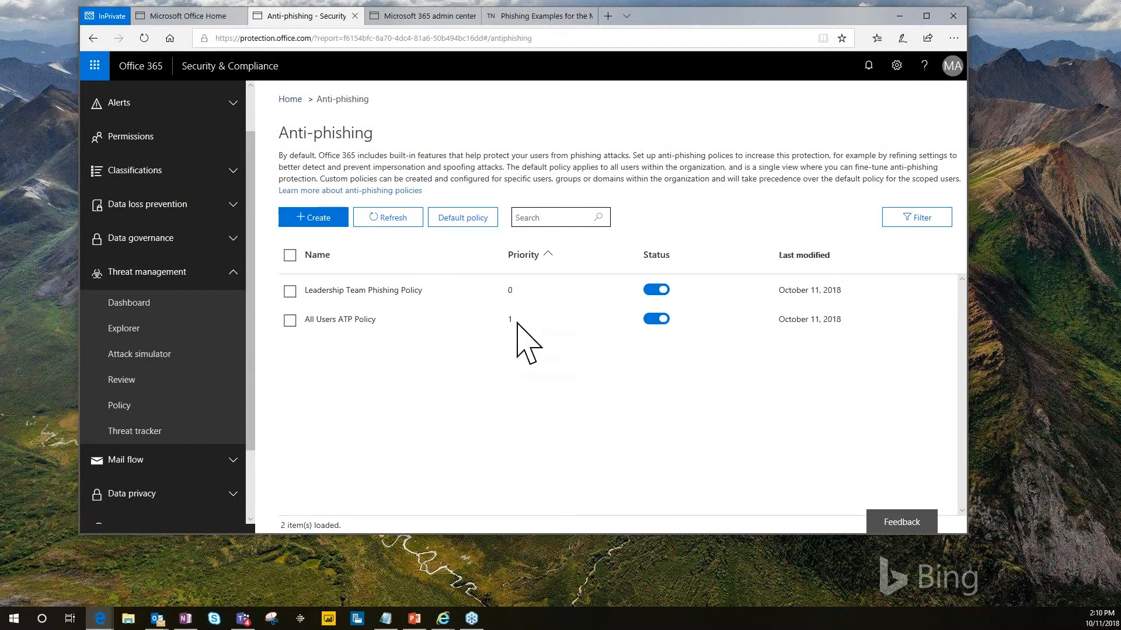
mouse_move(370, 323)
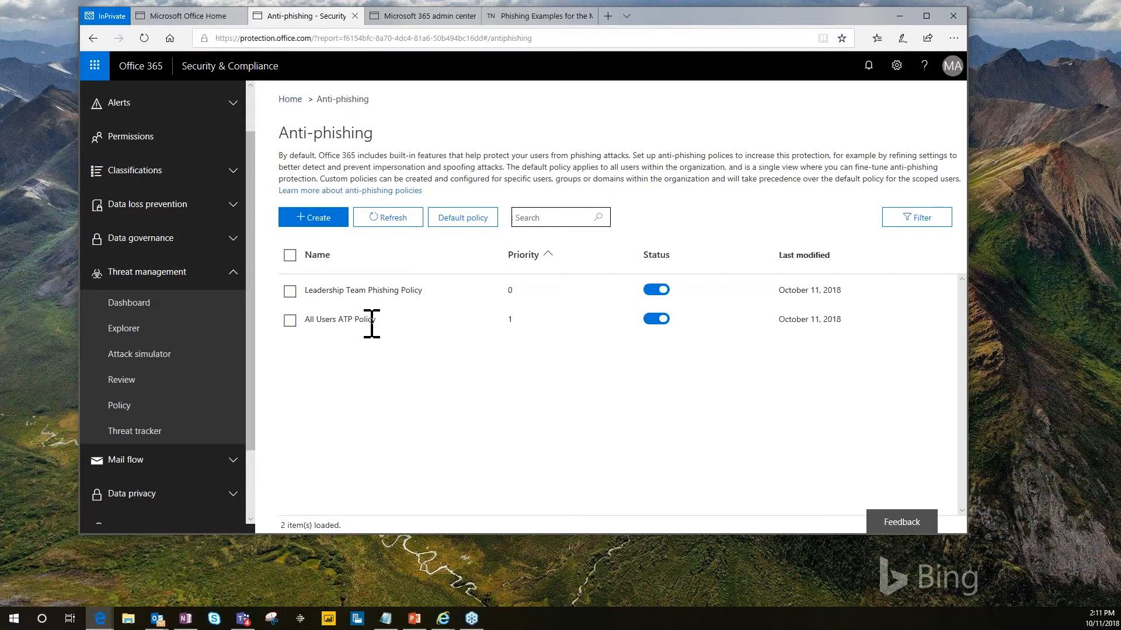
mouse_move(343, 336)
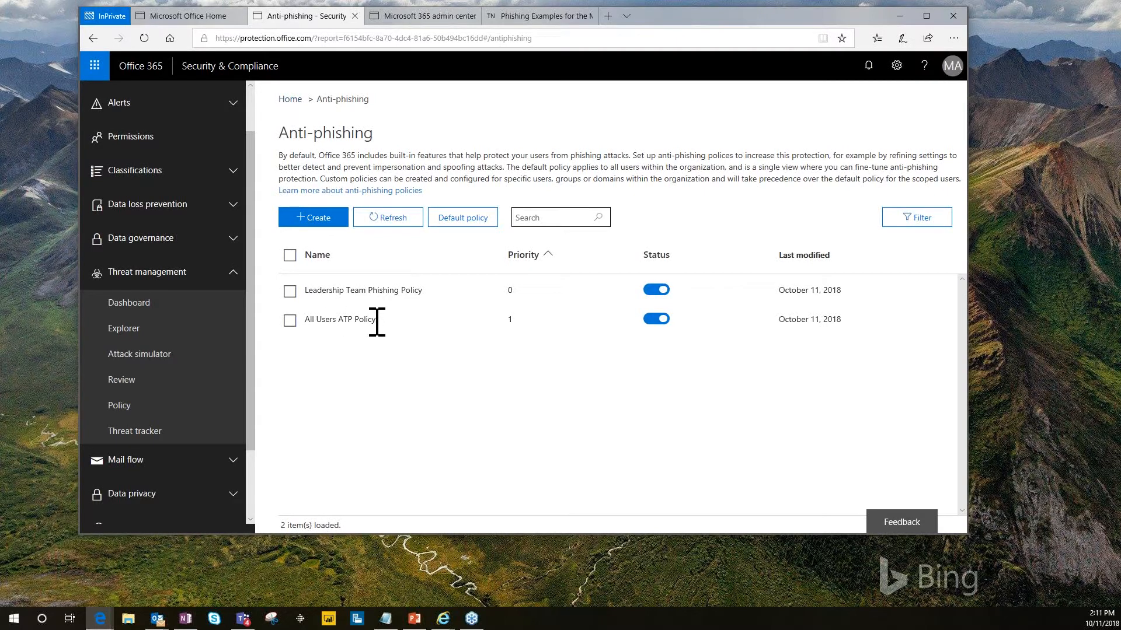
mouse_move(318, 290)
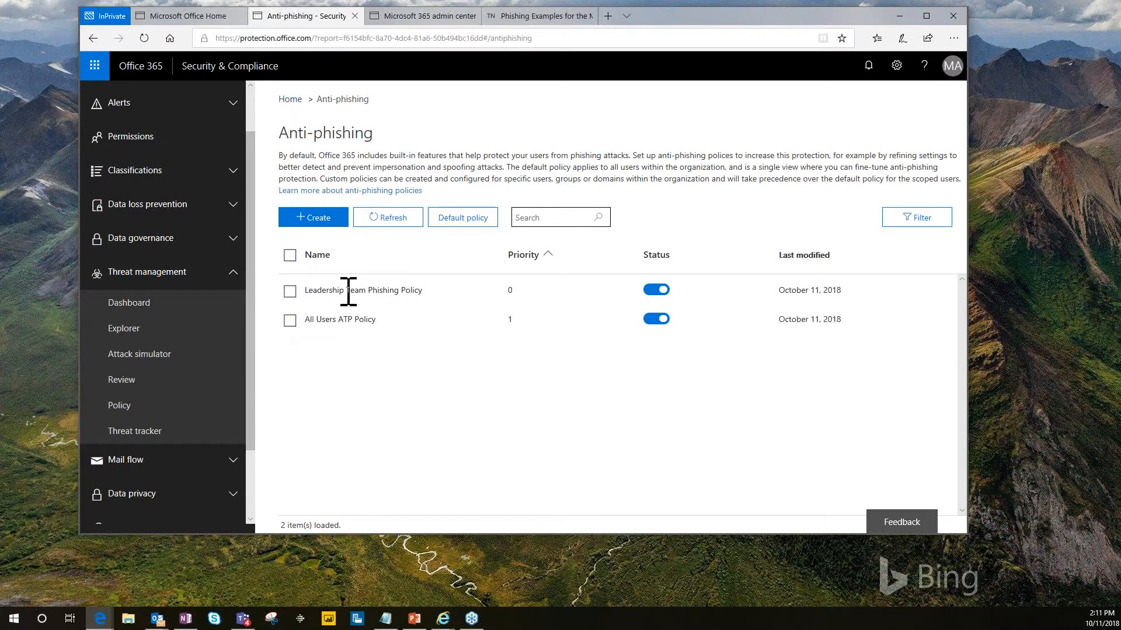
mouse_move(373, 290)
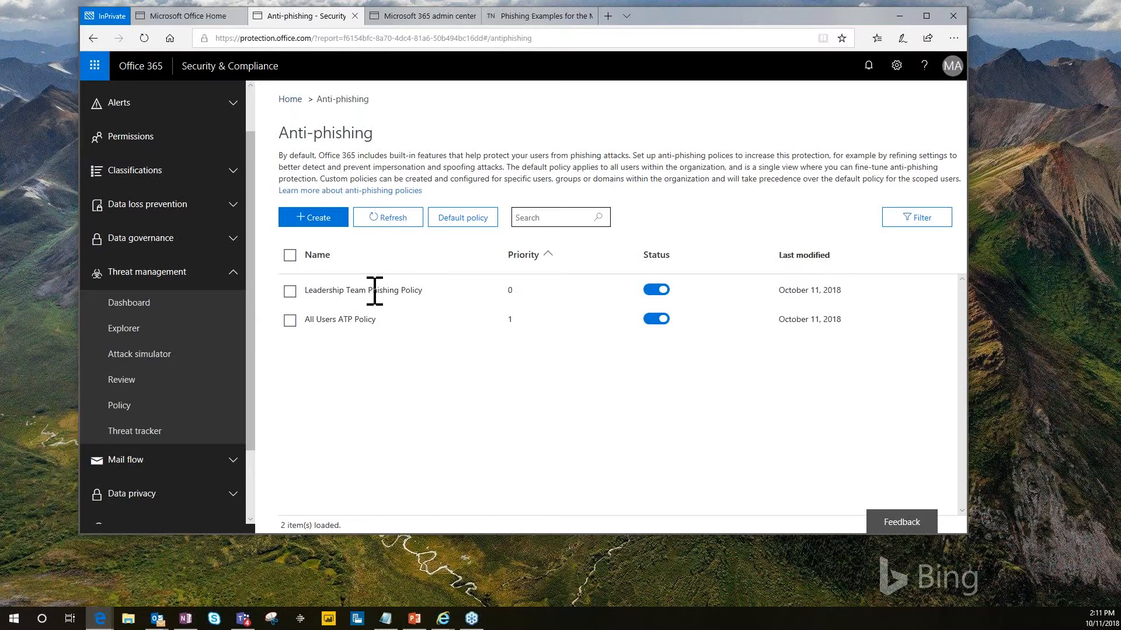
mouse_move(368, 304)
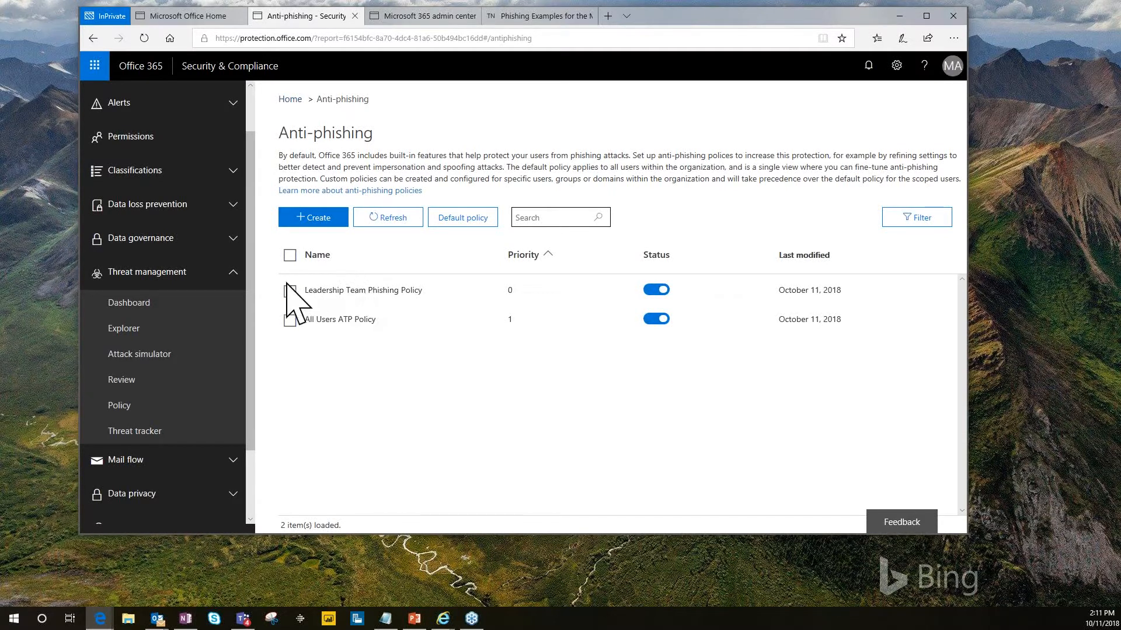
mouse_move(293, 311)
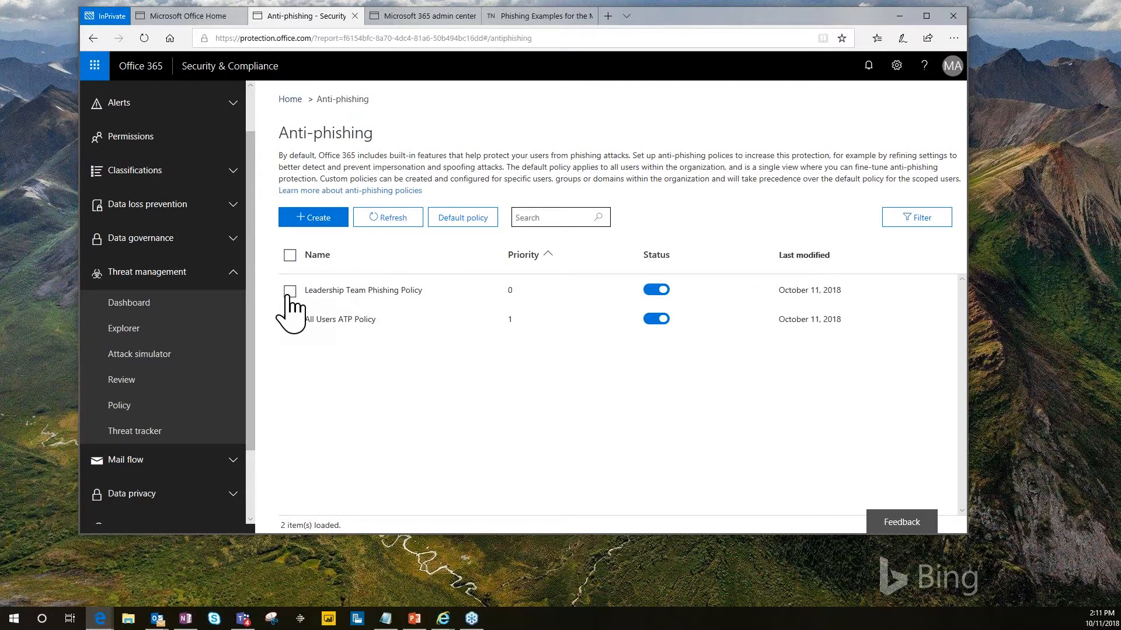
Open the Leadership Team Phishing Policy and scroll through its Applied to recipients
click(362, 289)
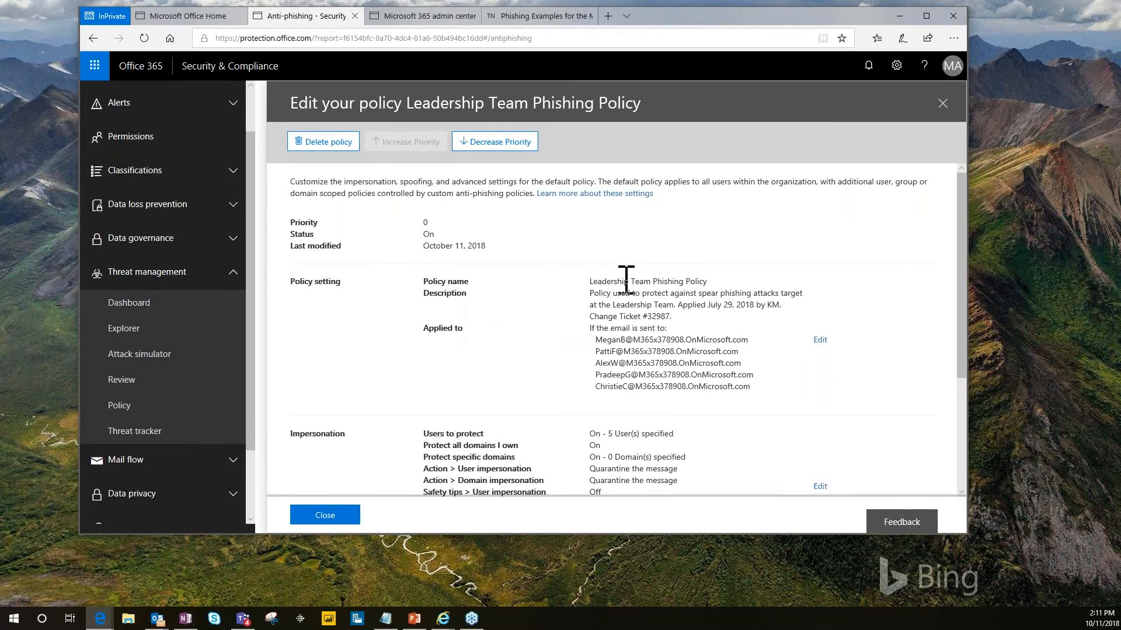
mouse_move(690, 337)
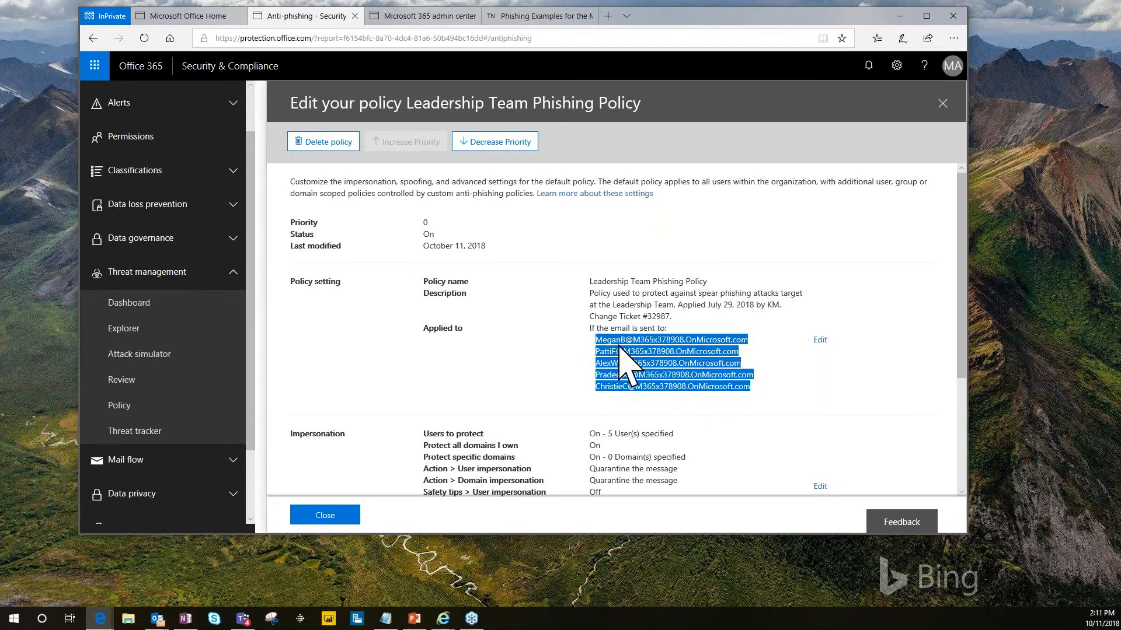
mouse_move(633, 361)
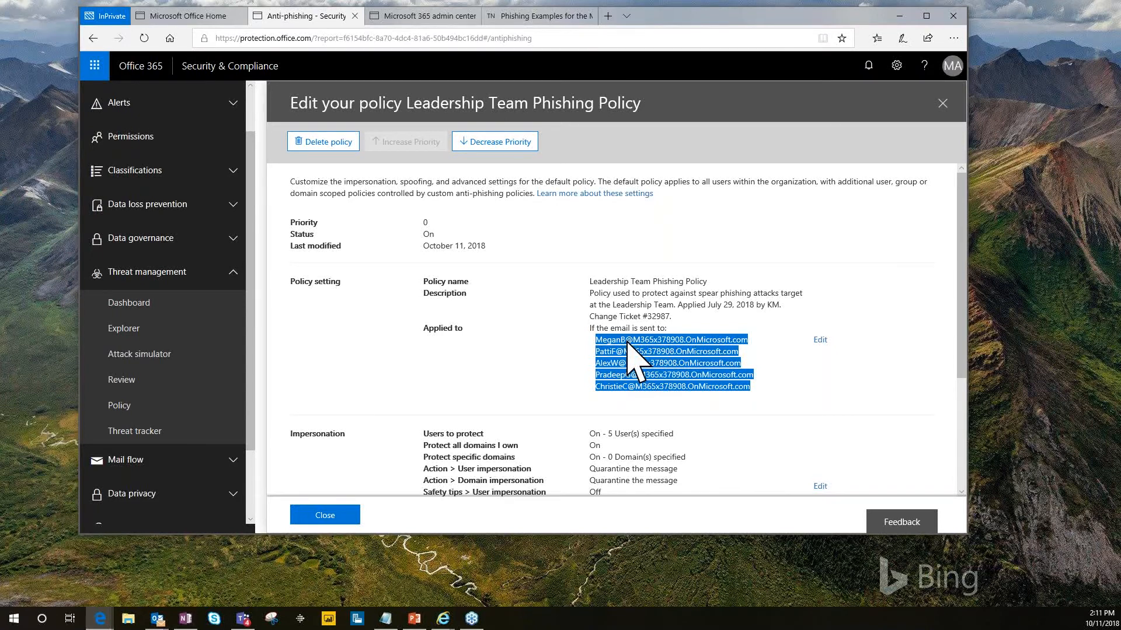
mouse_move(619, 369)
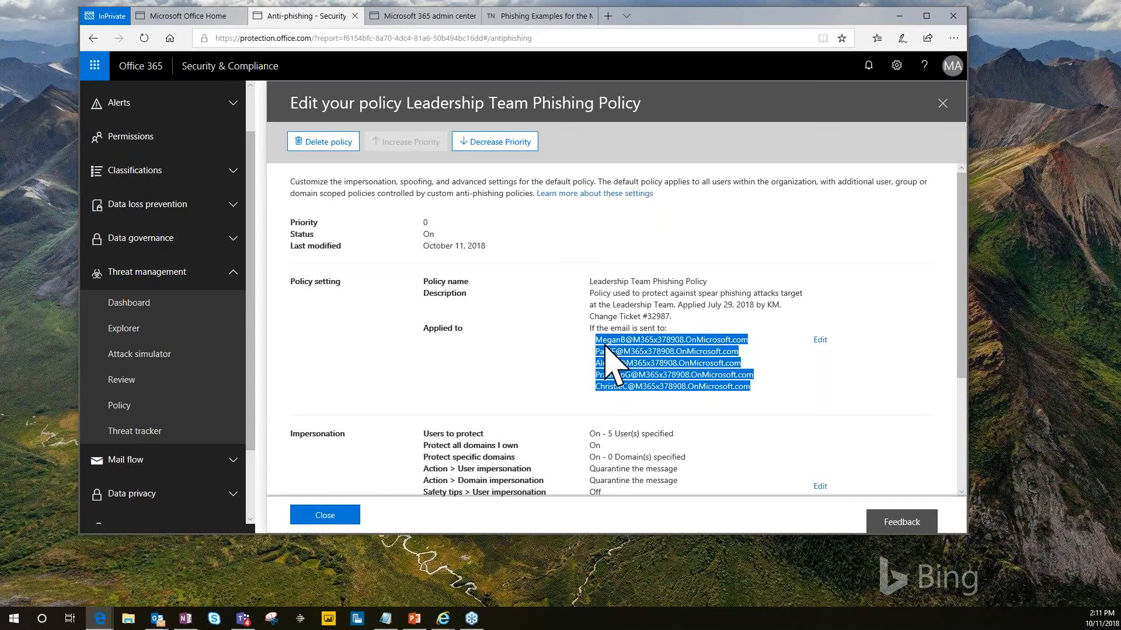
mouse_move(634, 361)
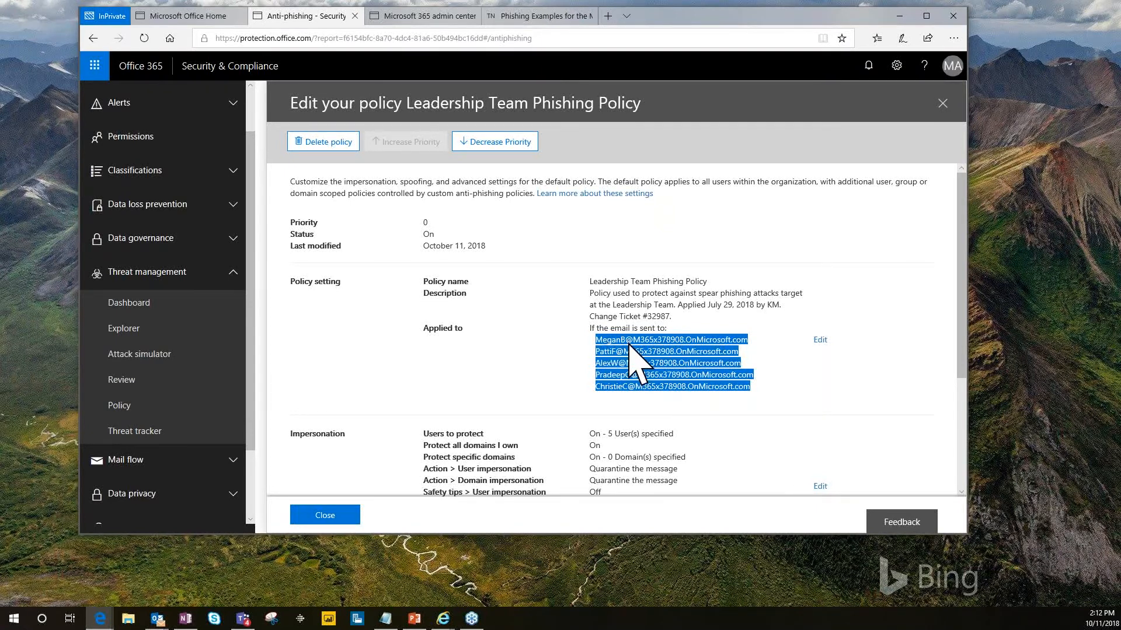
scroll(down, 3)
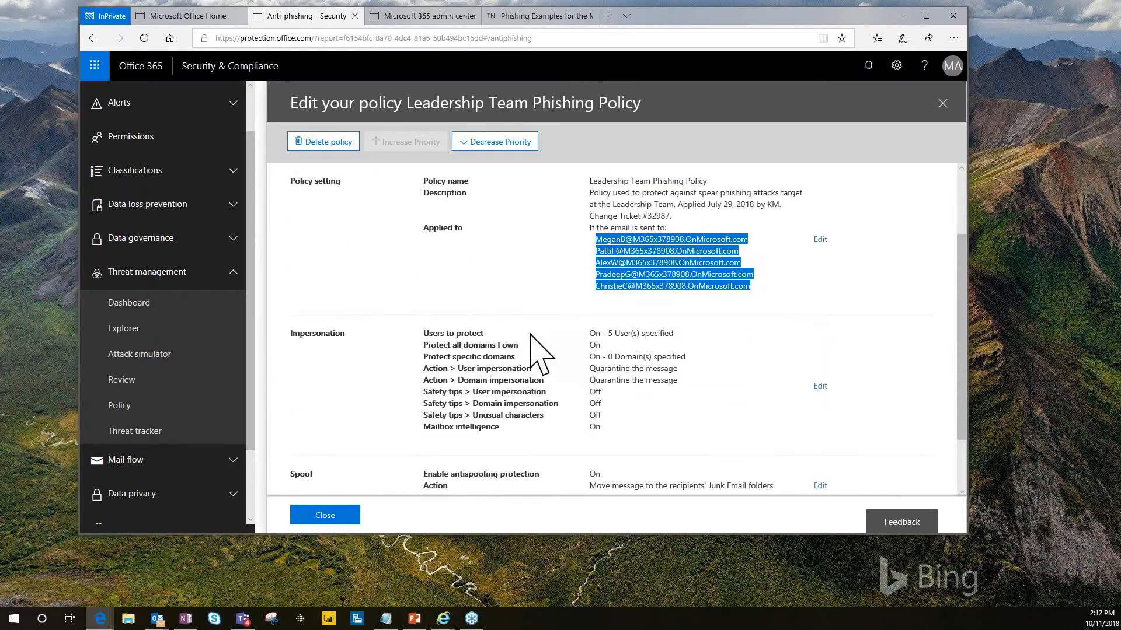
Scroll the Leadership Team policy details and edit the Advanced phishing thresholds
click(501, 345)
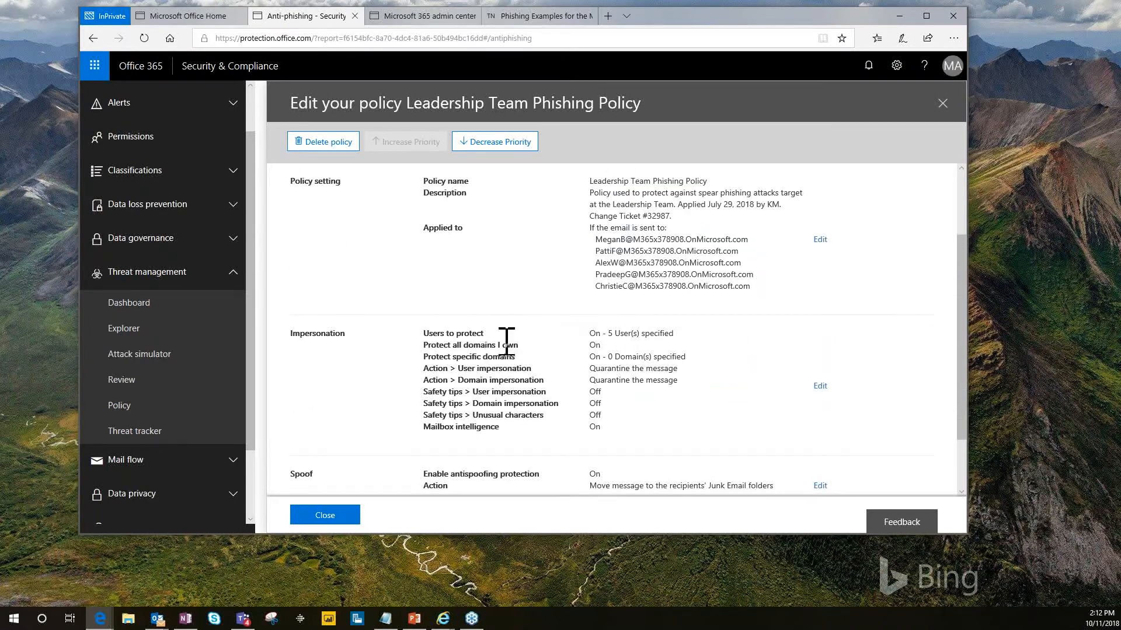
mouse_move(472, 340)
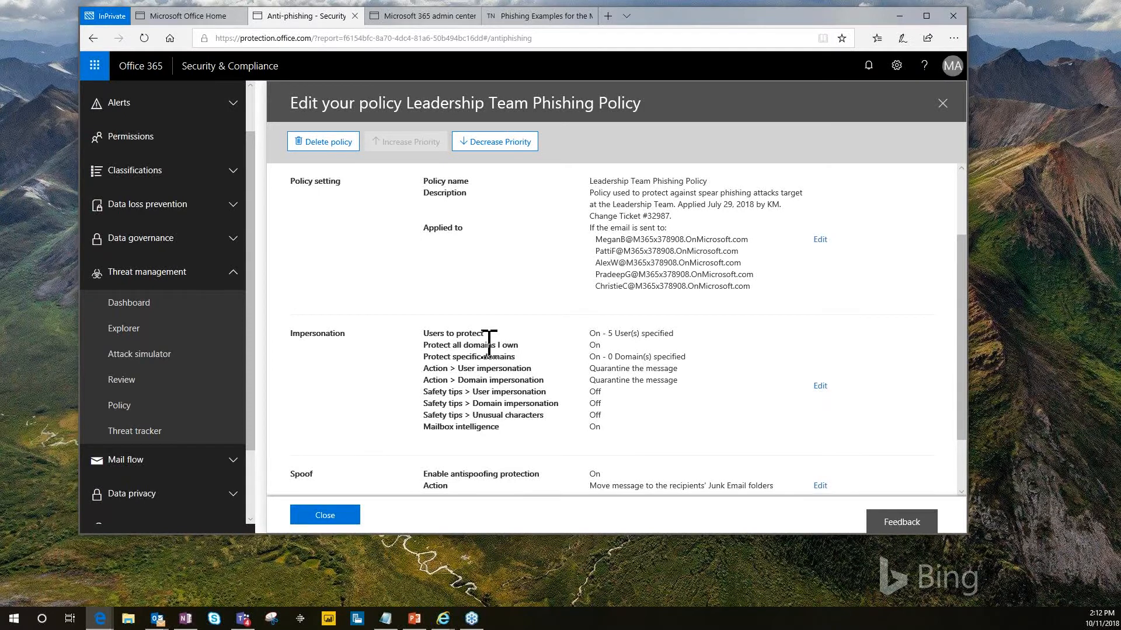
mouse_move(613, 378)
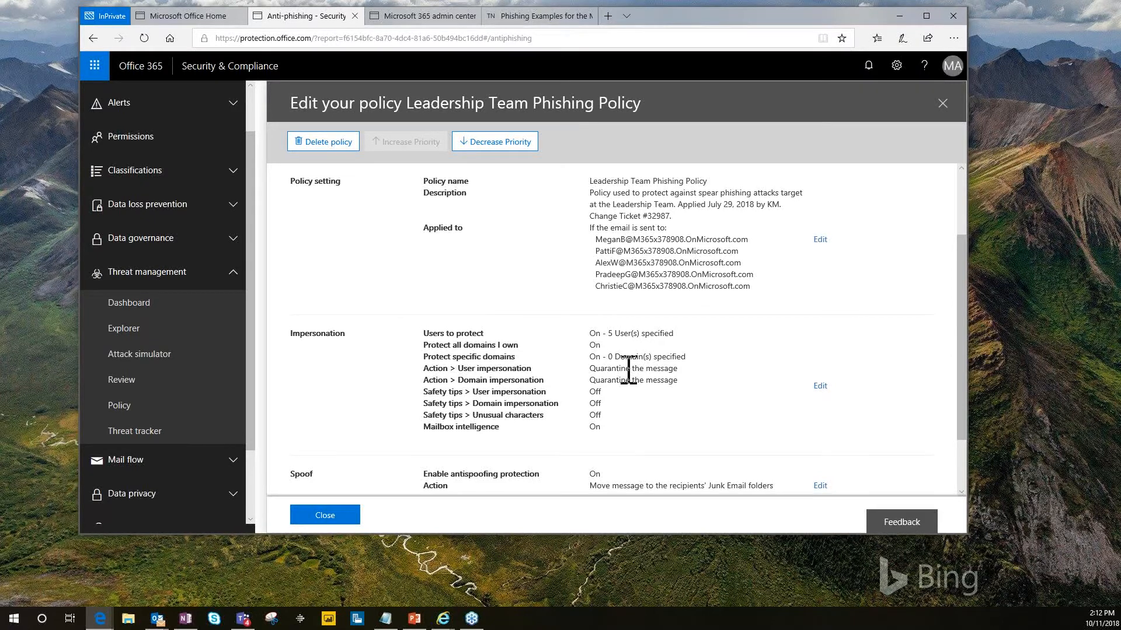
mouse_move(602, 418)
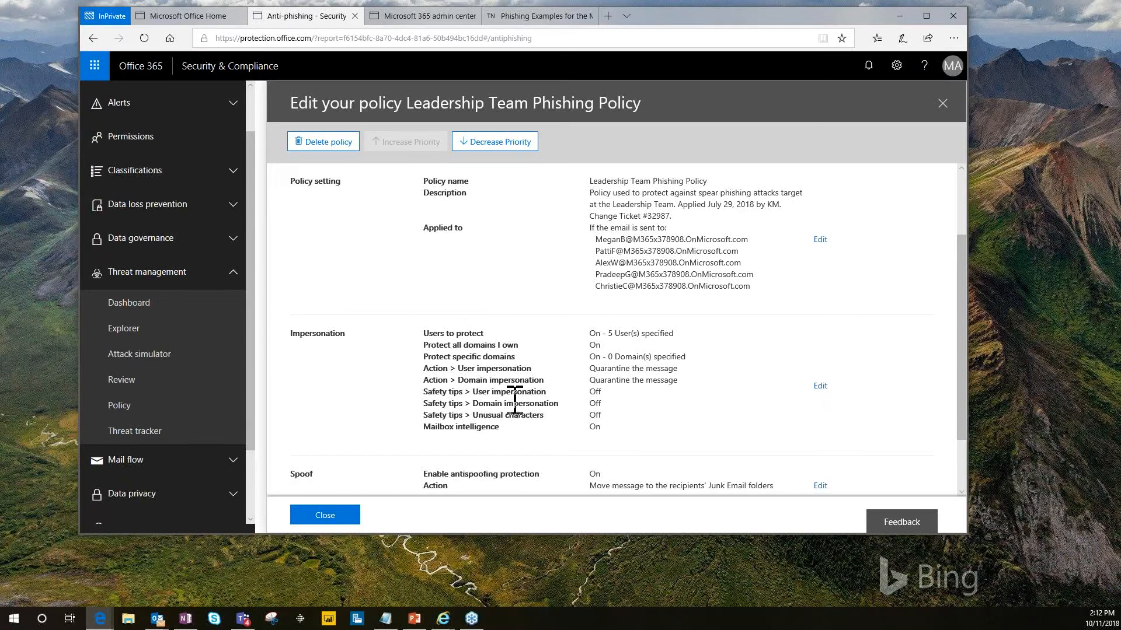
mouse_move(528, 392)
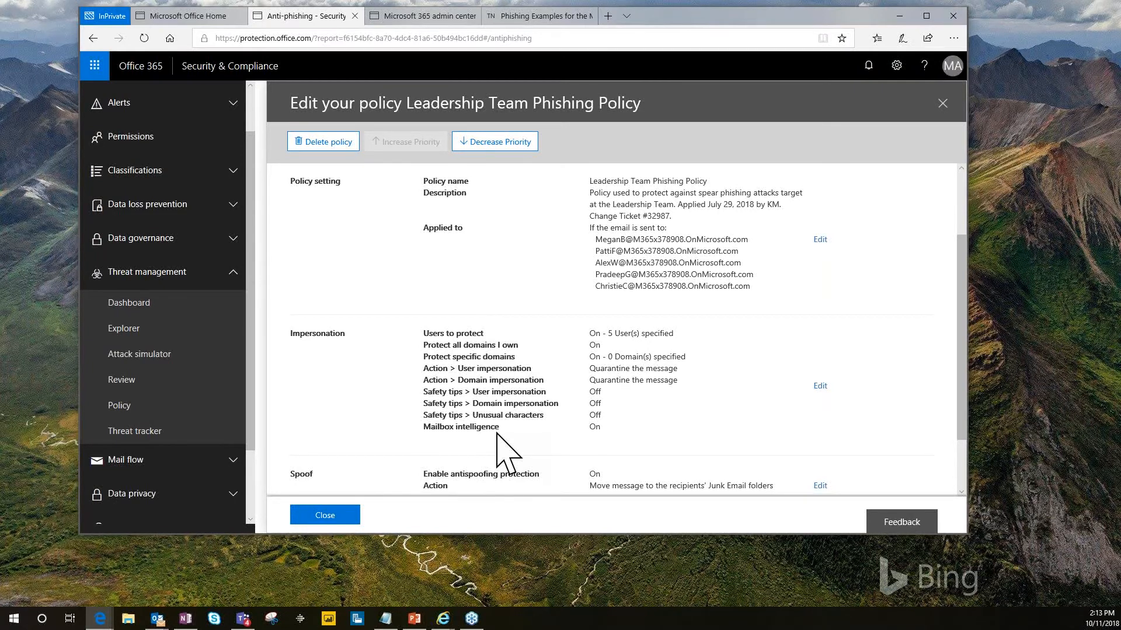
mouse_move(485, 432)
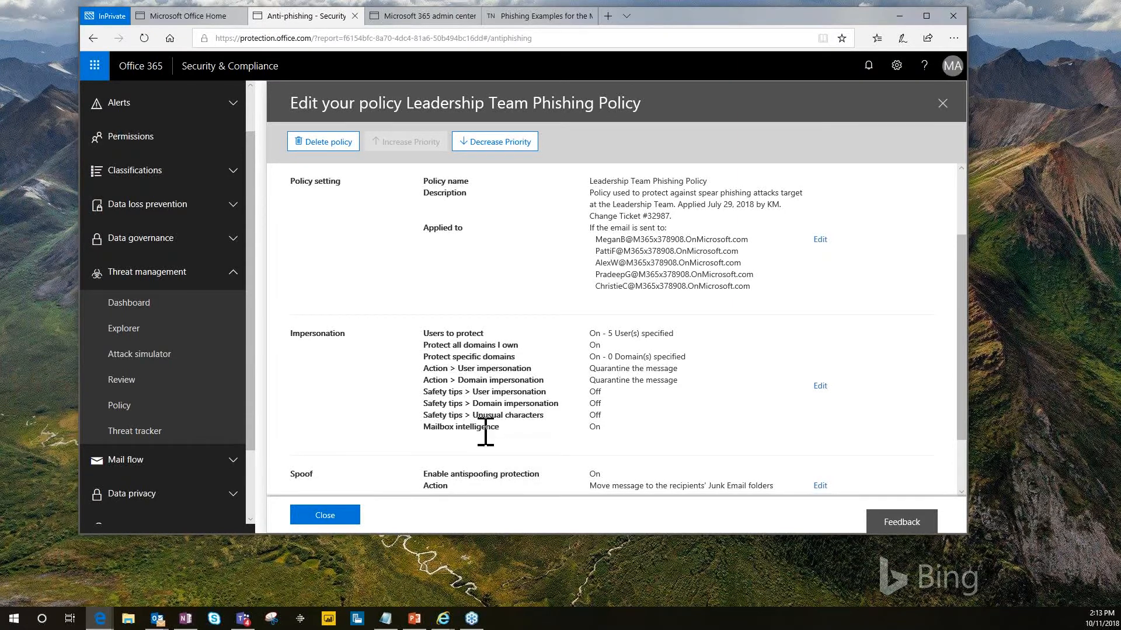
scroll(down, 3)
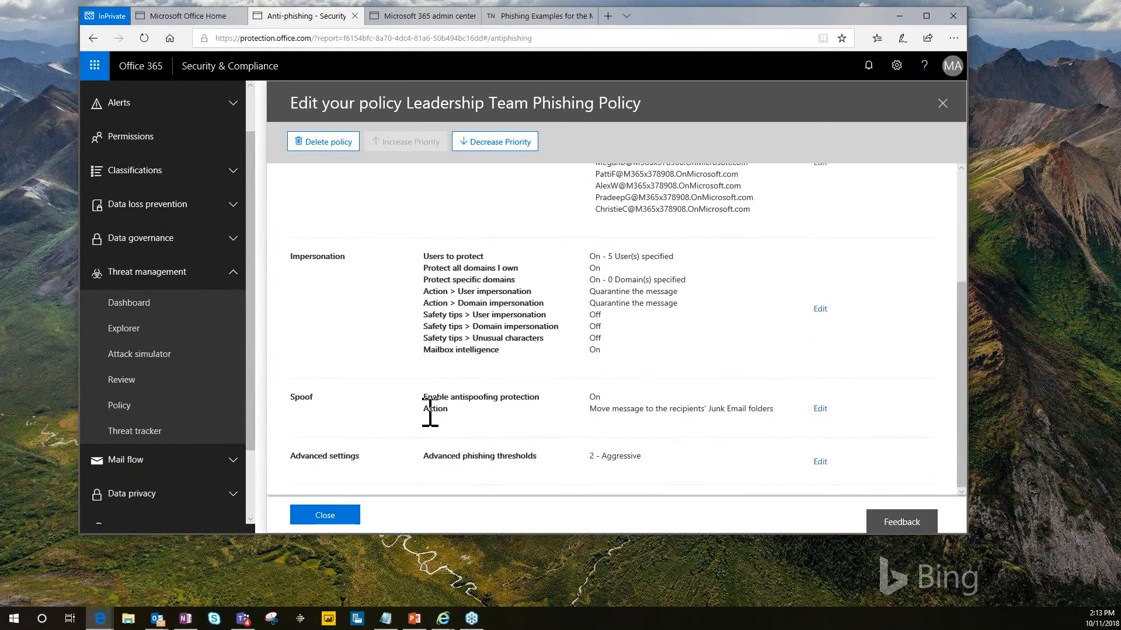
mouse_move(484, 401)
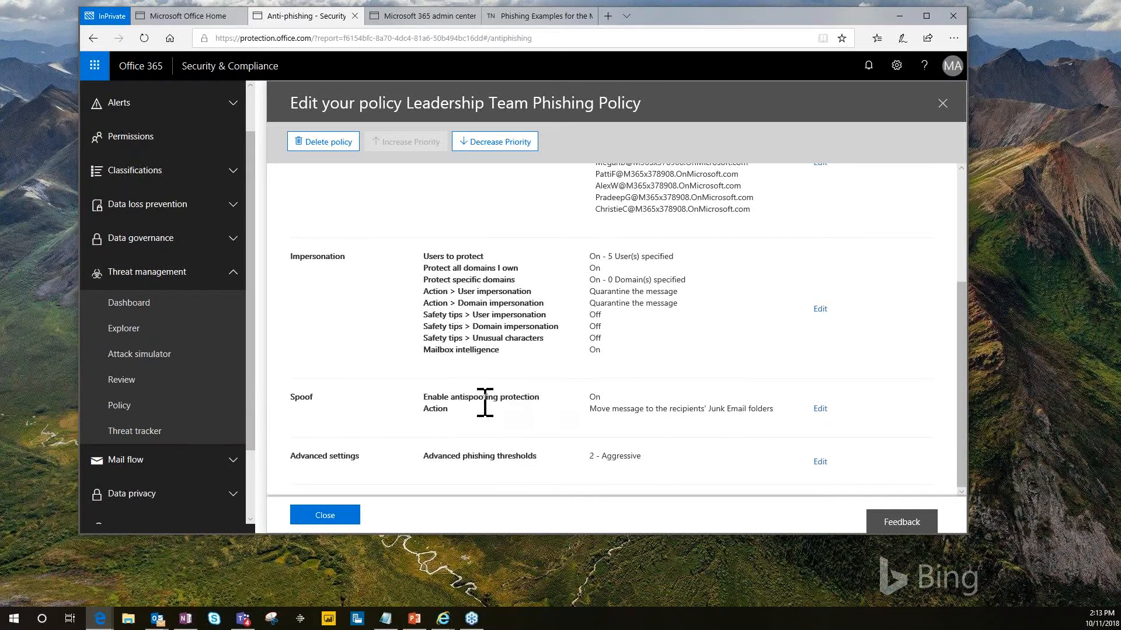
mouse_move(742, 413)
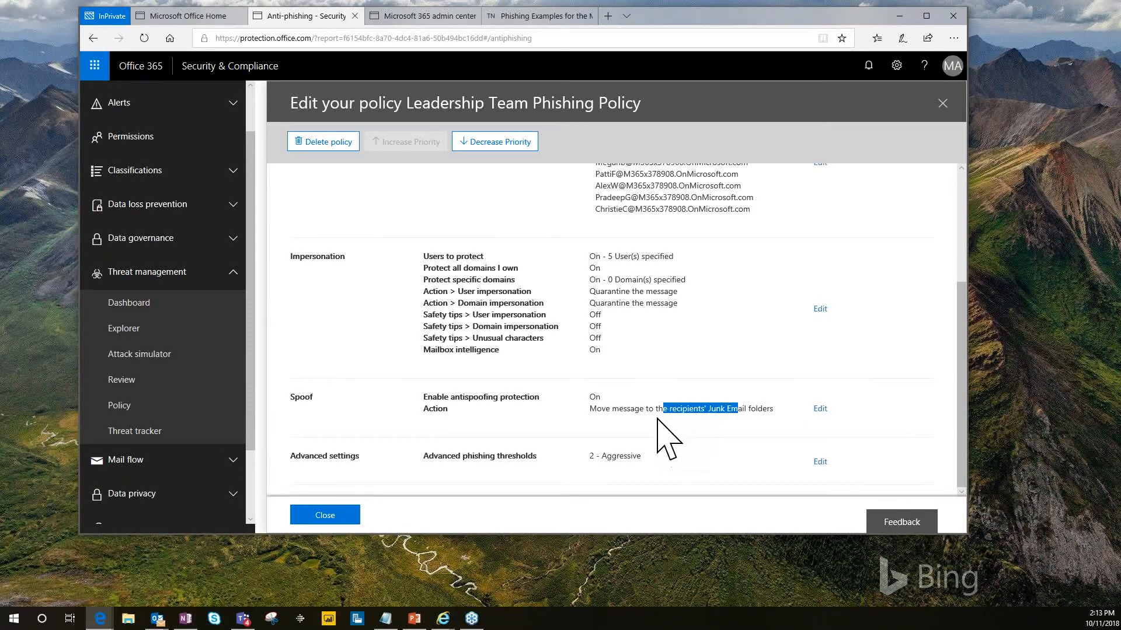
mouse_move(694, 422)
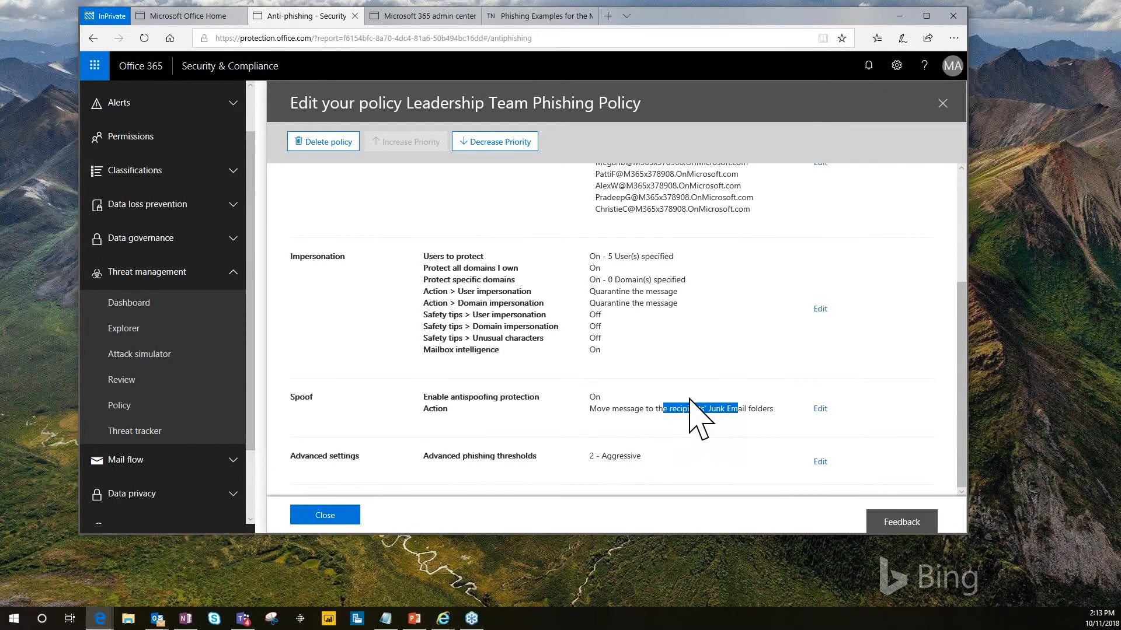
mouse_move(417, 479)
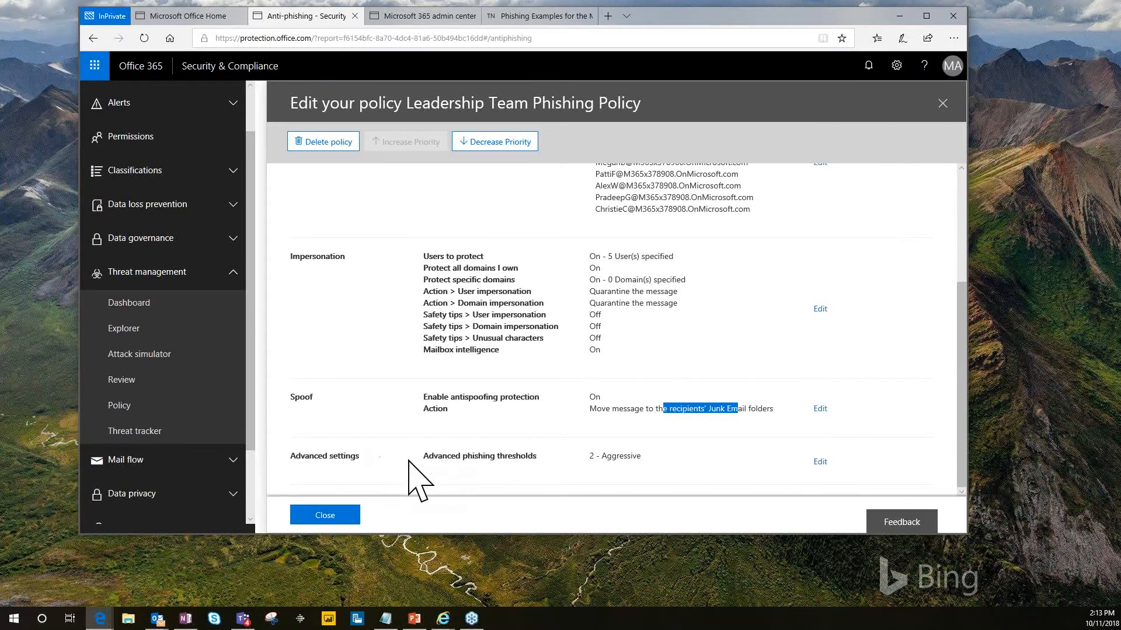
mouse_move(516, 457)
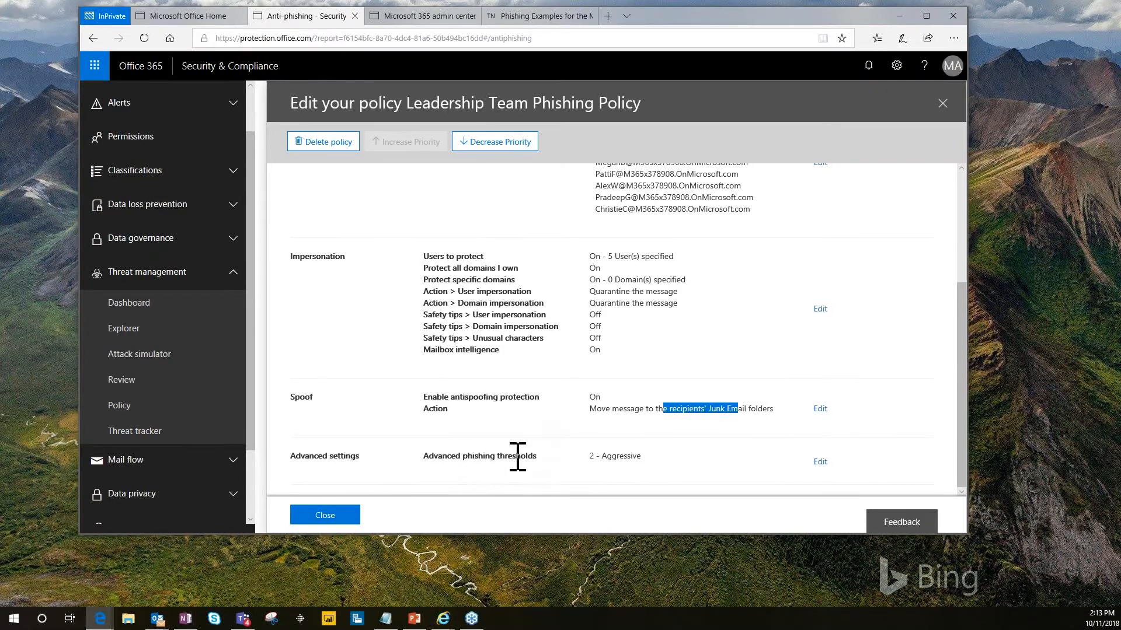
mouse_move(547, 468)
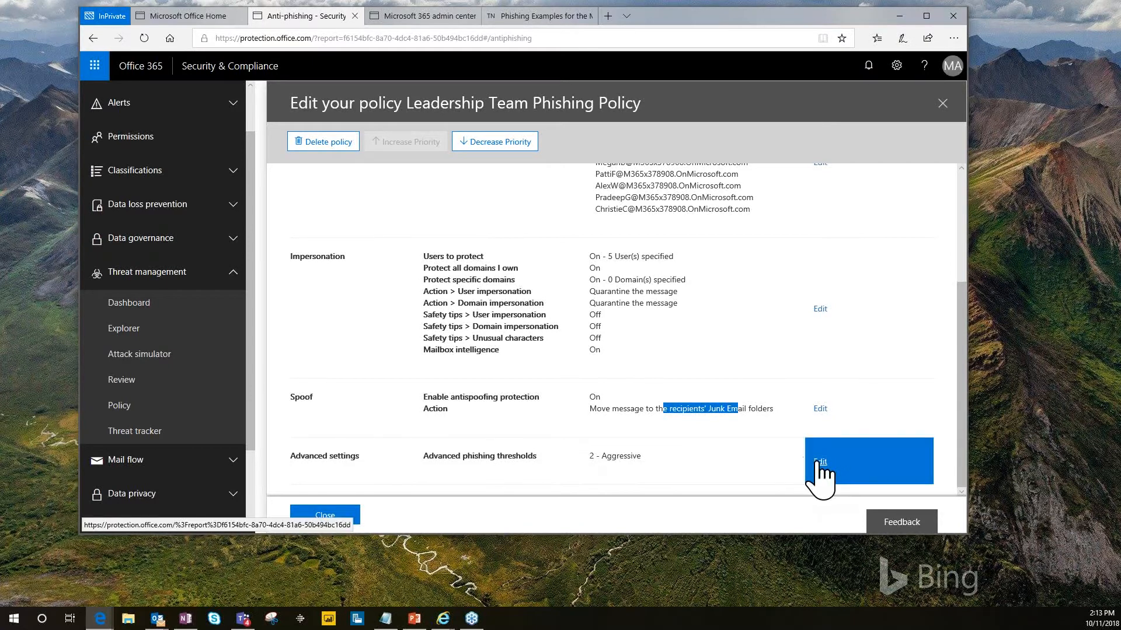
click(820, 462)
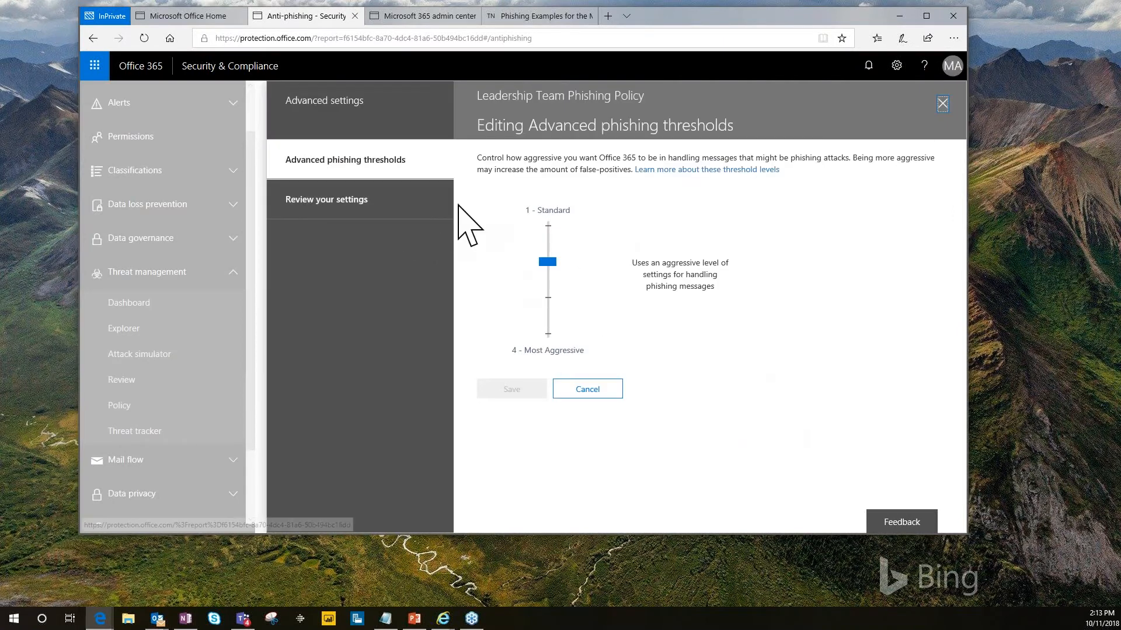
mouse_move(446, 211)
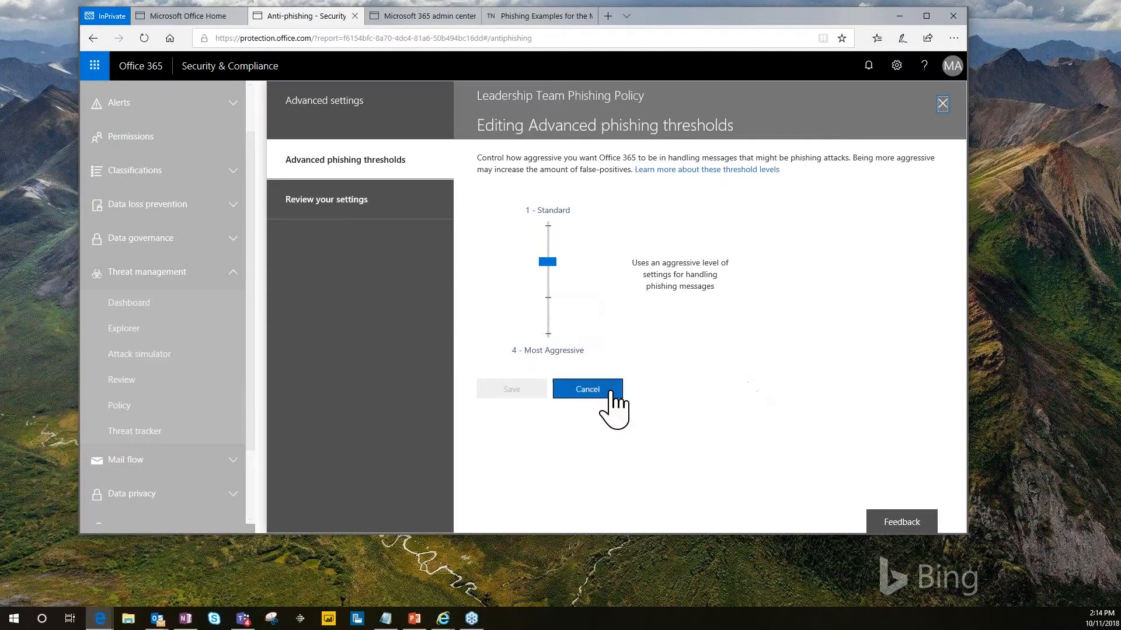
Cancel the thresholds editor, keeping the level at 2 - Aggressive
click(586, 389)
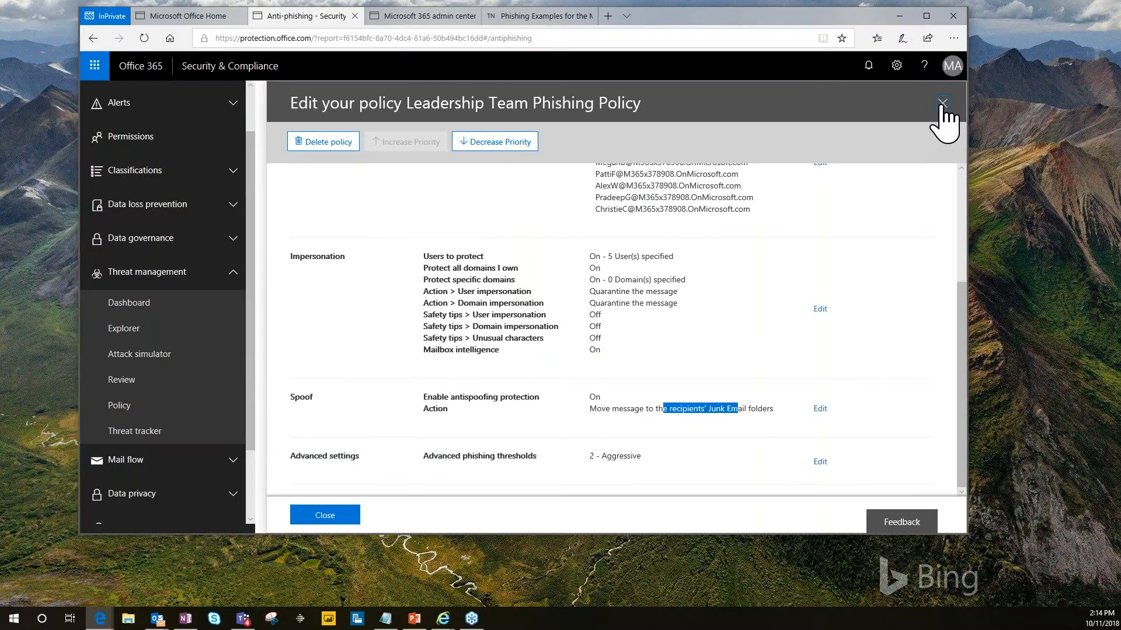
Close the Leadership Team policy panel and dismiss the meeting reminder
click(942, 102)
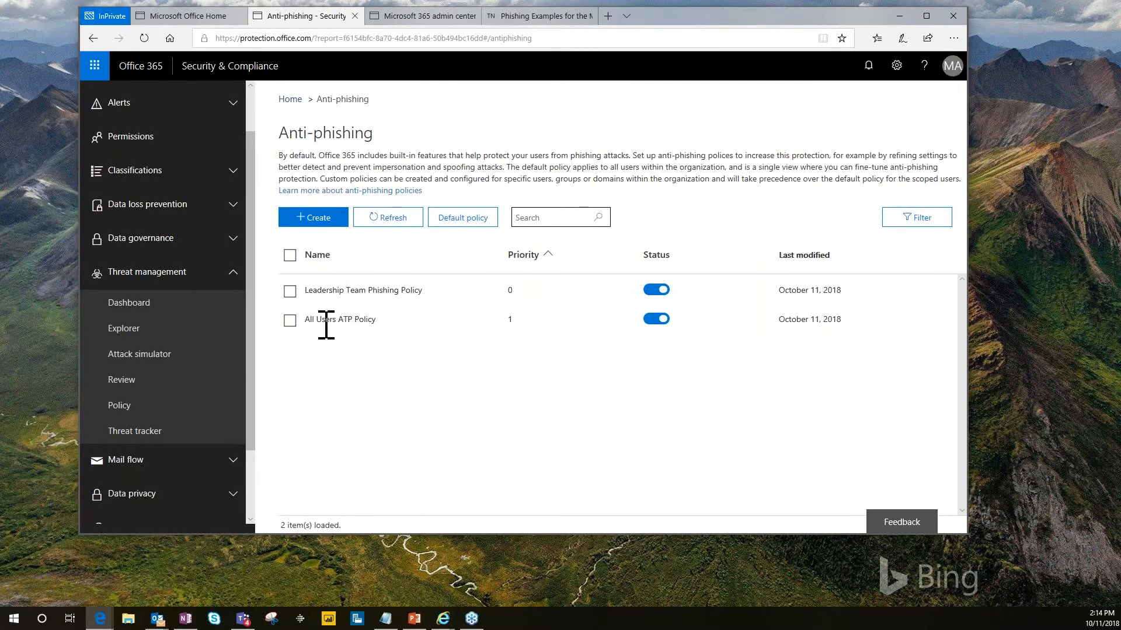
mouse_move(369, 361)
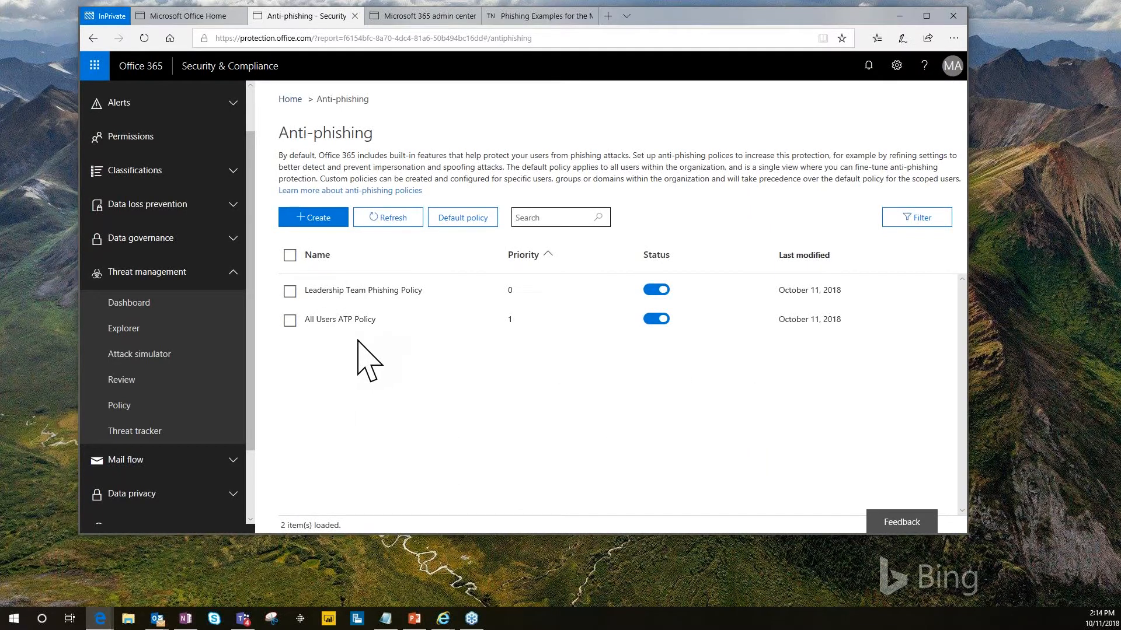
mouse_move(375, 369)
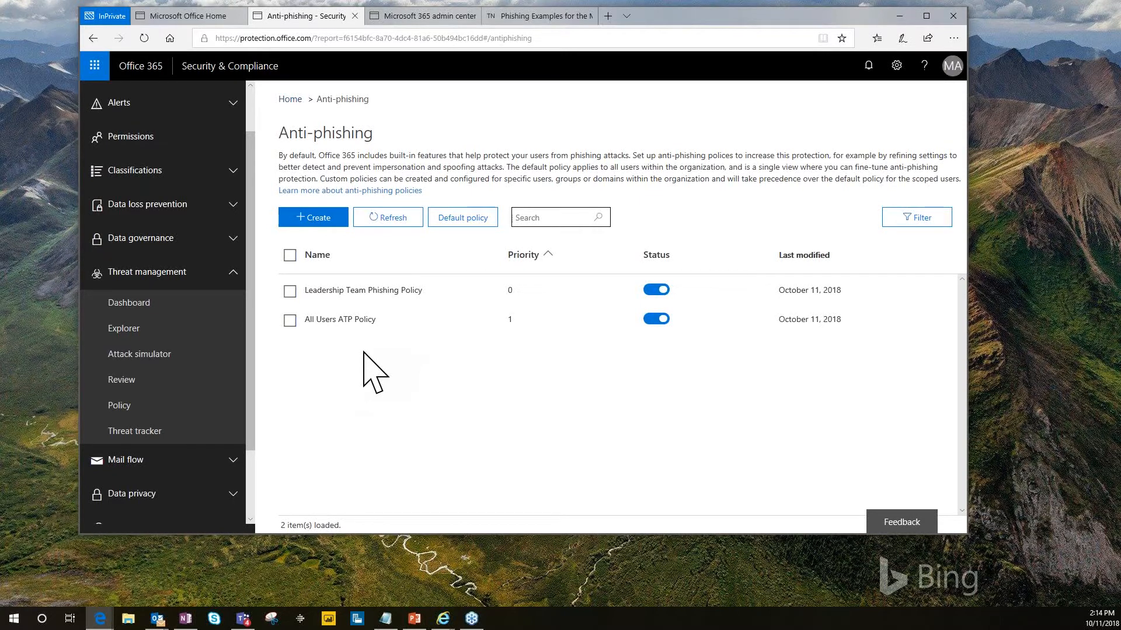
mouse_move(327, 321)
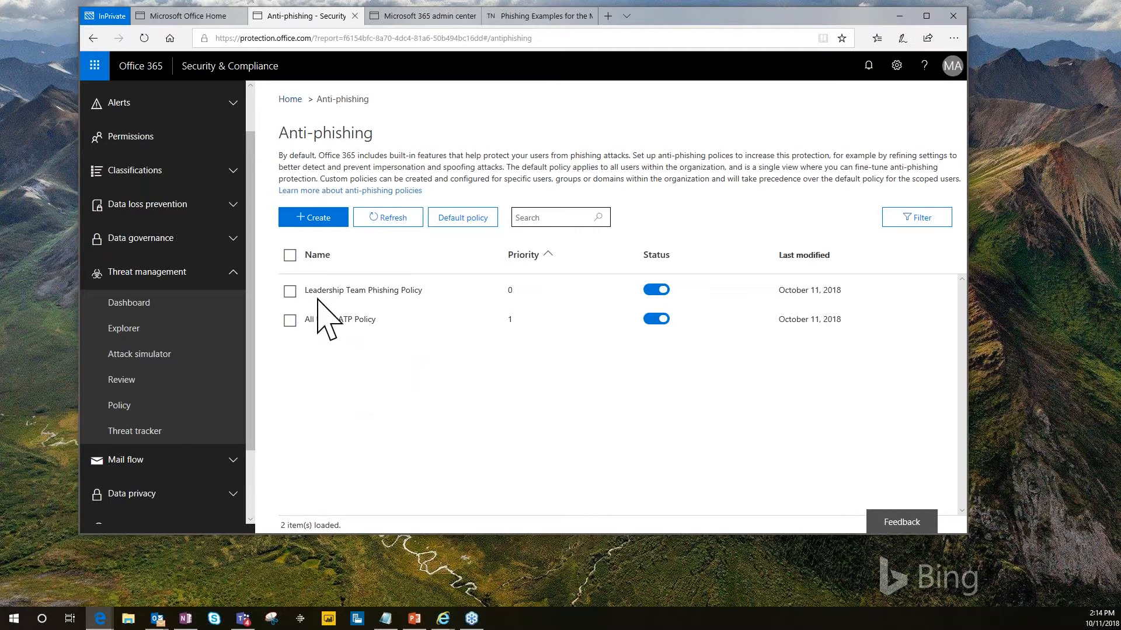
mouse_move(261, 386)
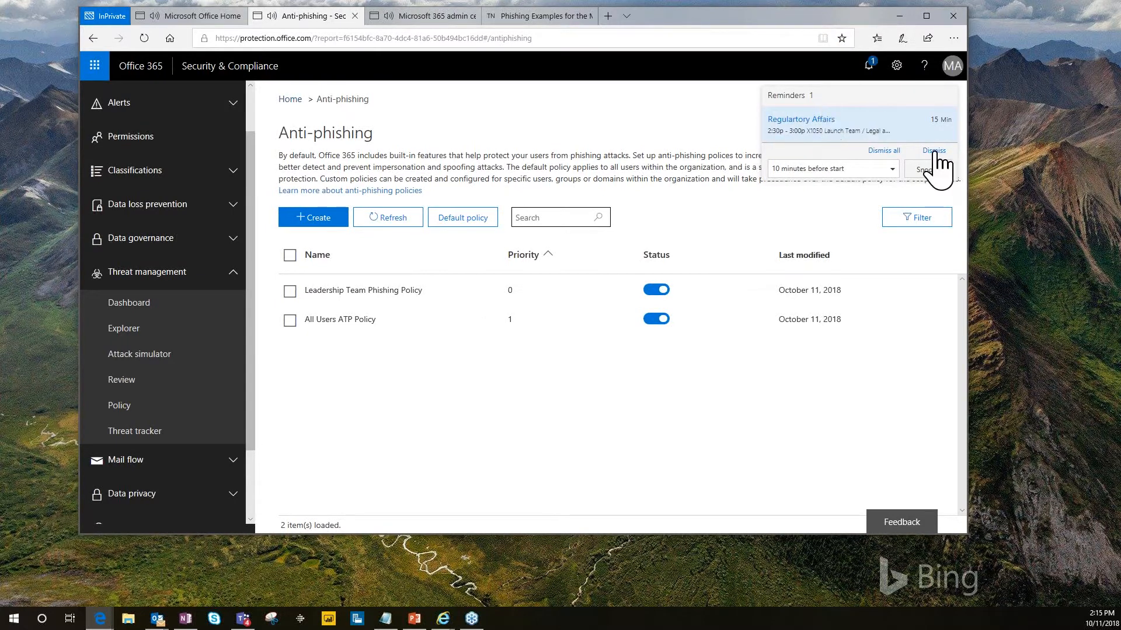
click(934, 150)
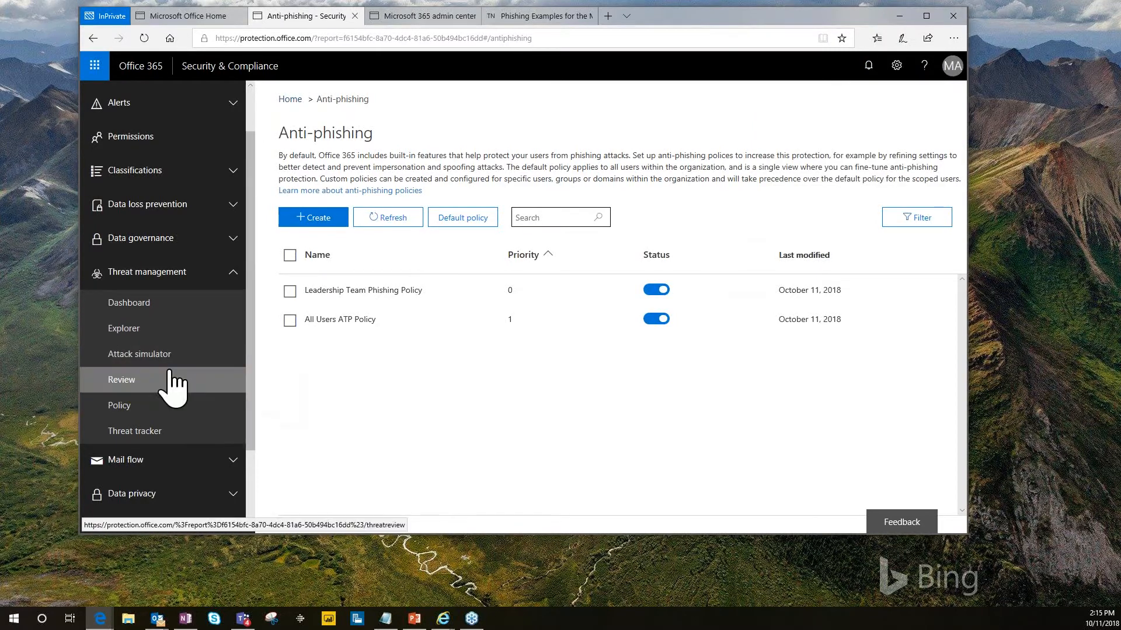
mouse_move(140, 353)
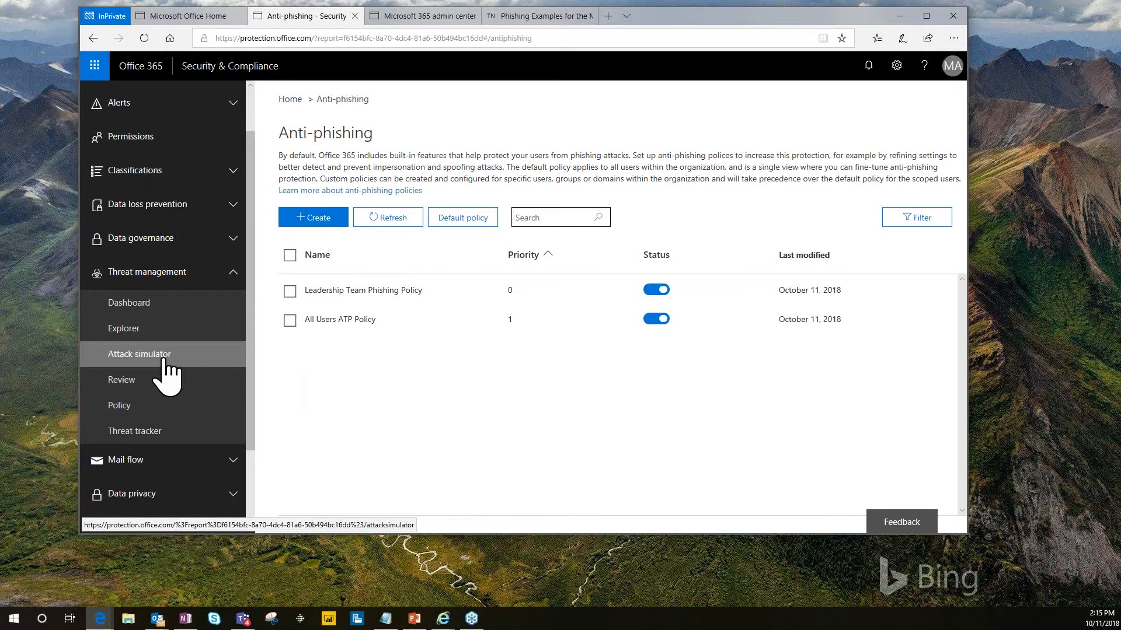
Go to Attack simulator and scroll to the Spear Phishing (Credentials Harvest) card
click(139, 353)
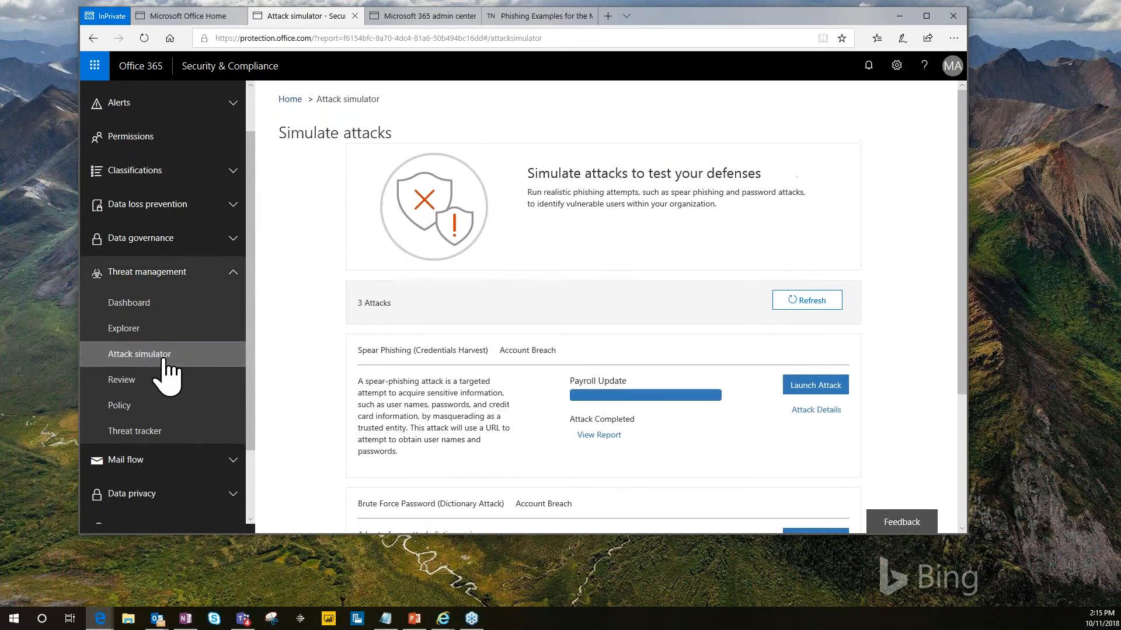
scroll(down, 3)
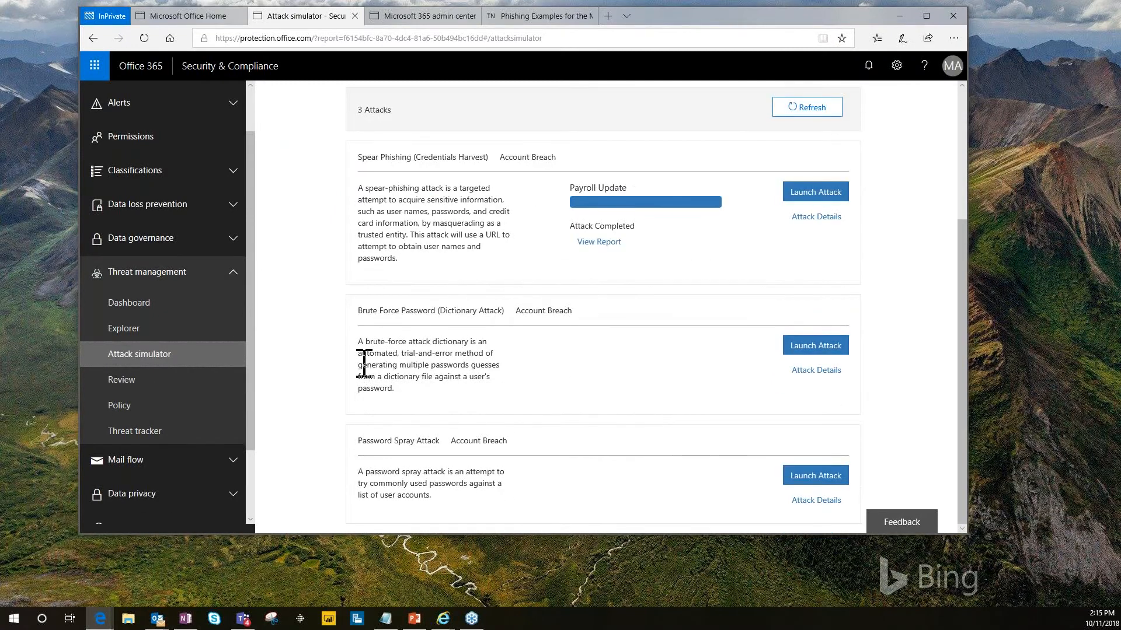
mouse_move(438, 161)
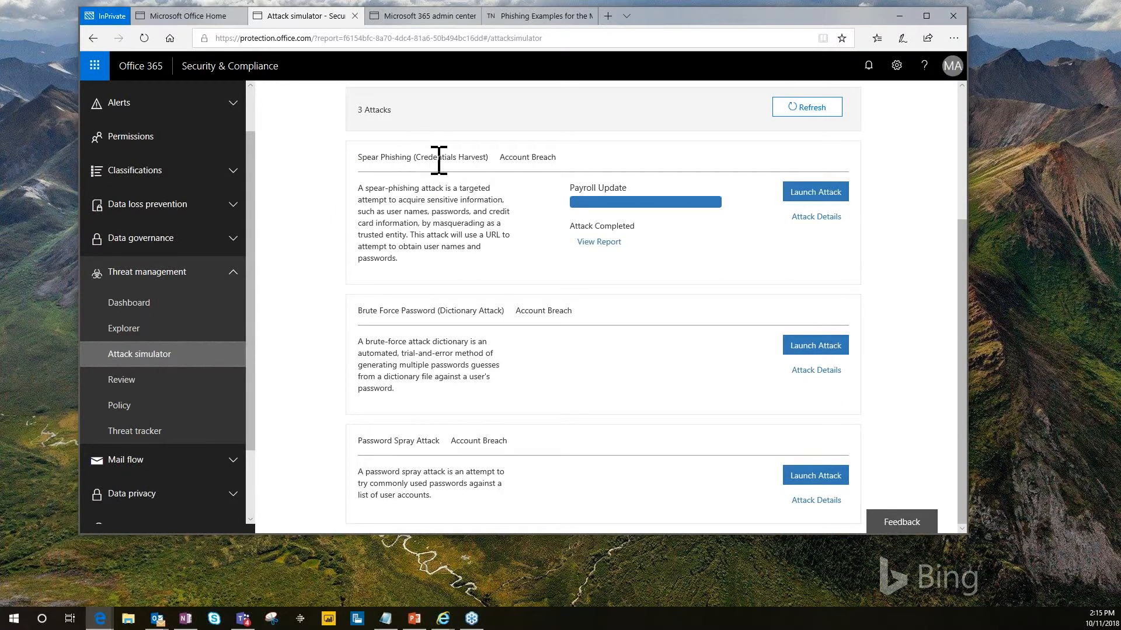
mouse_move(417, 308)
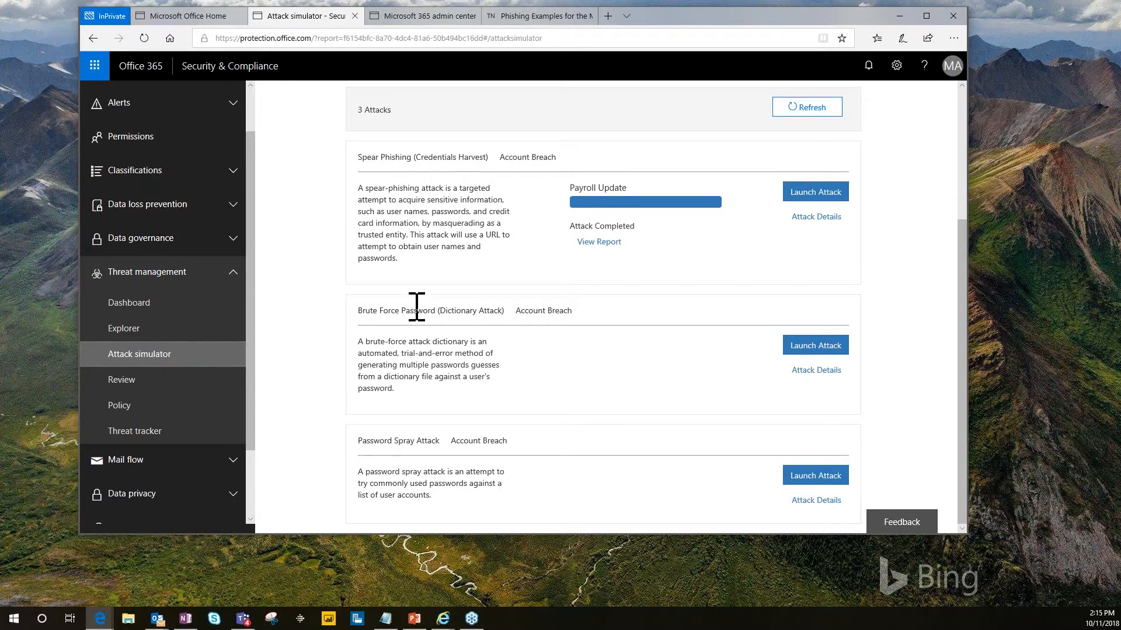
mouse_move(386, 197)
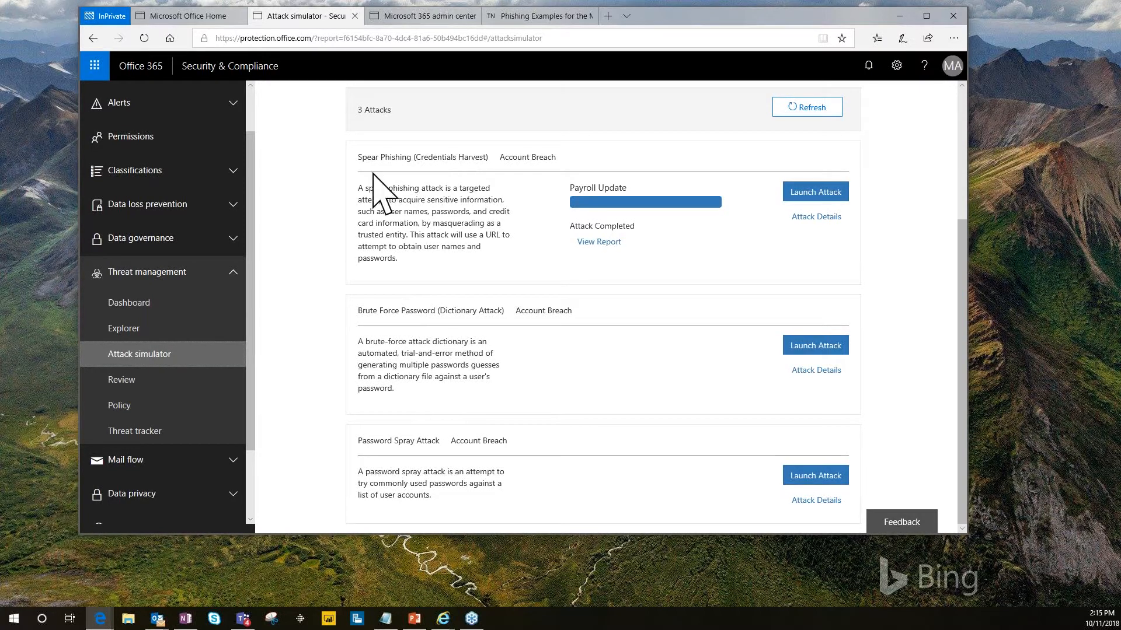
mouse_move(390, 186)
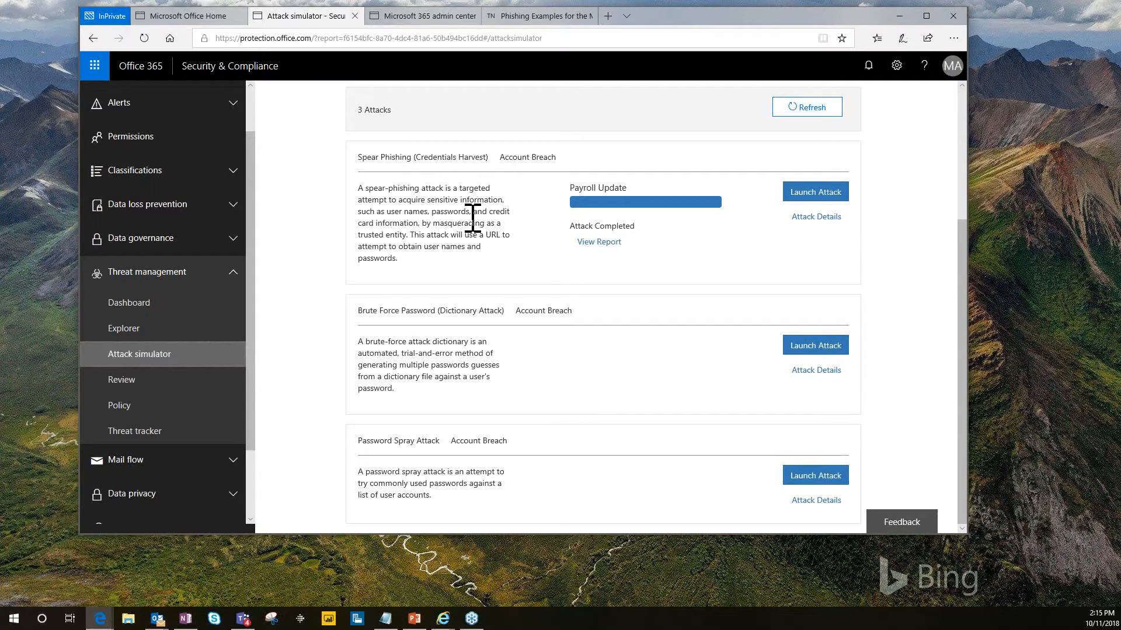
mouse_move(525, 243)
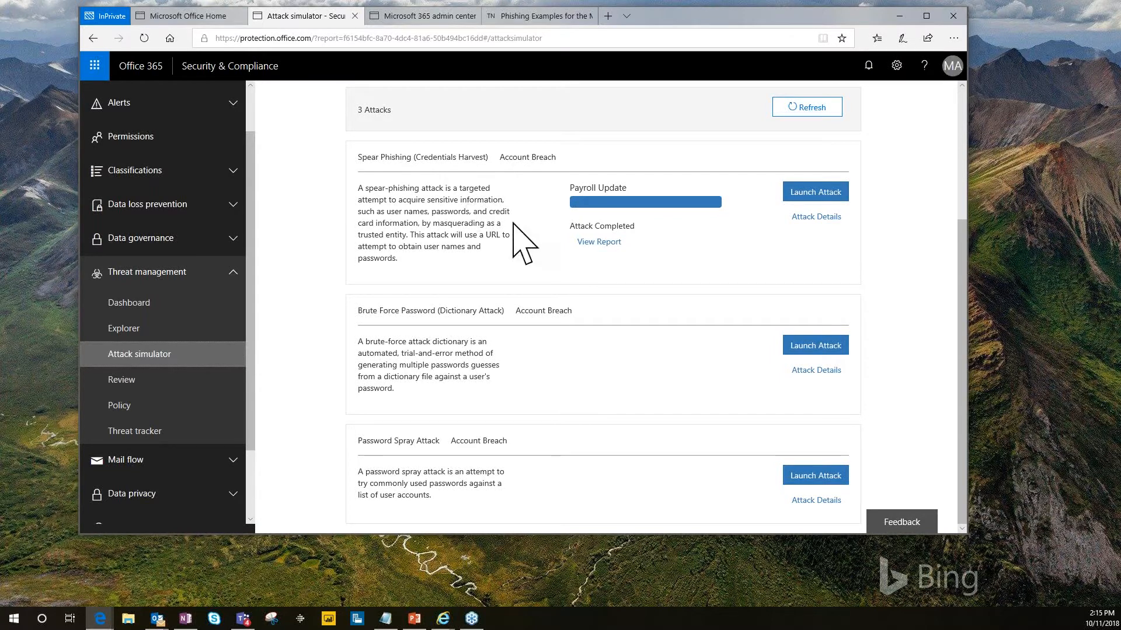
mouse_move(815, 191)
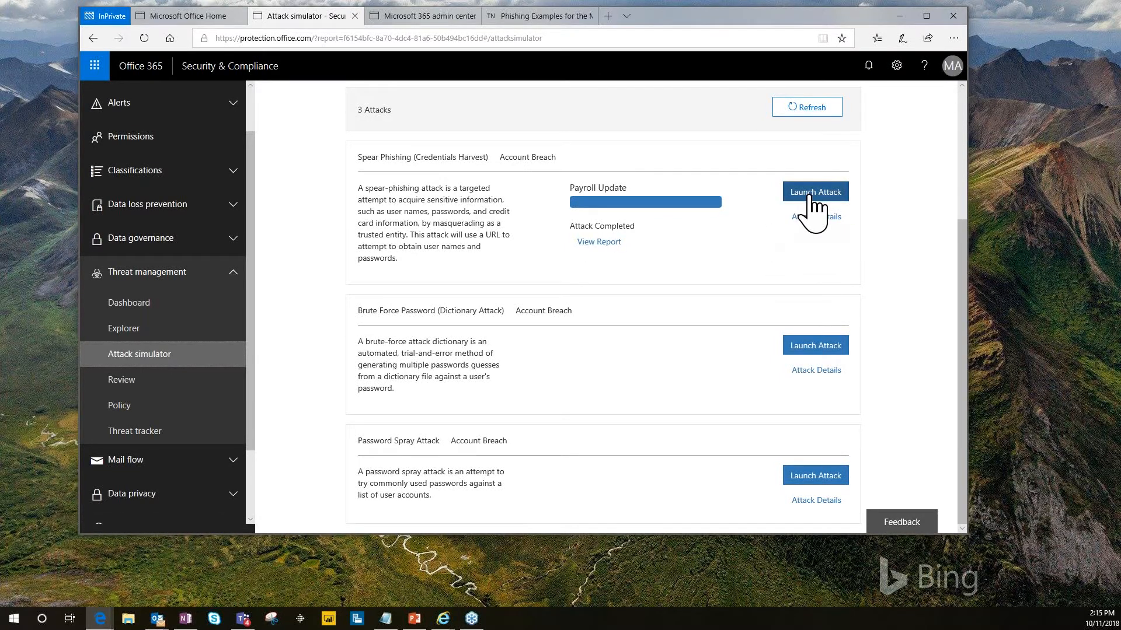
Launch a spear-phishing attack named 'Test Demo Attack' from the Payroll Update template
click(815, 192)
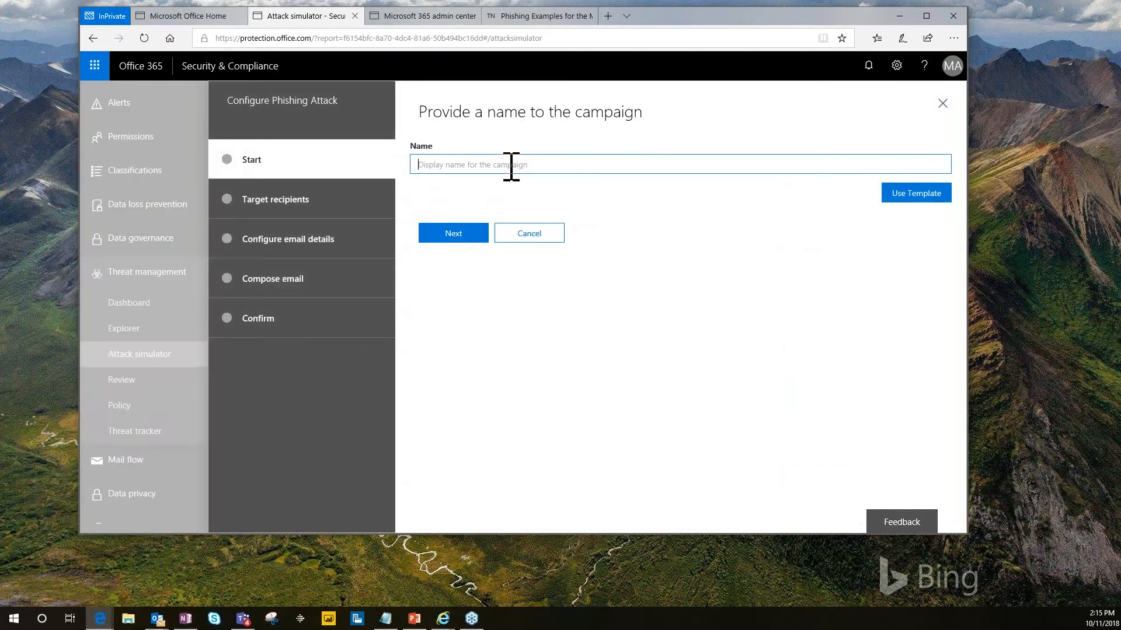
text(Test Demo)
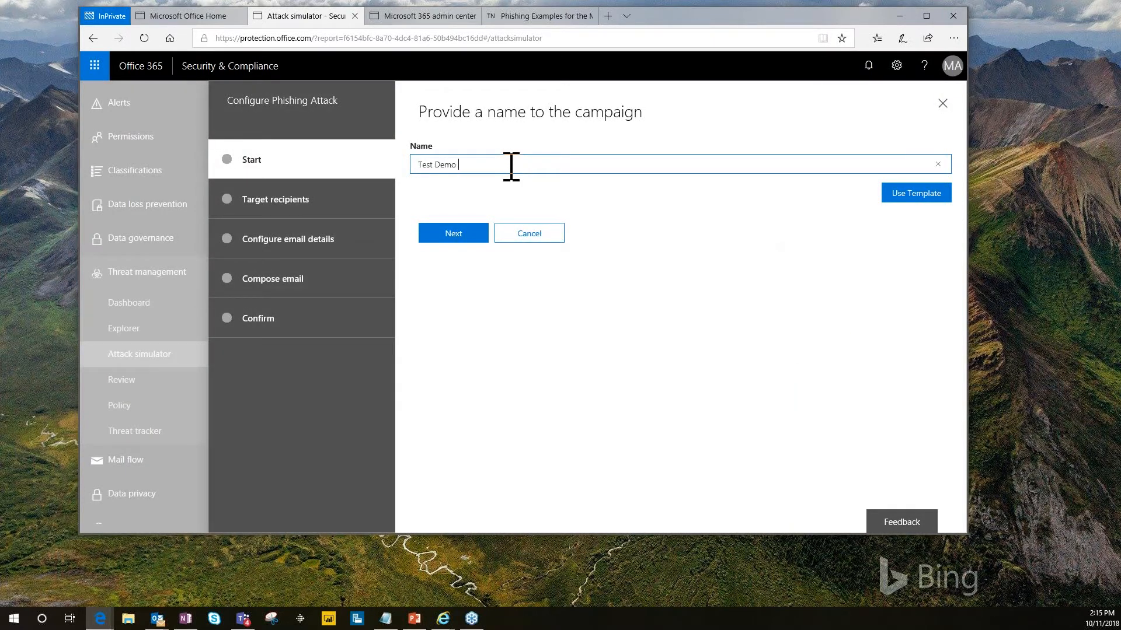
text(Attack)
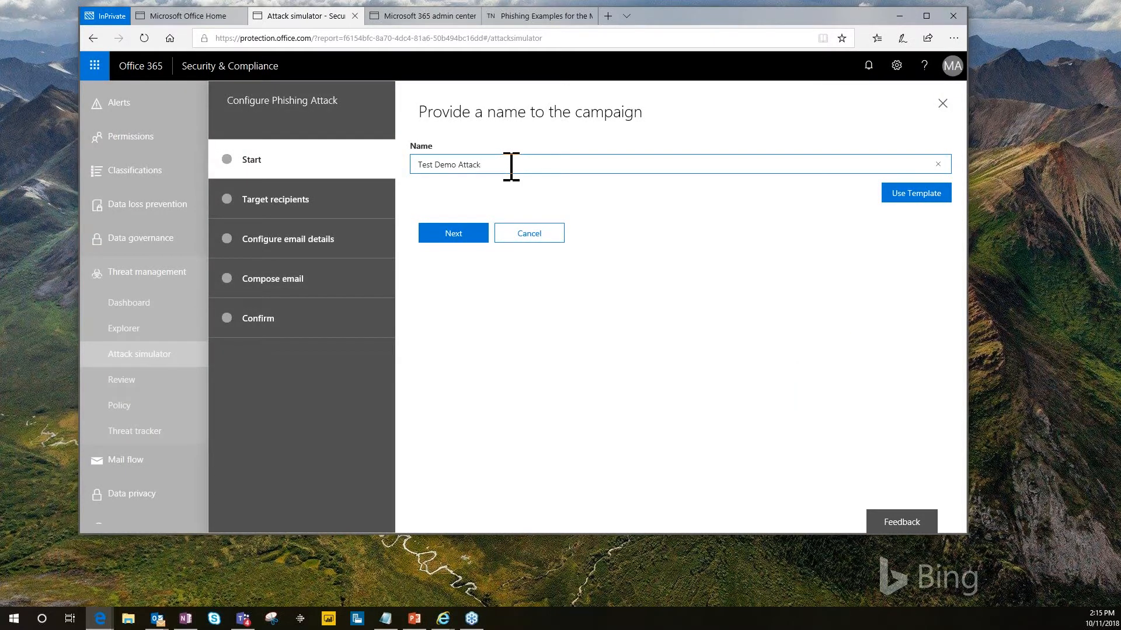
click(916, 192)
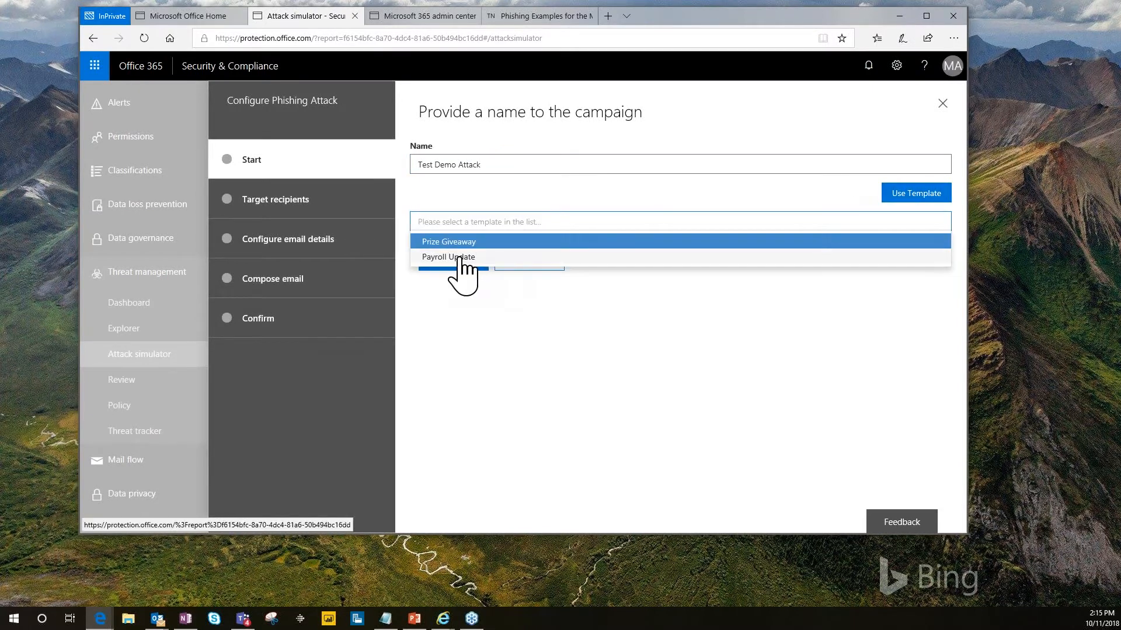
click(448, 257)
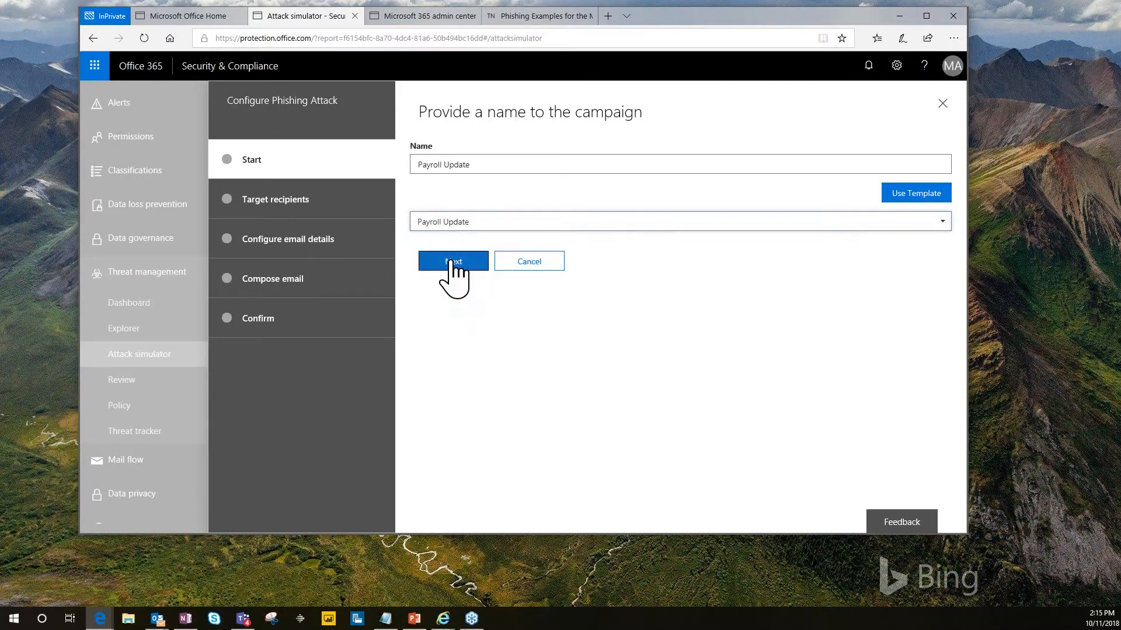
click(453, 261)
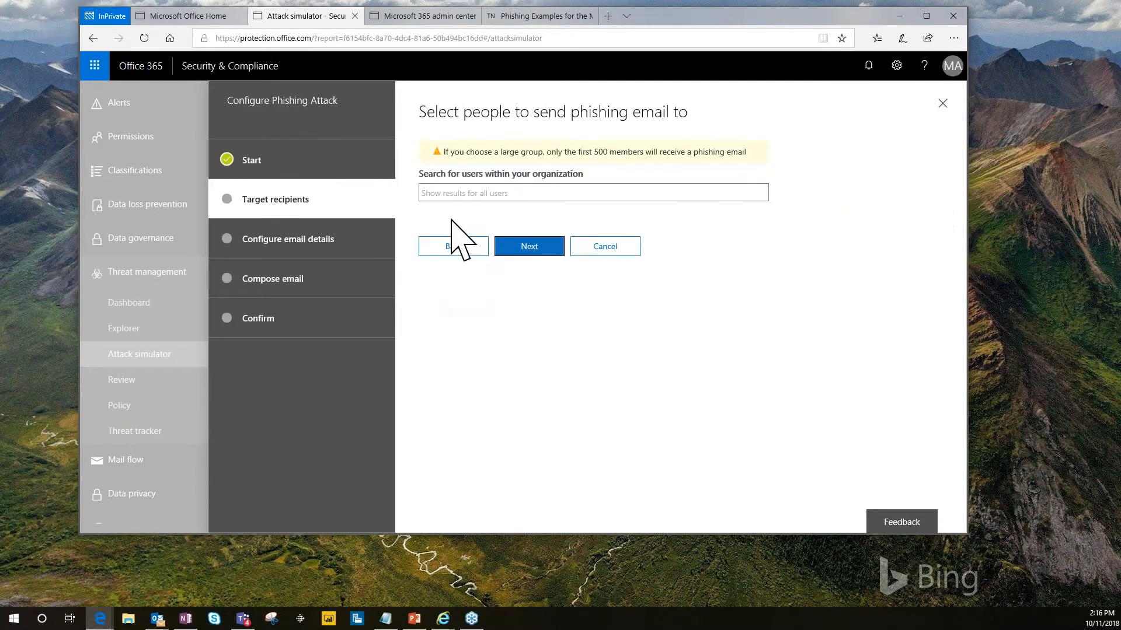
click(592, 192)
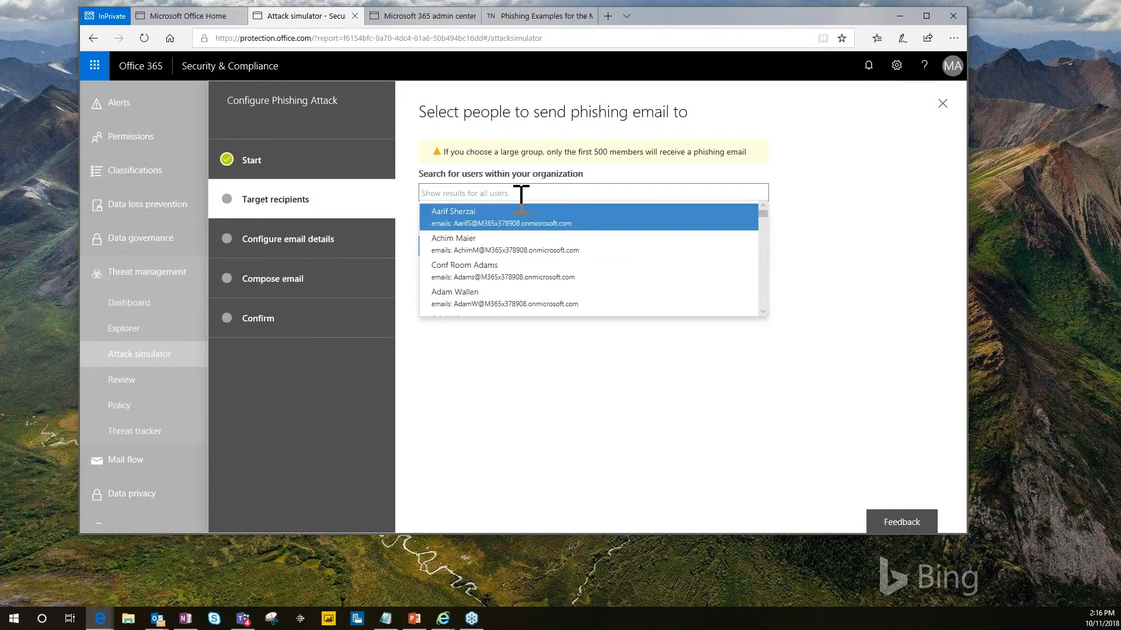
text(e)
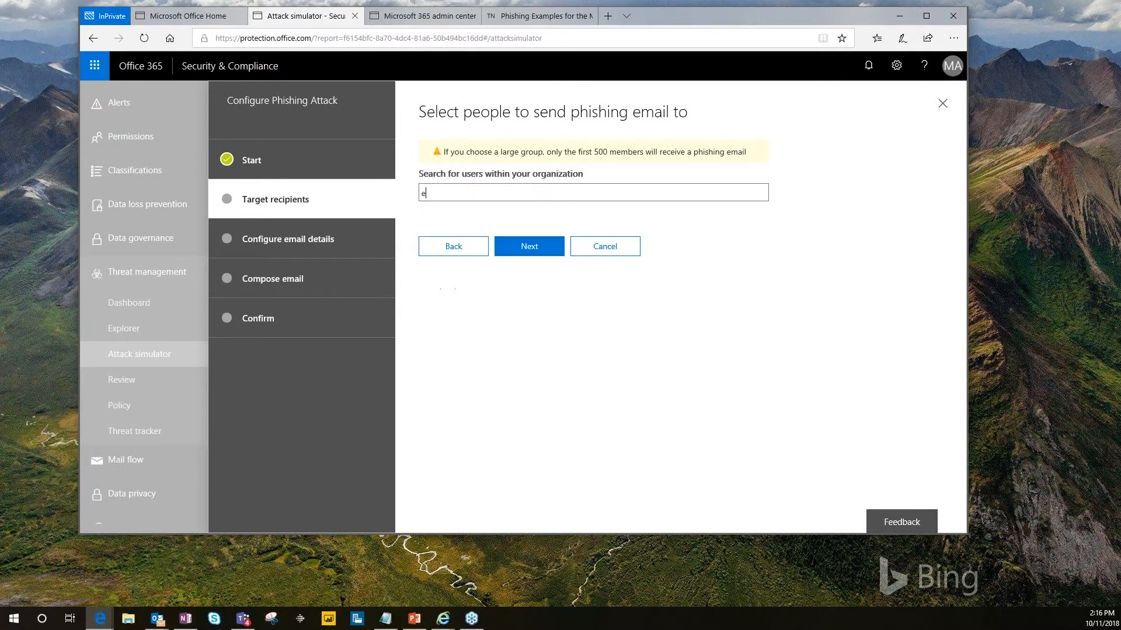
text(meg)
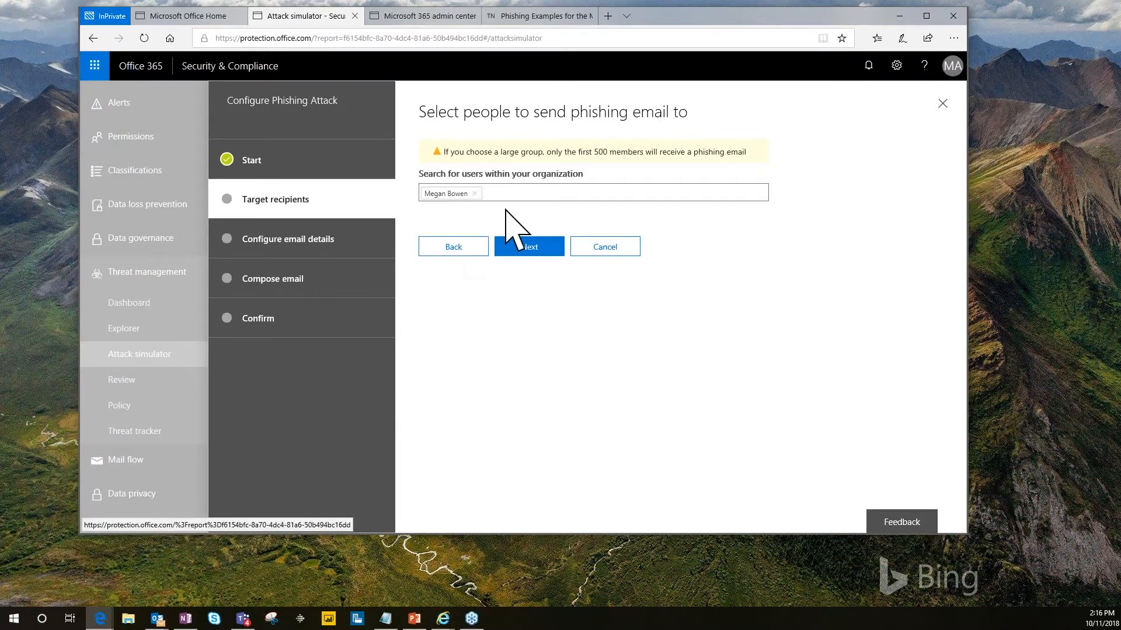
mouse_move(515, 225)
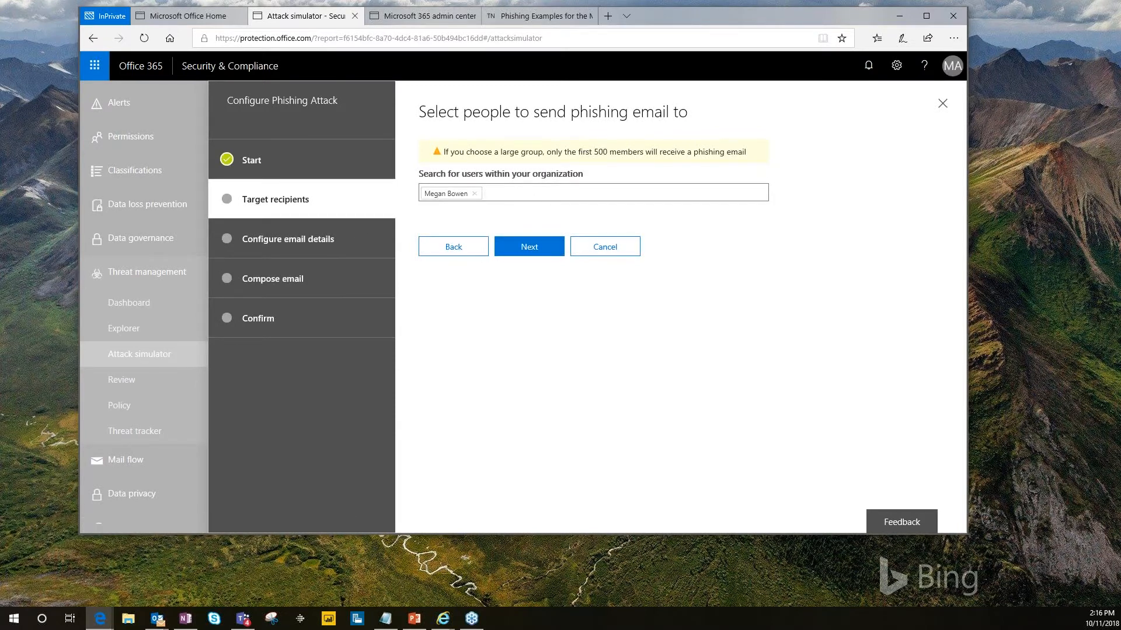
text(d)
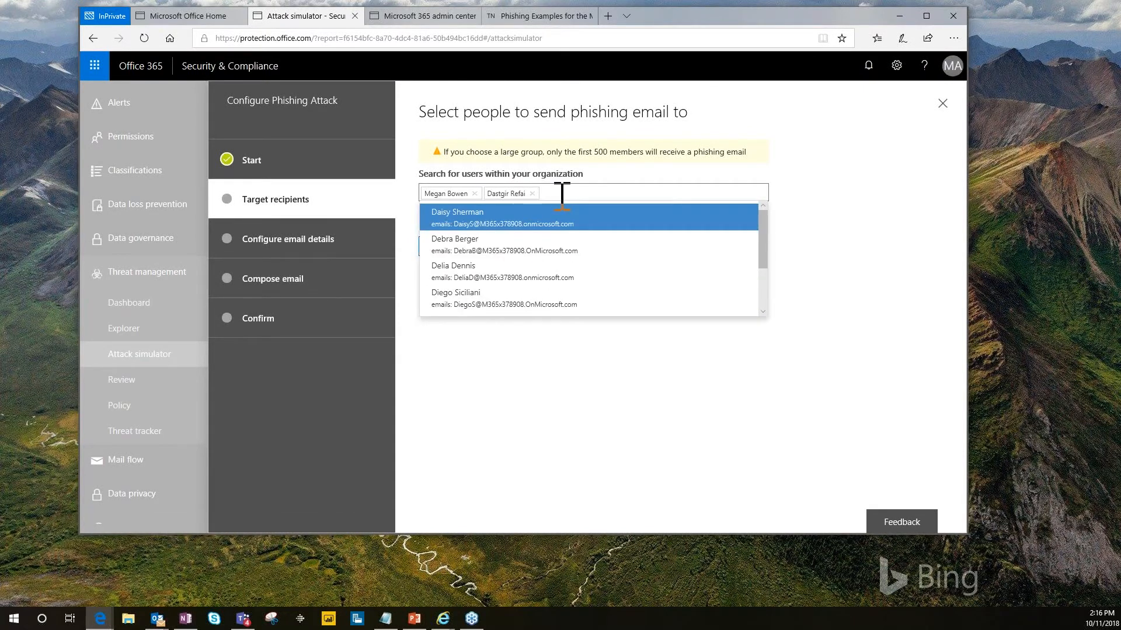
text(ada)
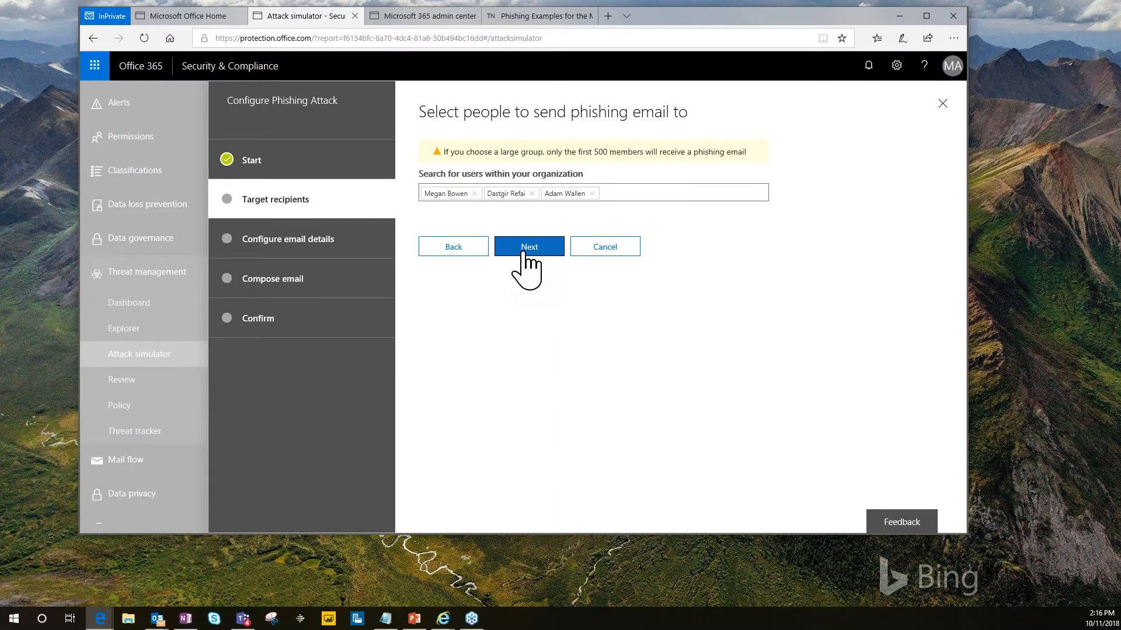
click(529, 246)
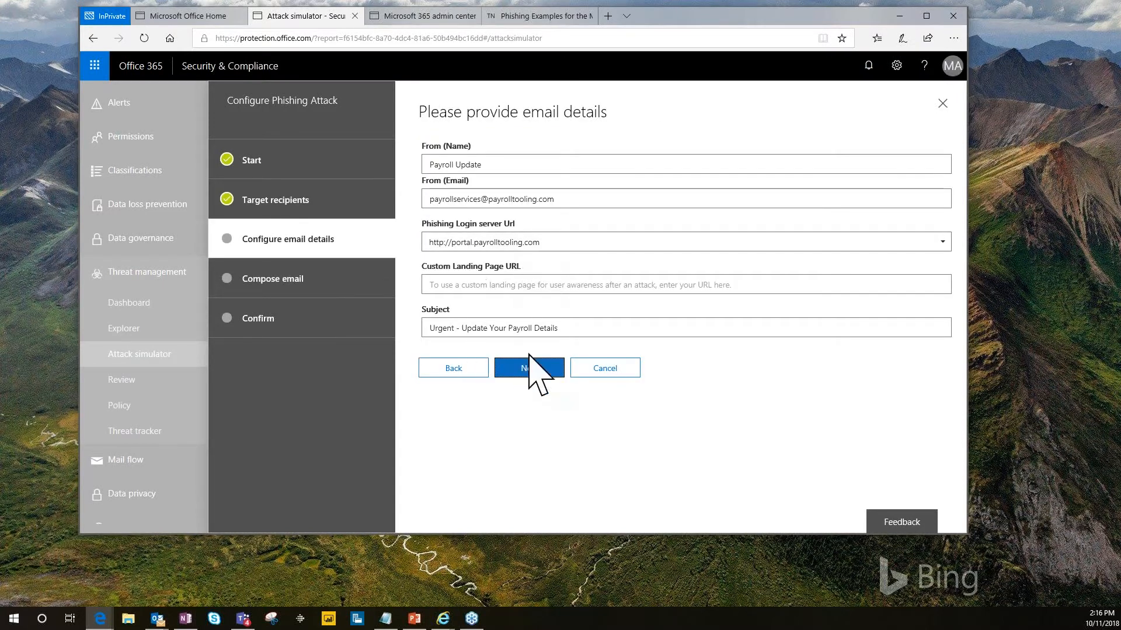
mouse_move(514, 199)
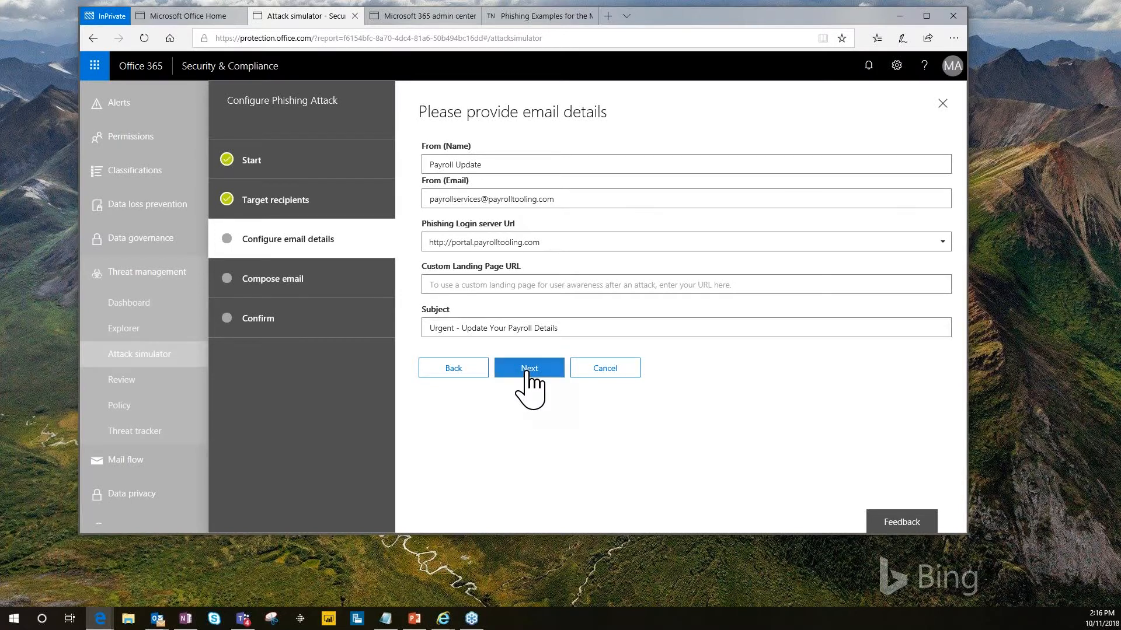
Accept the template's Payroll Update sender, subject and email body unchanged
click(529, 369)
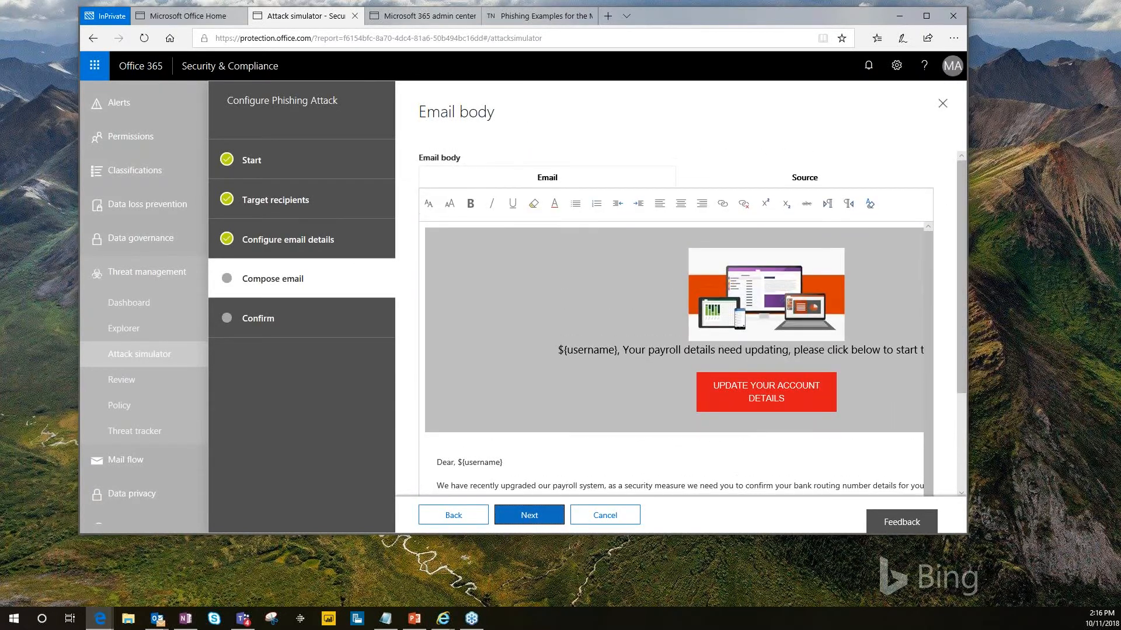
mouse_move(968, 347)
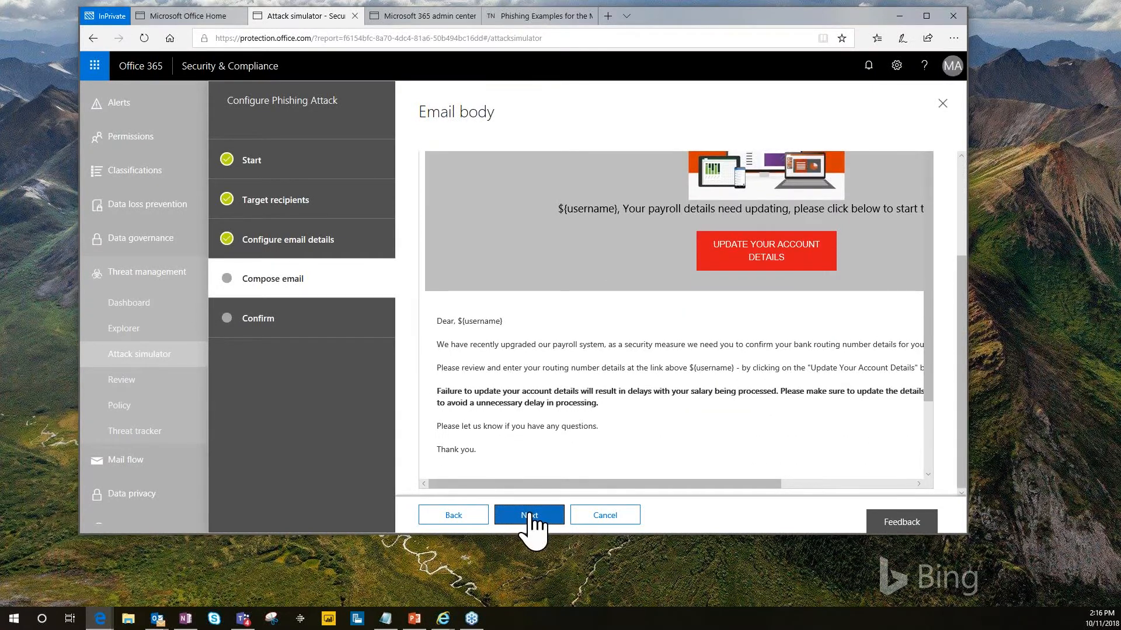
click(529, 514)
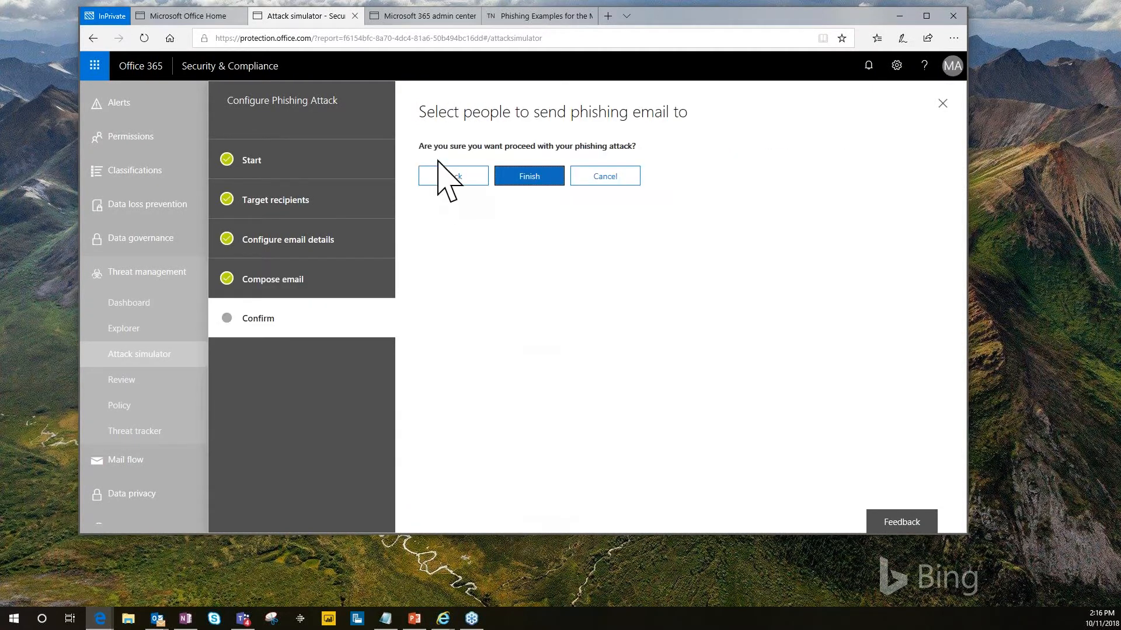
mouse_move(550, 172)
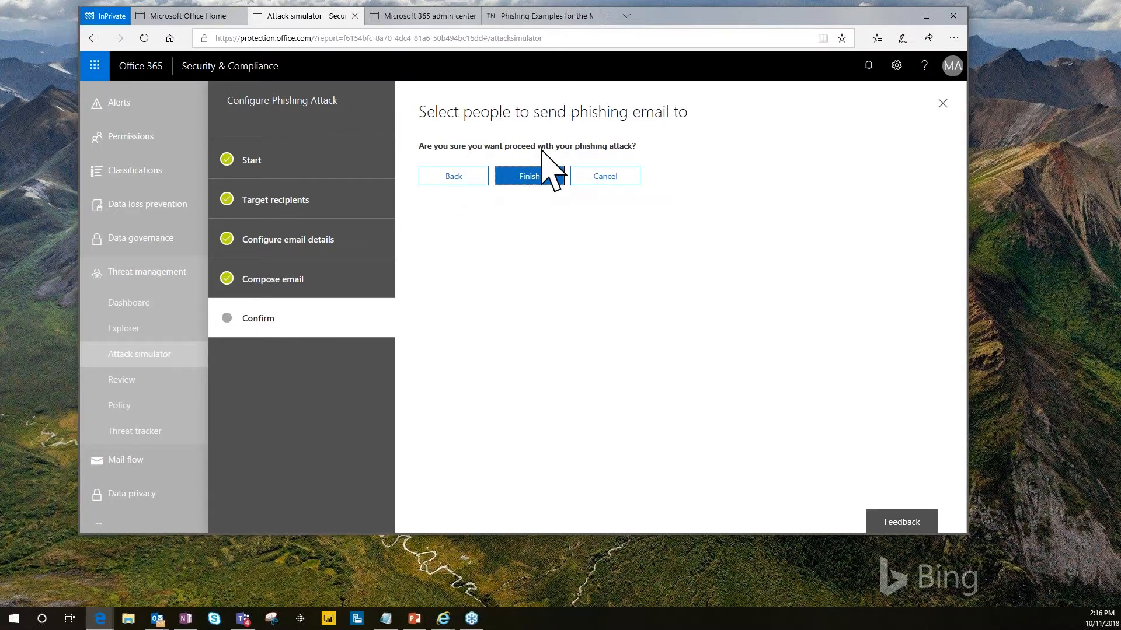
mouse_move(539, 185)
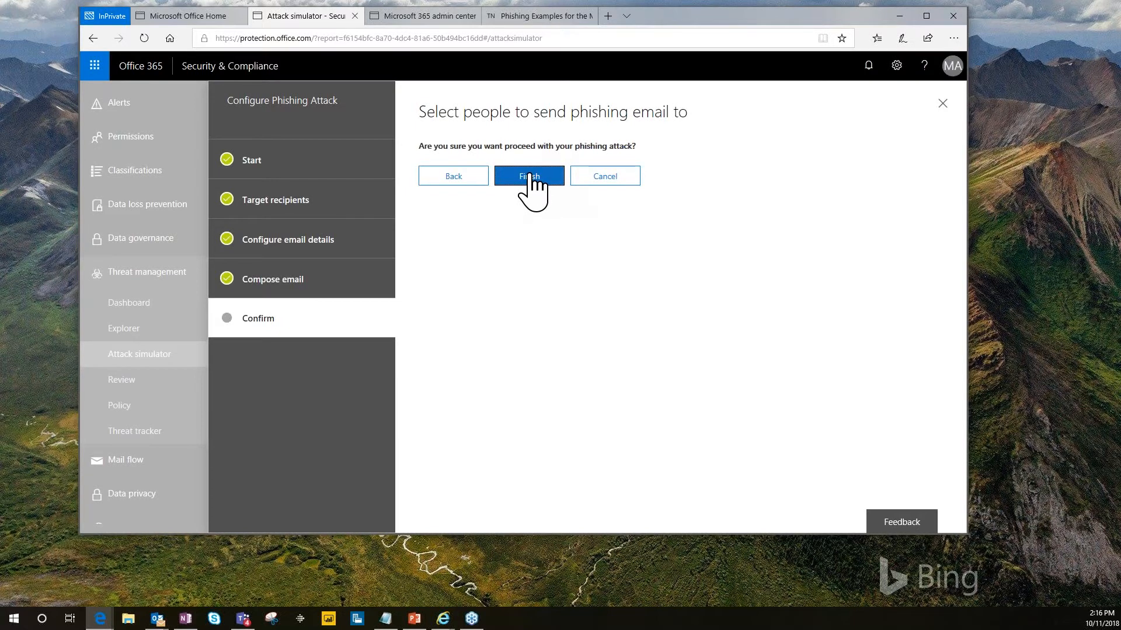
Confirm the Payroll Update attack and switch to Megan Bowen's Outlook inbox
click(529, 175)
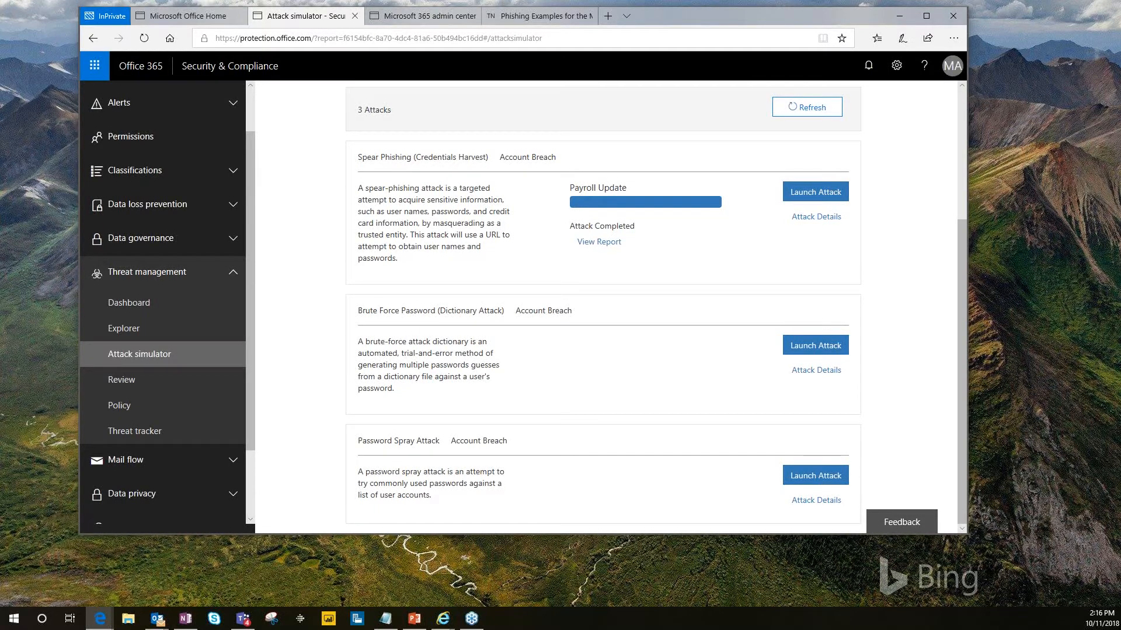
mouse_move(299, 586)
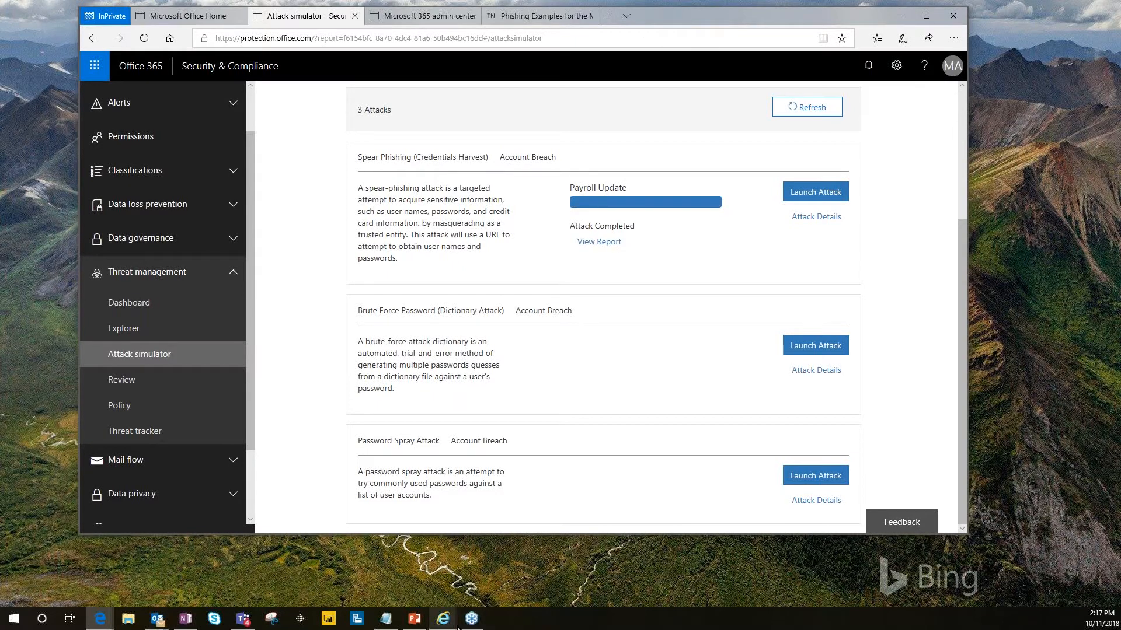
mouse_move(443, 618)
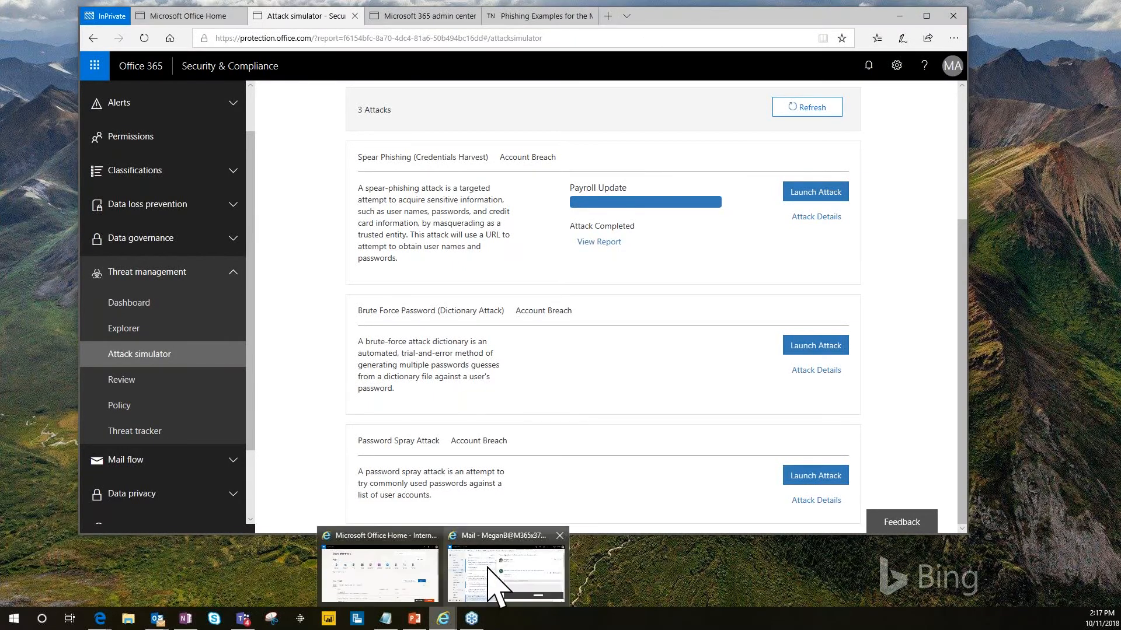
click(504, 572)
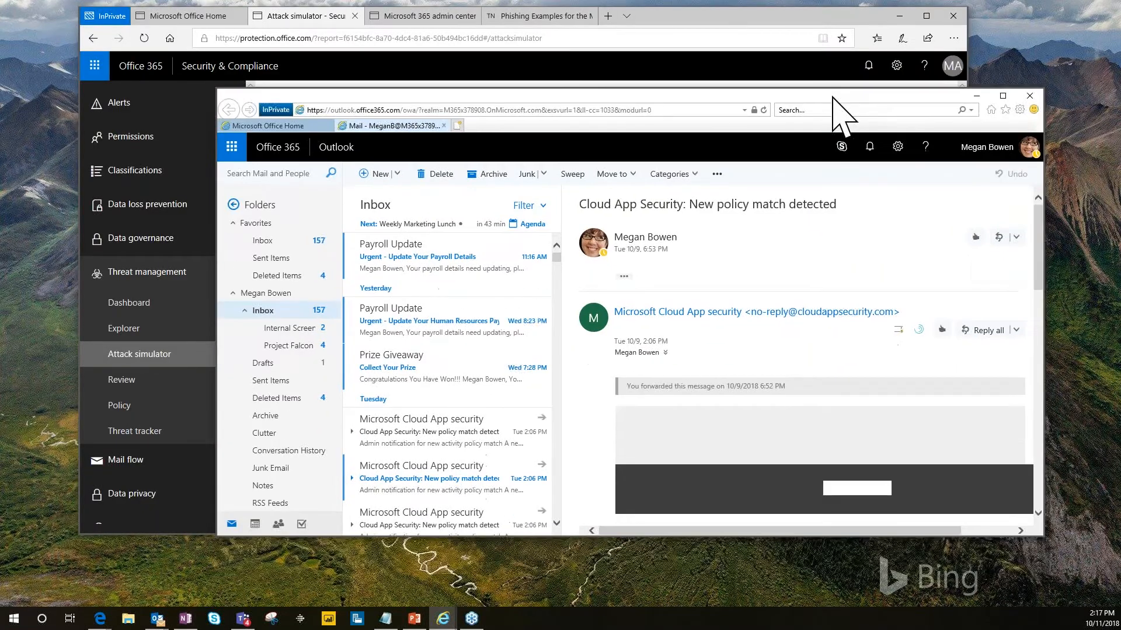
mouse_move(565, 275)
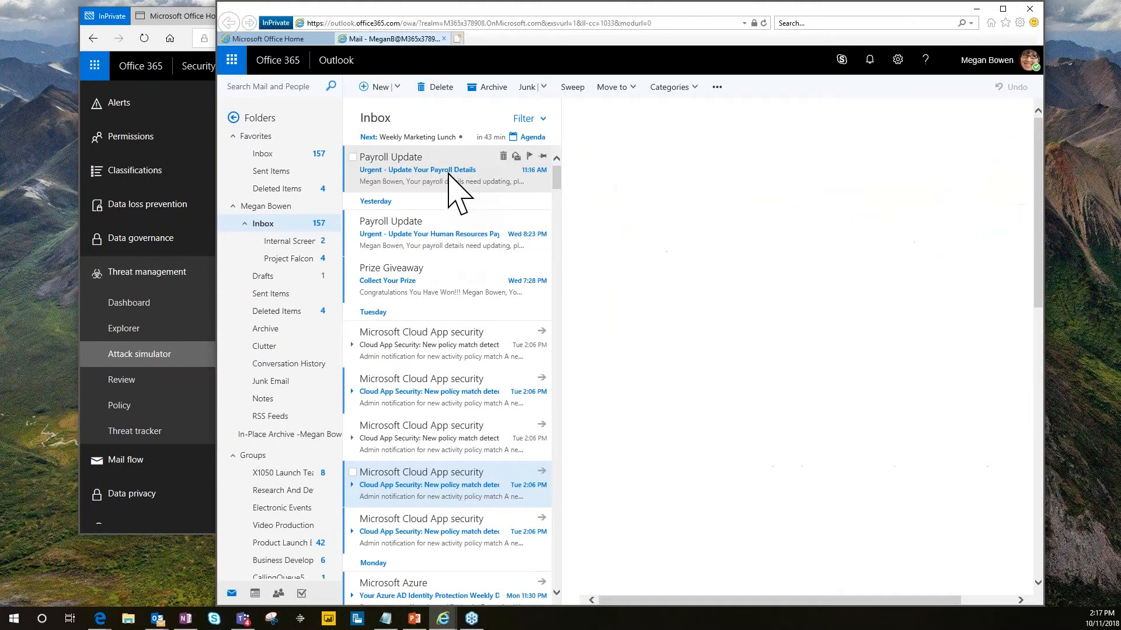
Open the 'Urgent - Update Your Payroll Details' email and follow its Update Your Account Details link
click(429, 169)
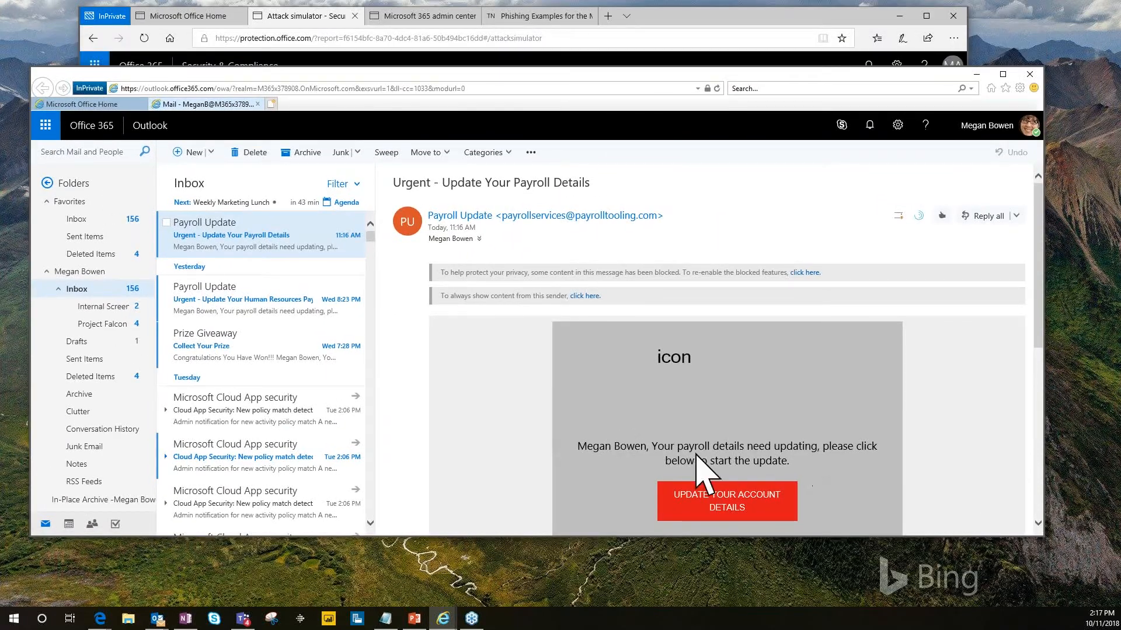
scroll(down, 3)
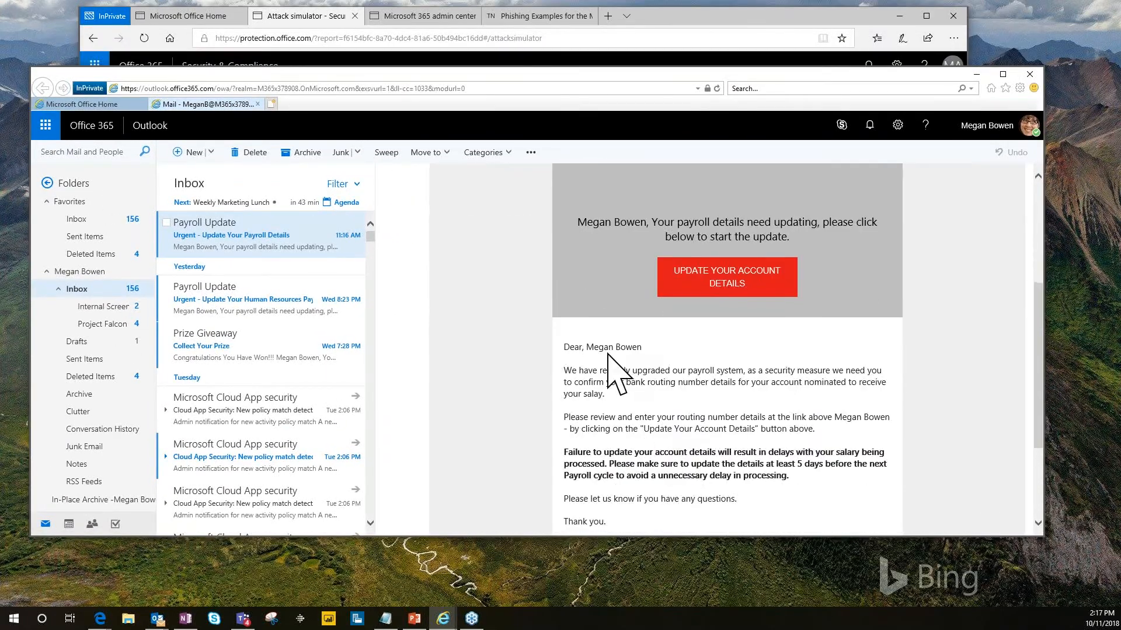
mouse_move(669, 386)
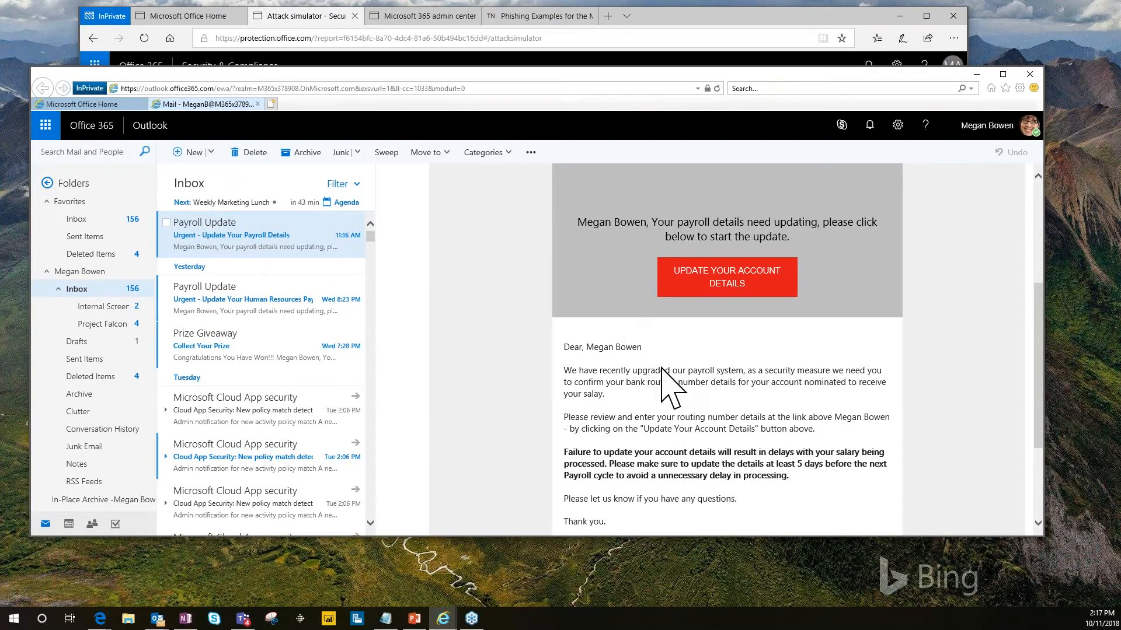
scroll(down, 3)
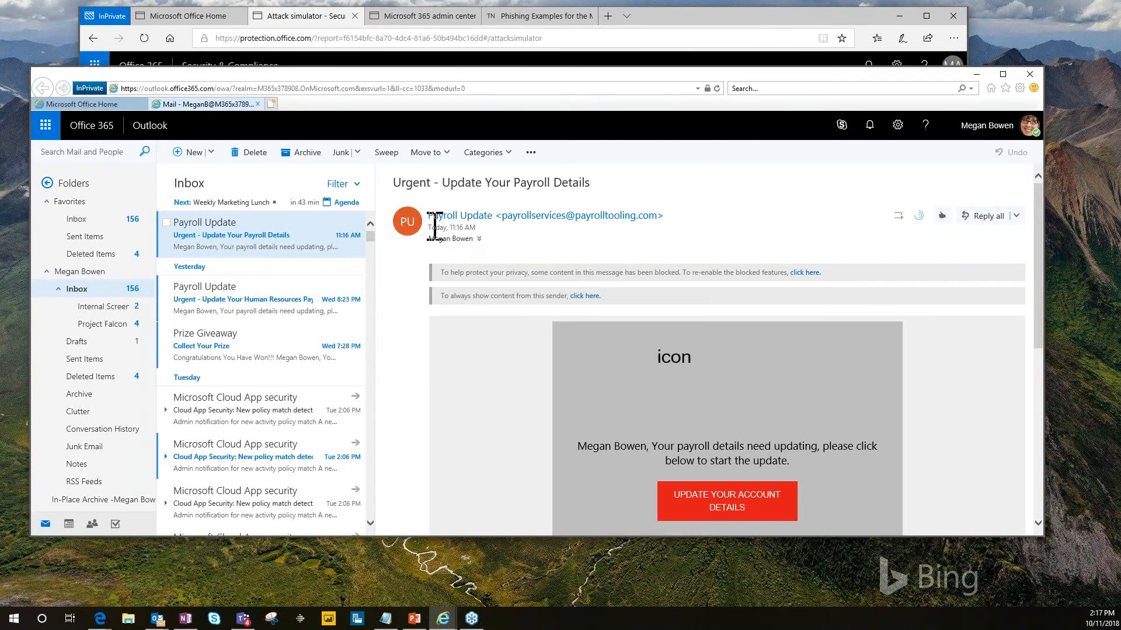
mouse_move(544, 232)
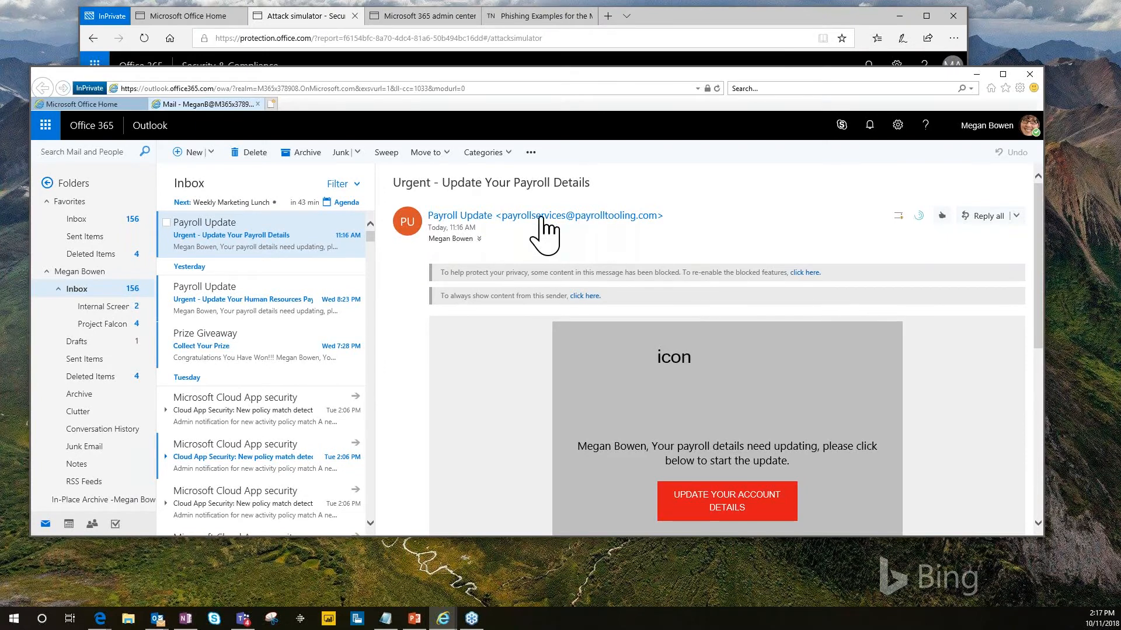
mouse_move(504, 235)
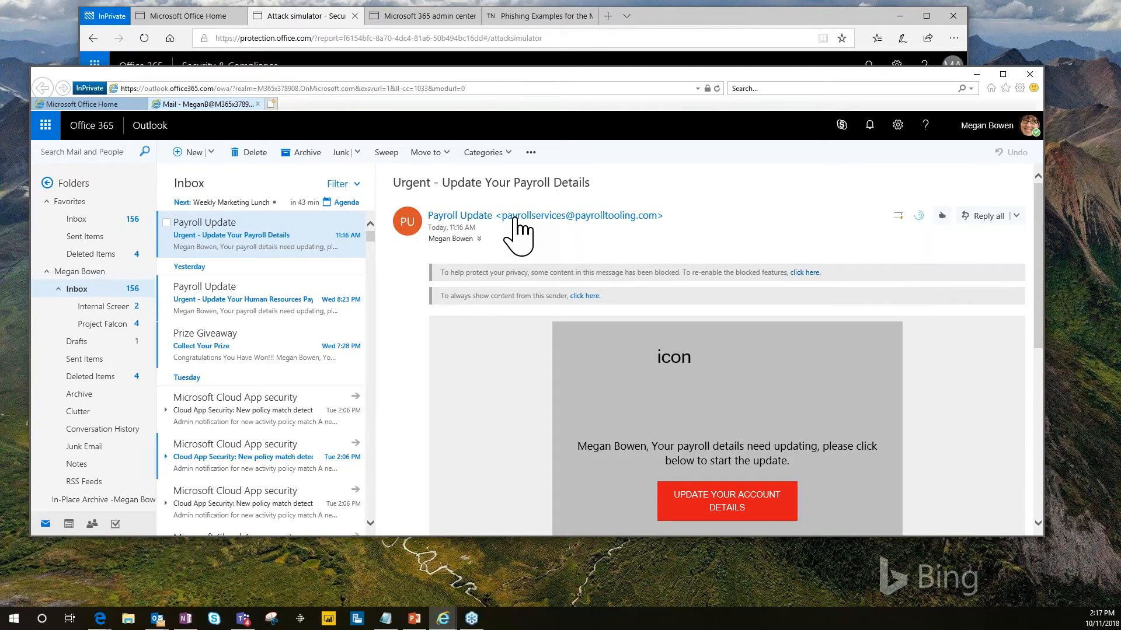
mouse_move(682, 364)
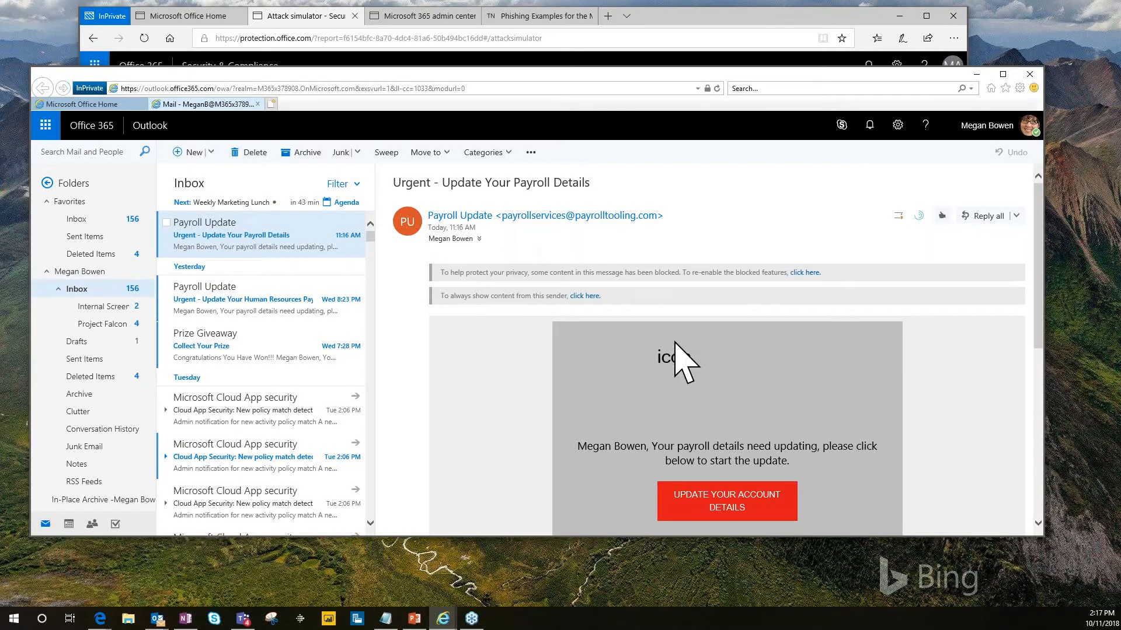
scroll(down, 3)
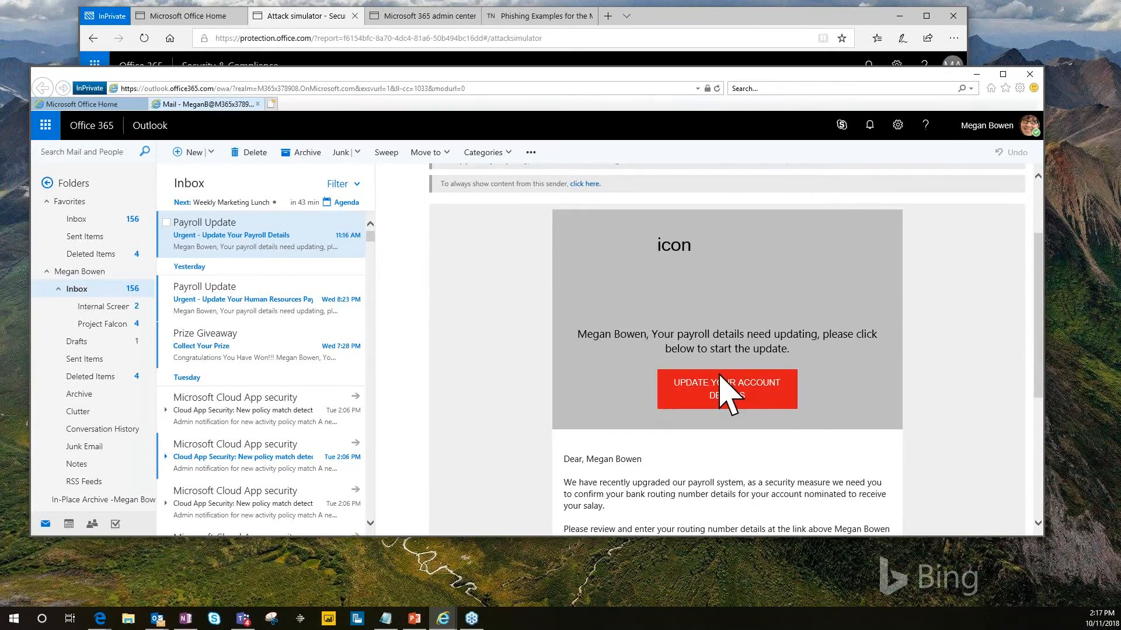
mouse_move(727, 389)
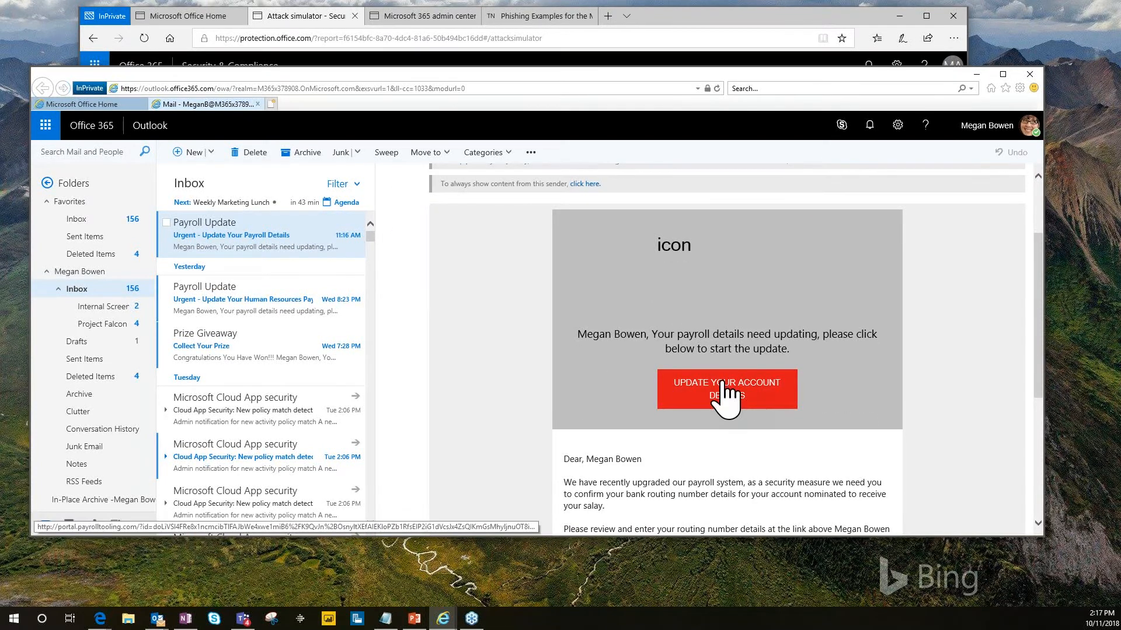
click(726, 388)
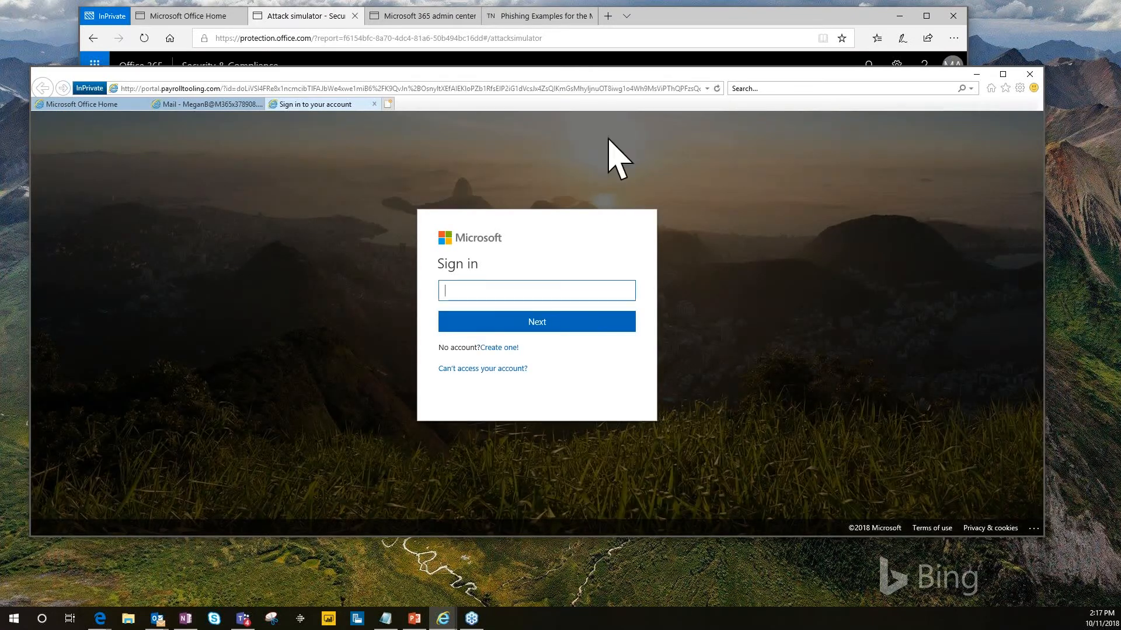
click(393, 88)
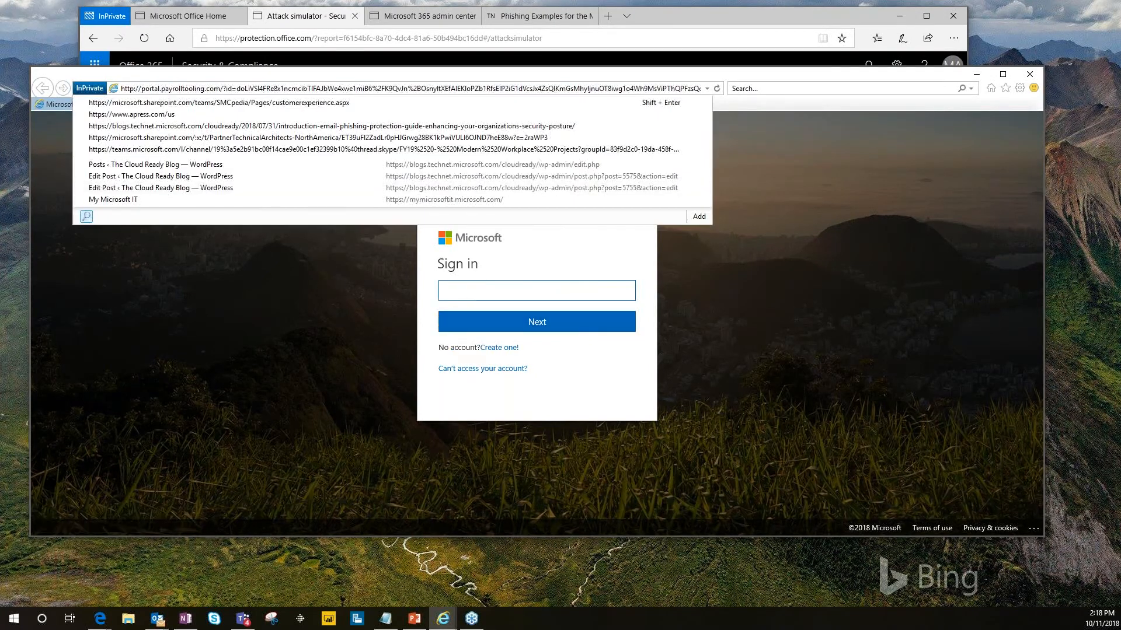
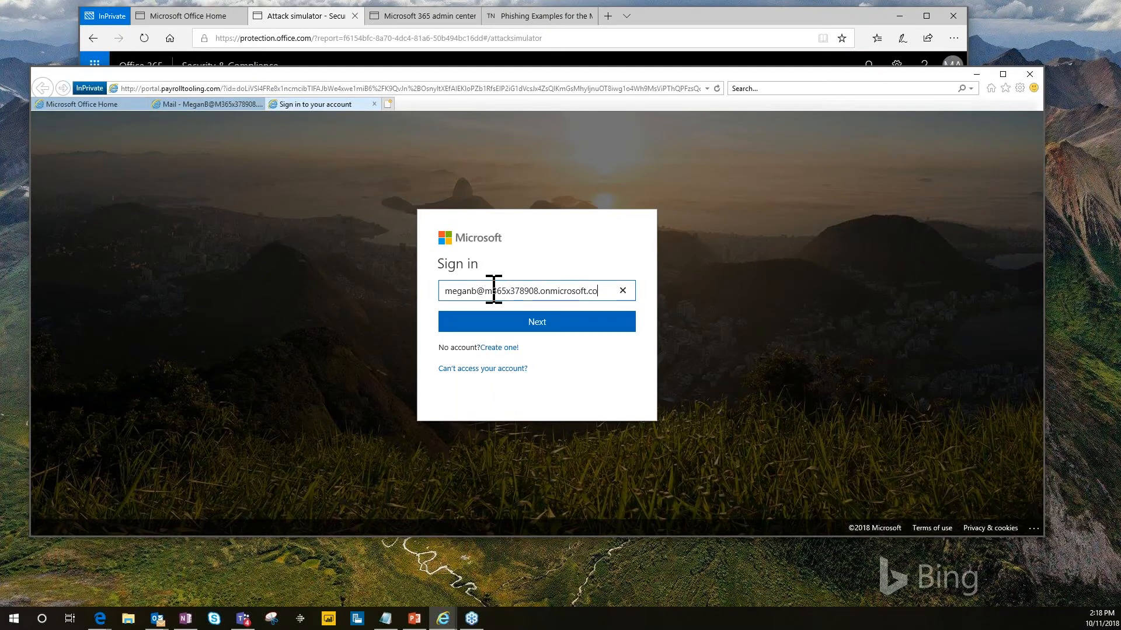
click(536, 322)
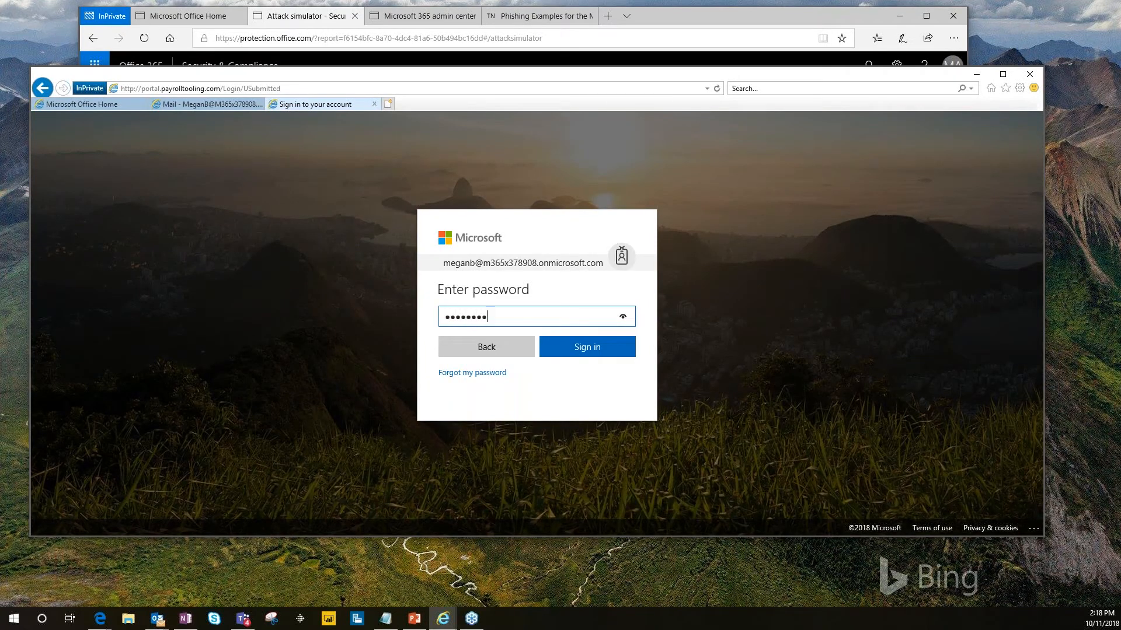
click(586, 347)
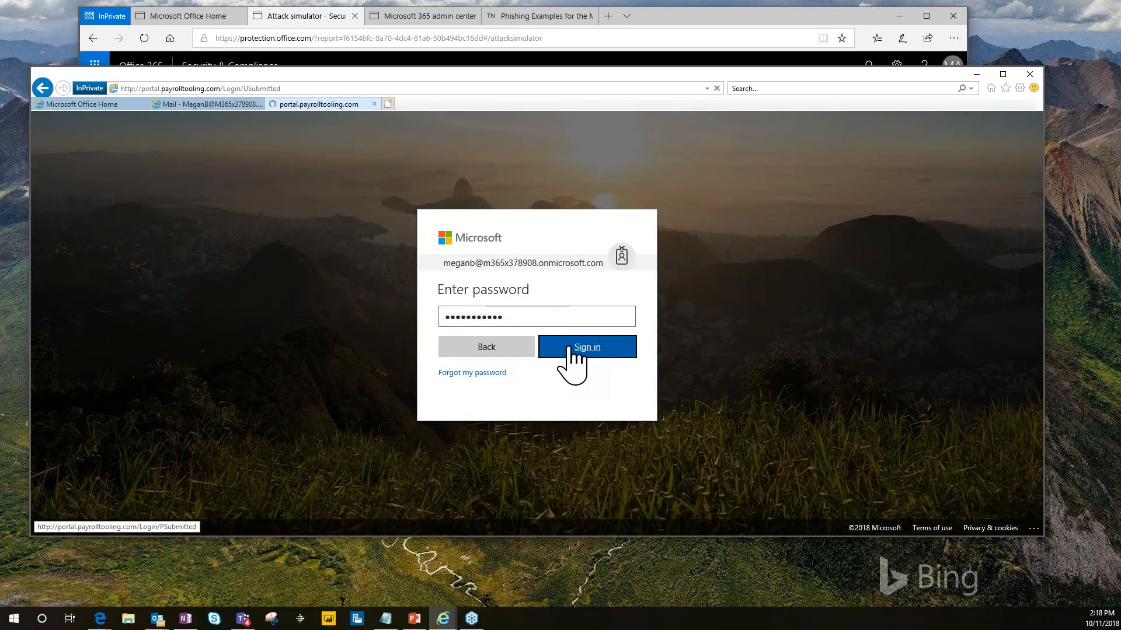
click(586, 347)
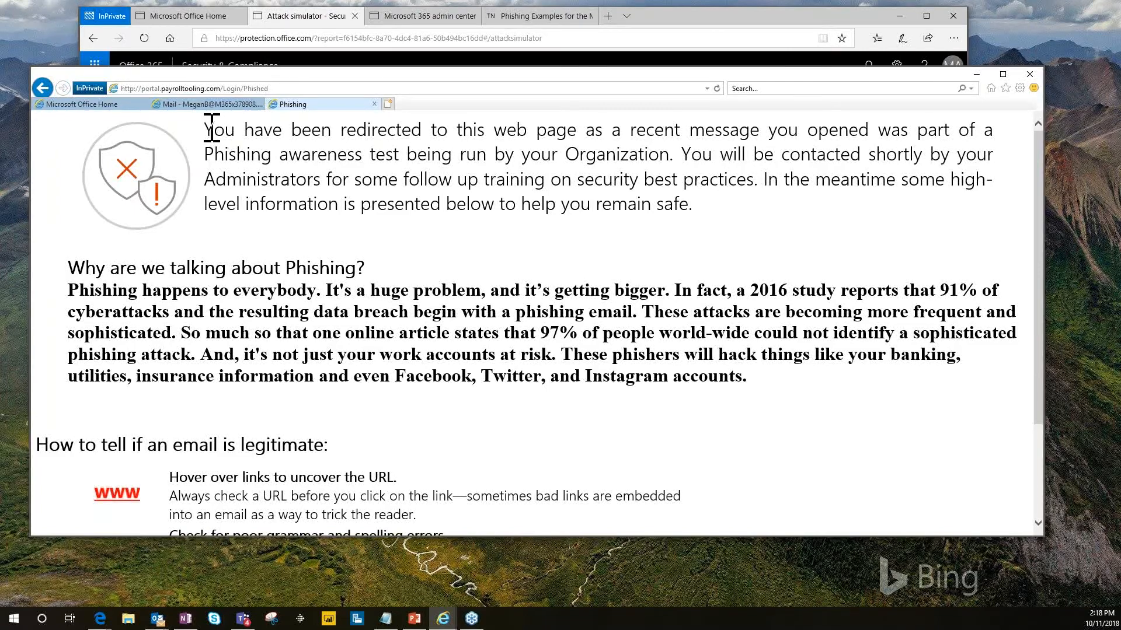
mouse_move(254, 97)
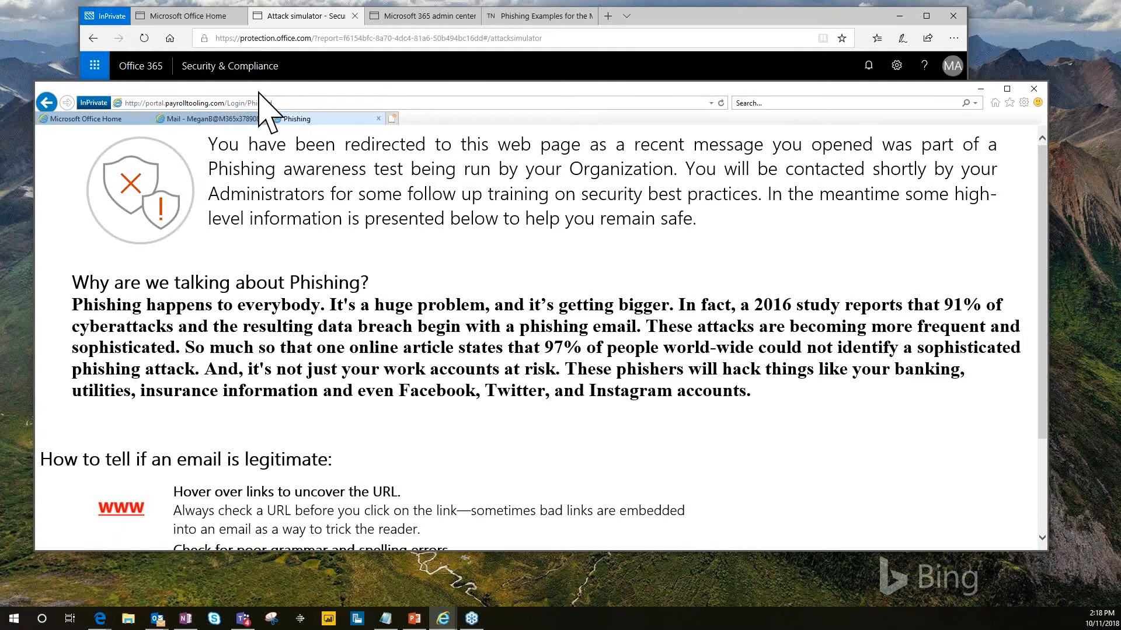
mouse_move(268, 125)
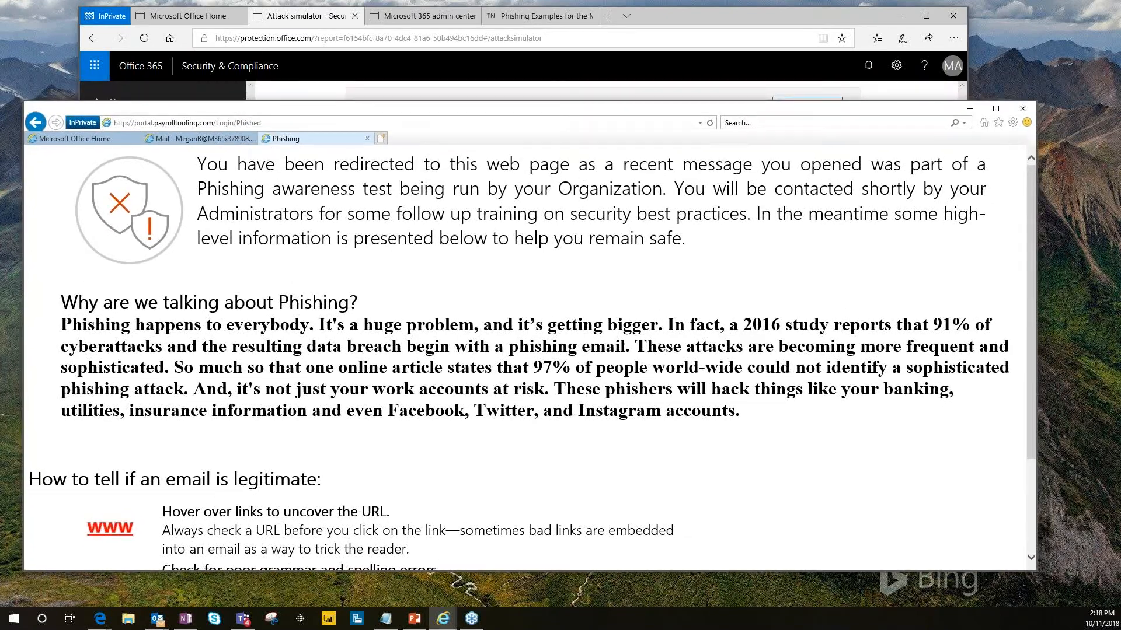
mouse_move(672, 32)
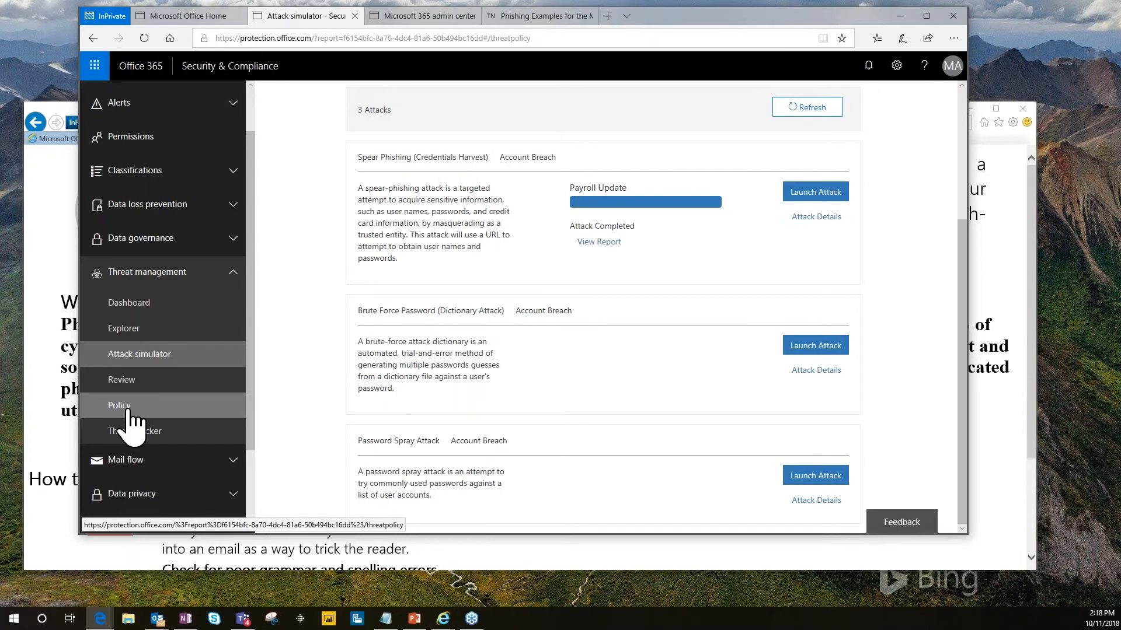
click(119, 405)
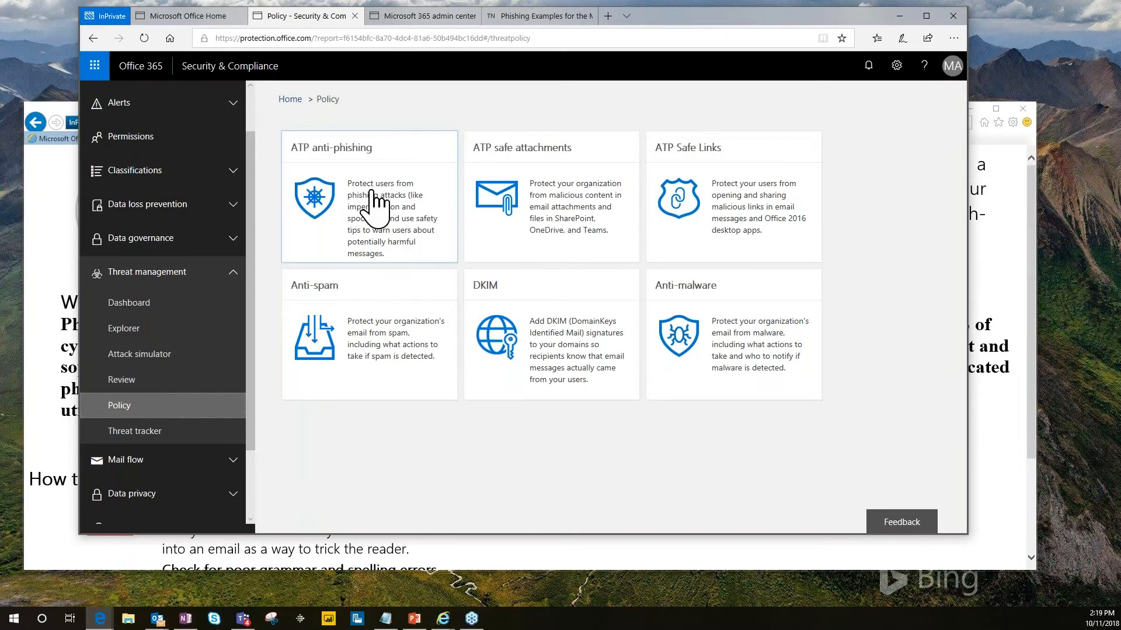
mouse_move(140, 353)
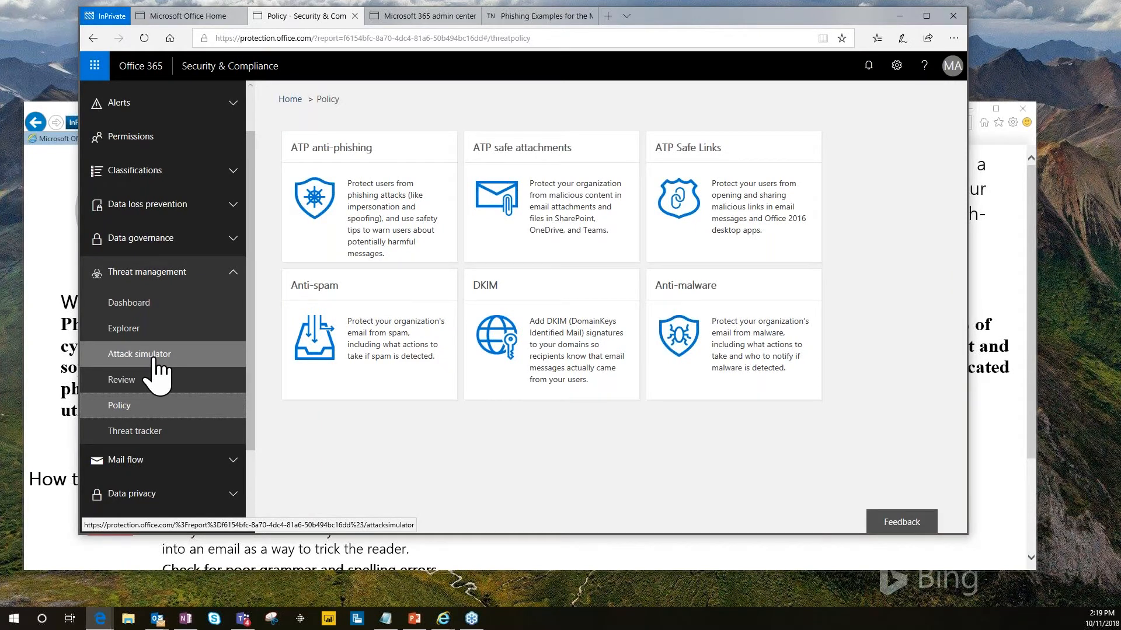
click(139, 354)
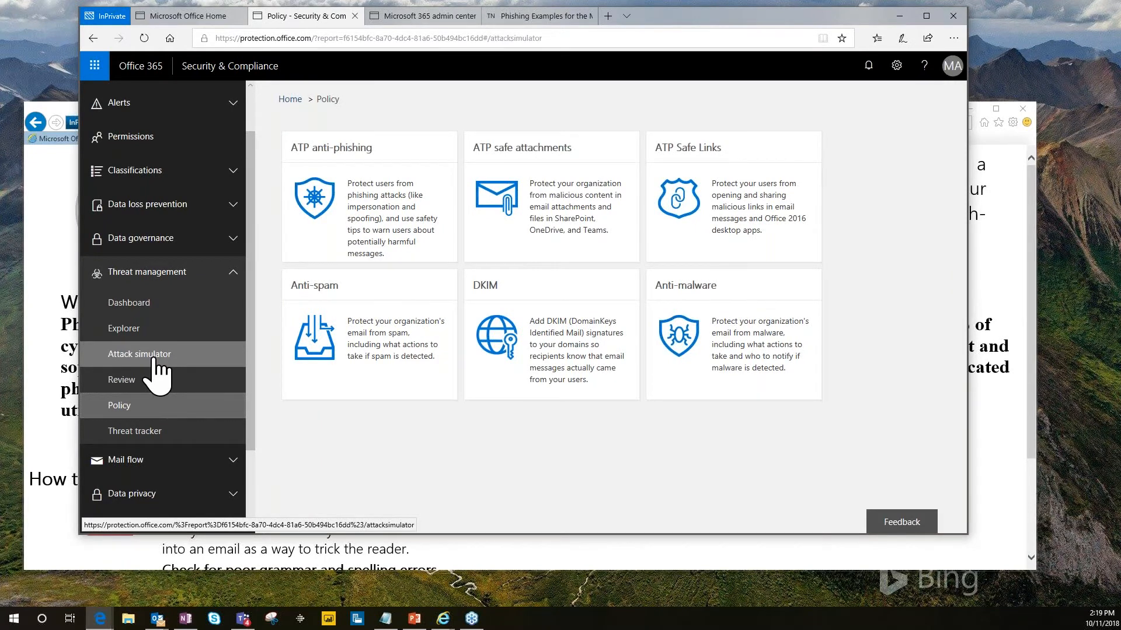
click(140, 353)
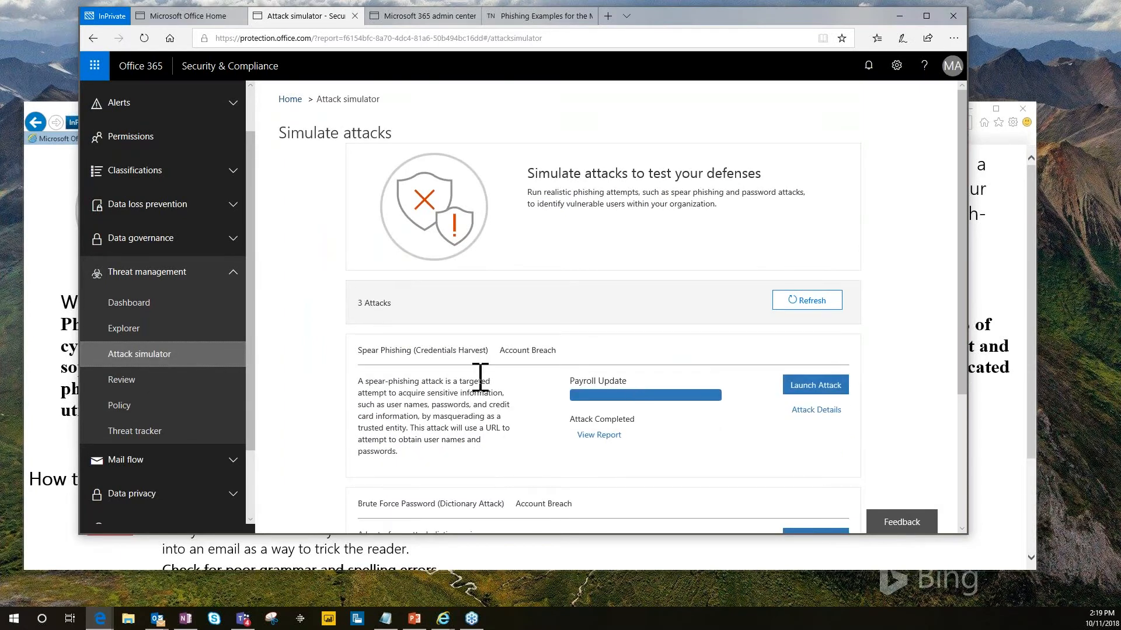
mouse_move(364, 379)
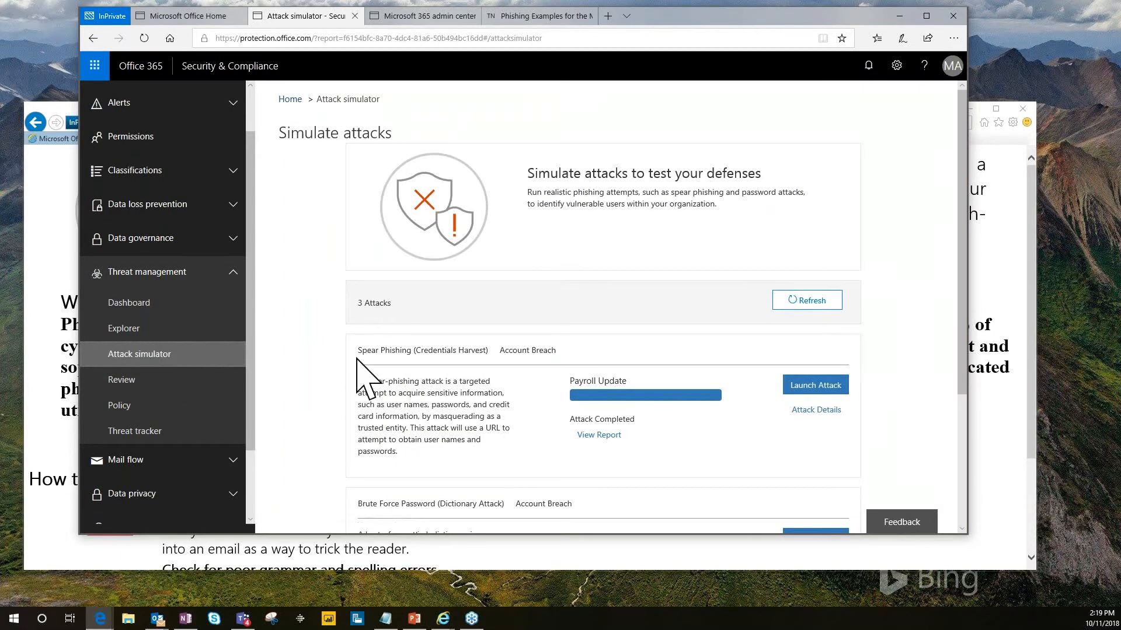
scroll(down, 3)
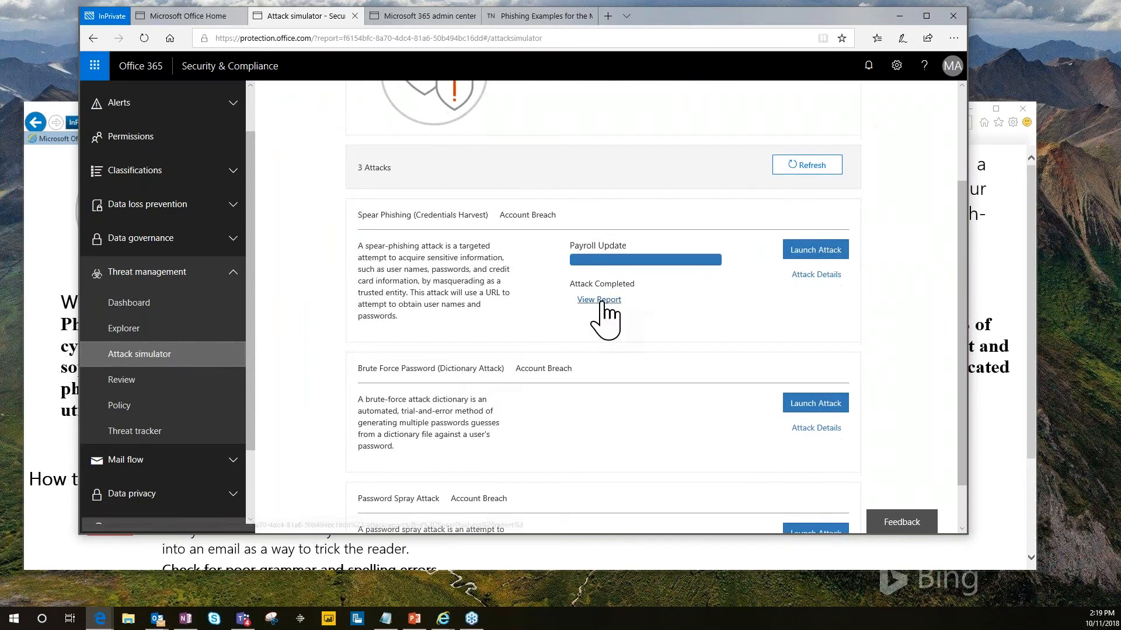
mouse_move(599, 299)
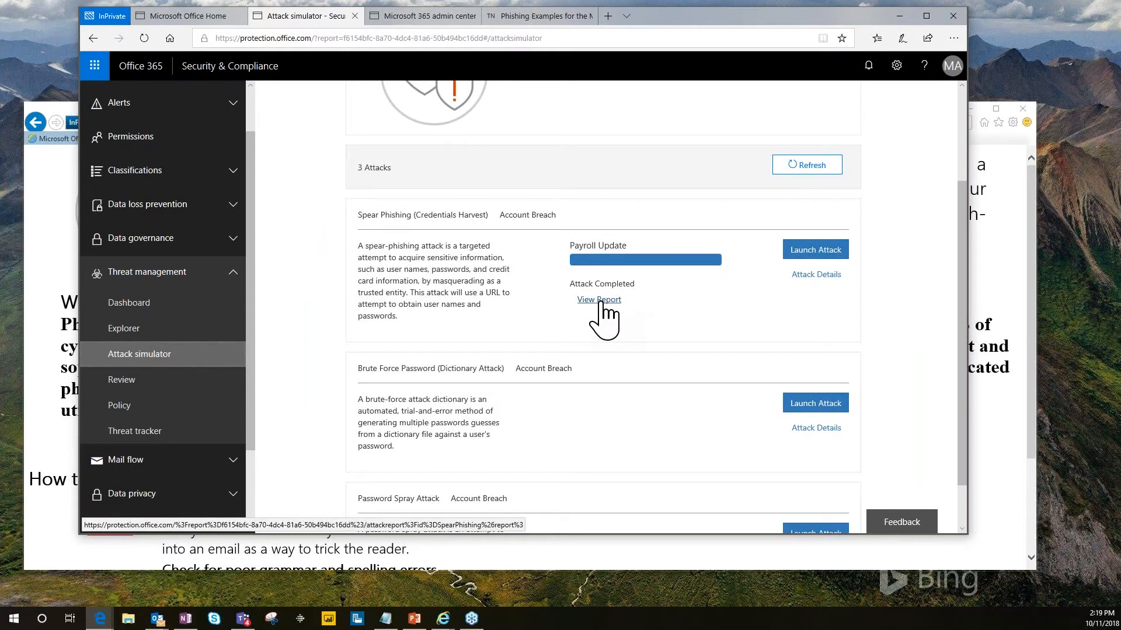
View the Payroll Update report and highlight the compromised user's link-clicked timestamp
click(599, 299)
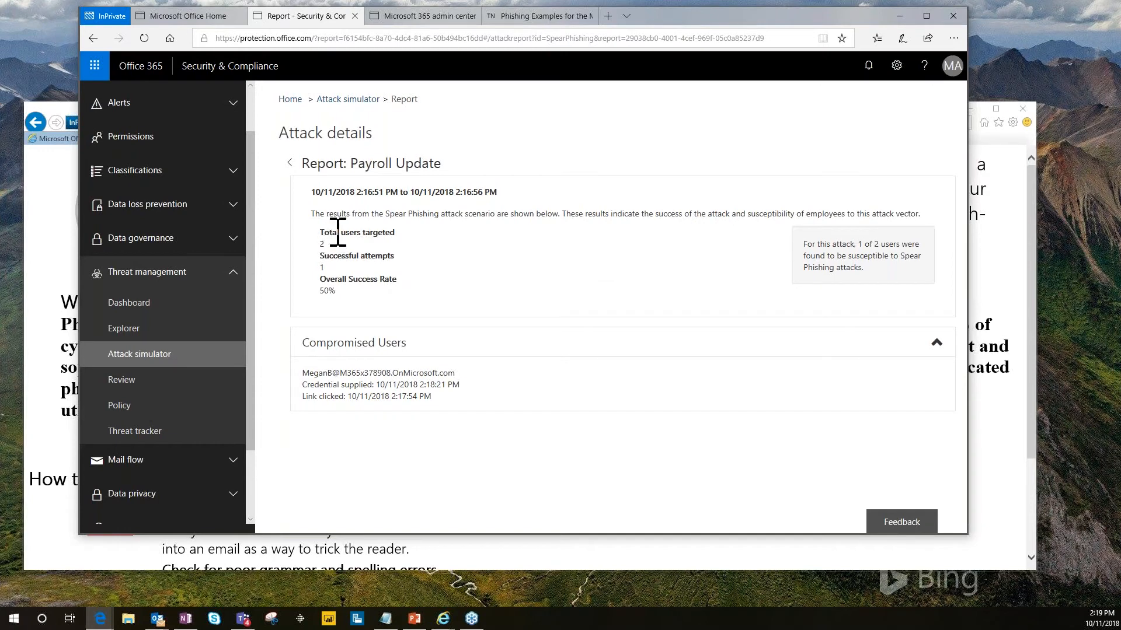
mouse_move(343, 293)
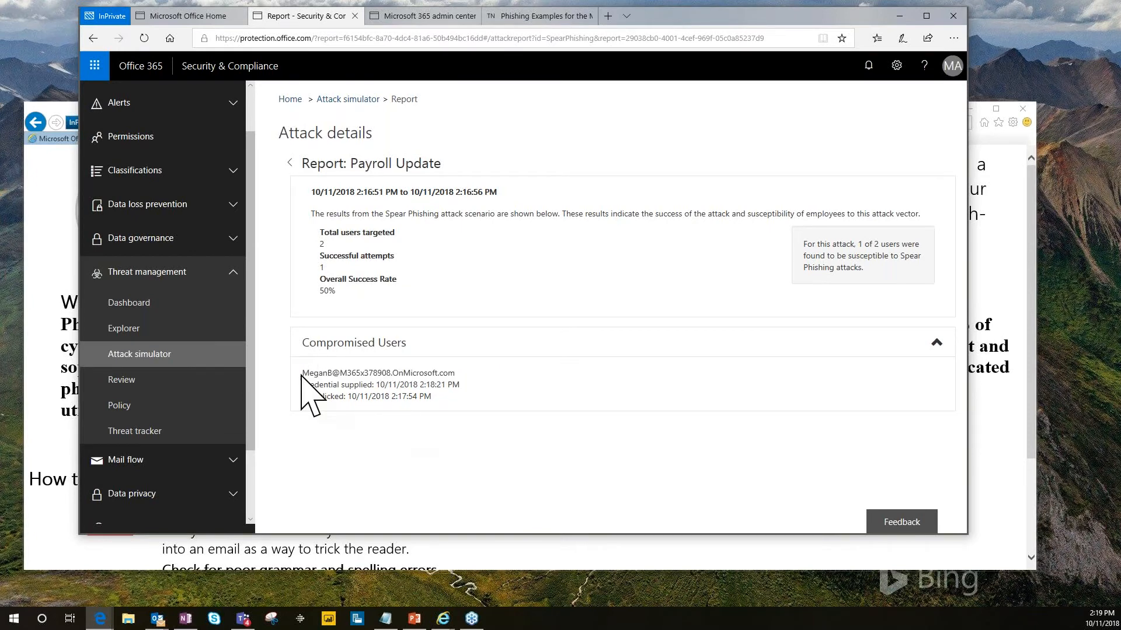
mouse_move(313, 400)
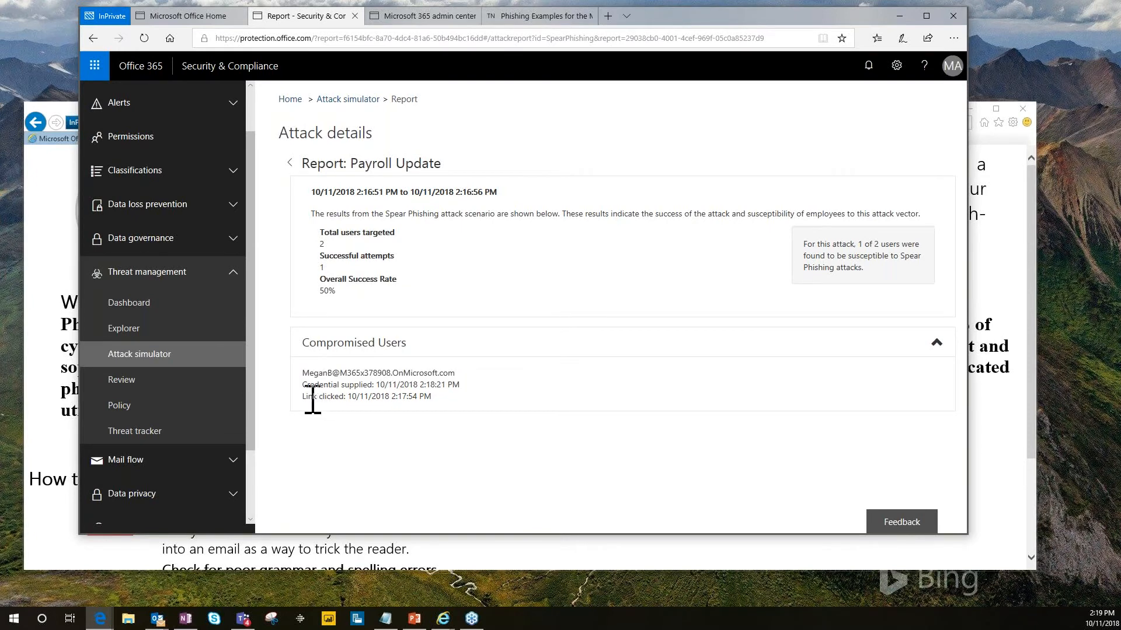
double_click(364, 395)
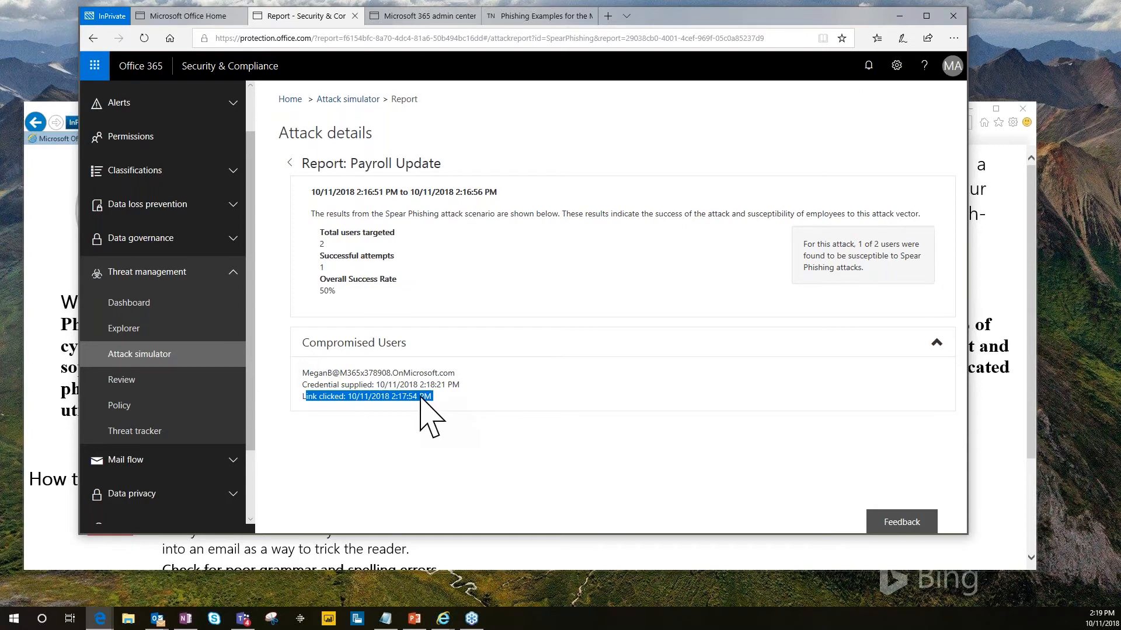
mouse_move(406, 426)
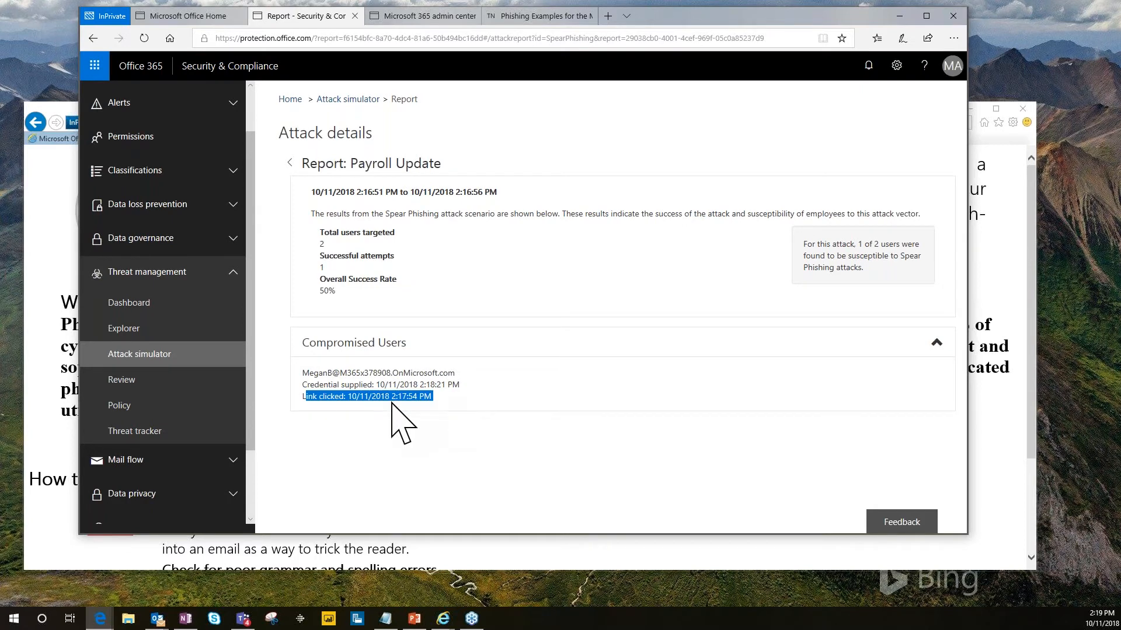
mouse_move(356, 384)
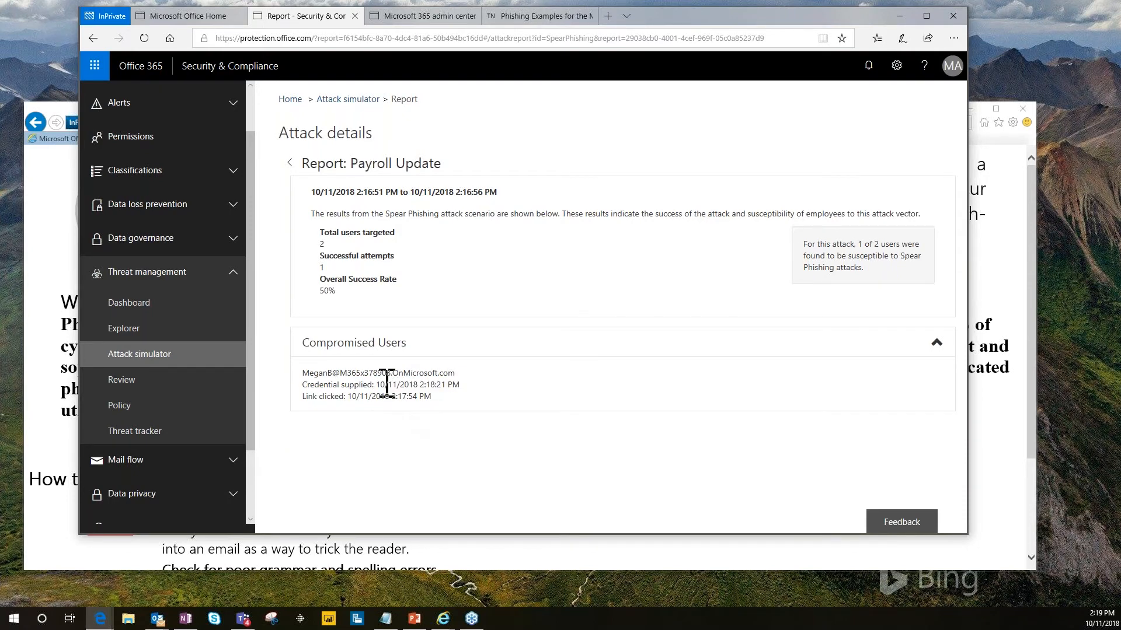
mouse_move(326, 372)
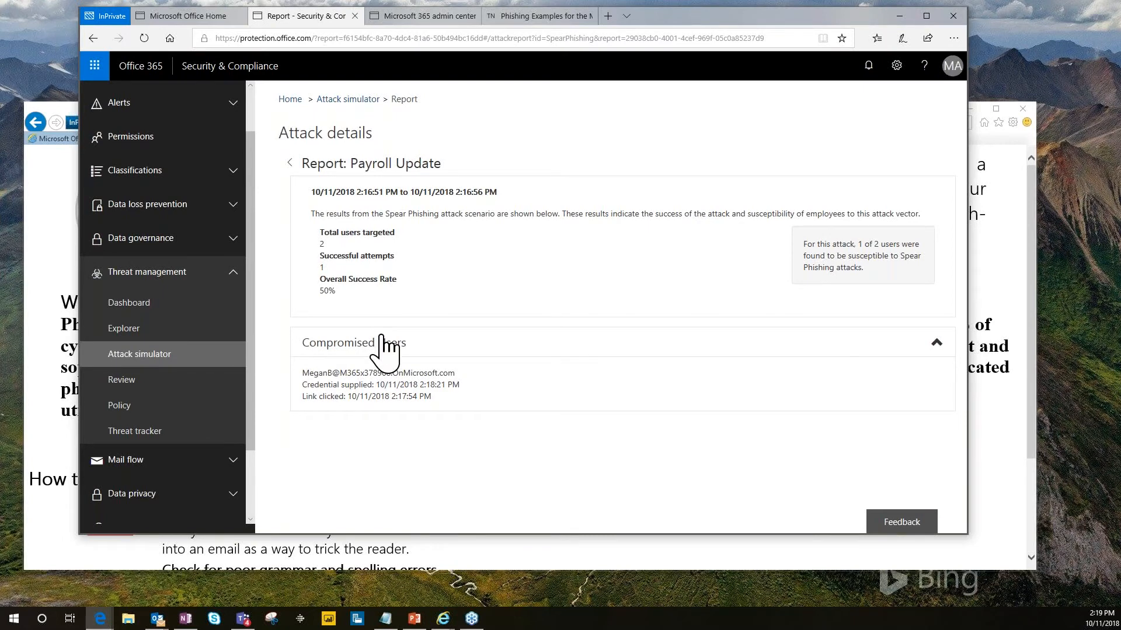
mouse_move(357, 382)
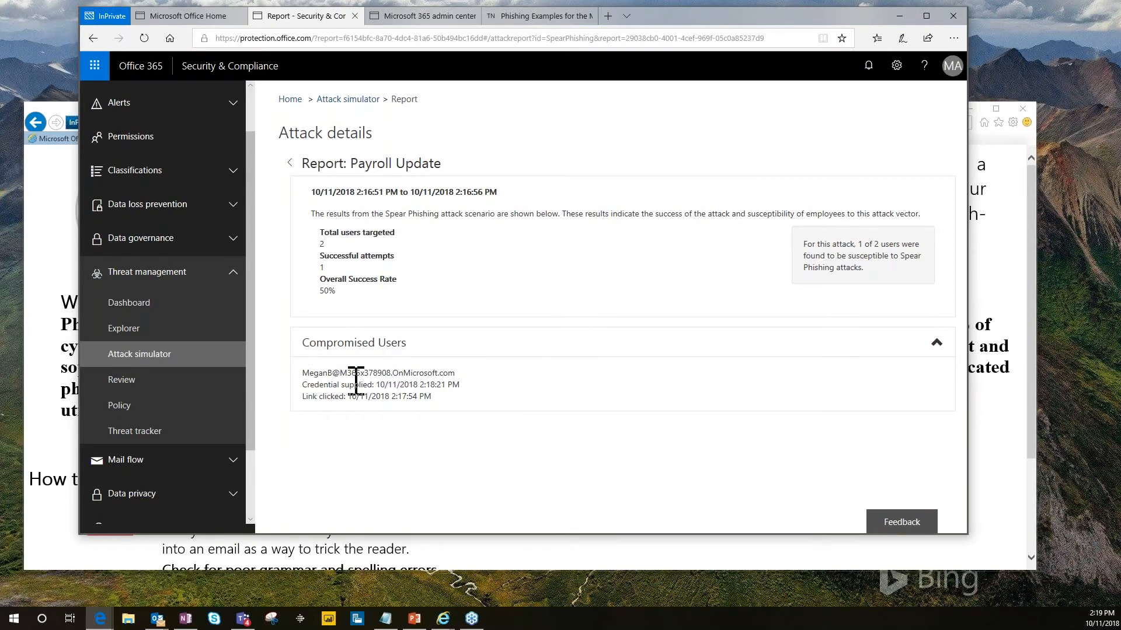